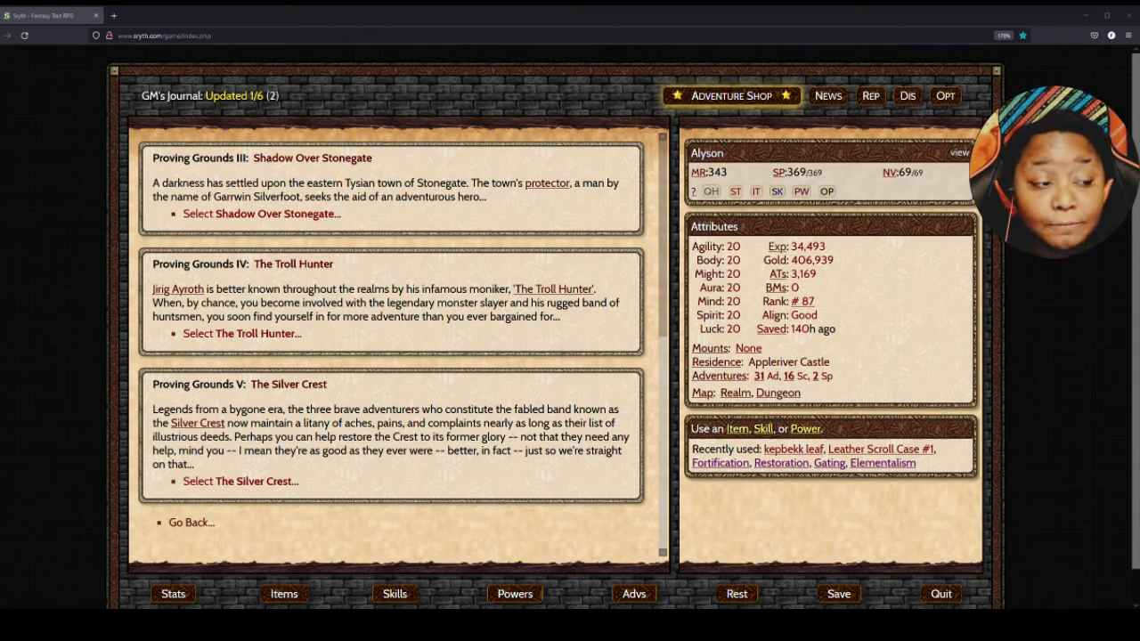
- Browse the Proving Grounds adventure list, then leave Trithik for the Appleriver Castle travel page
scroll("up", 3)
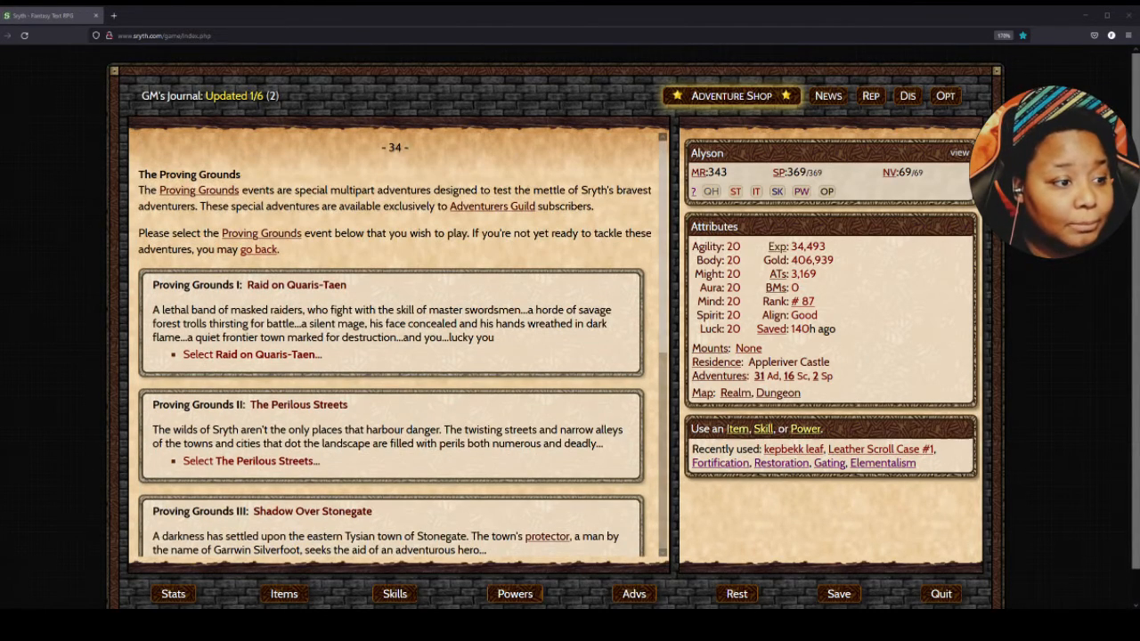
scroll("down", 3)
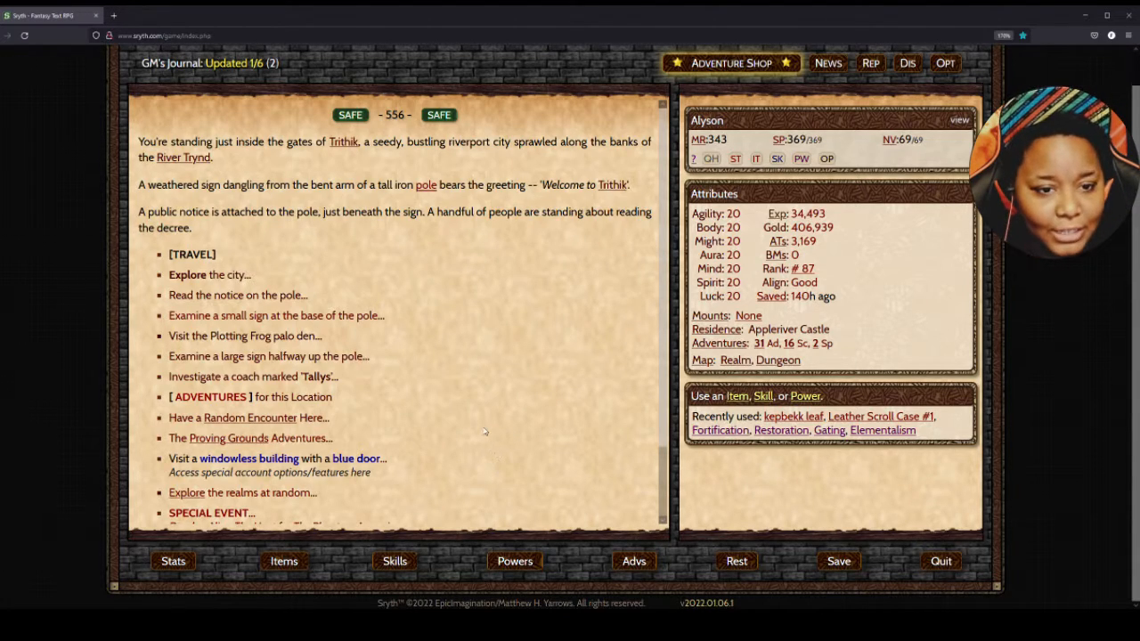
mouse_move(467, 470)
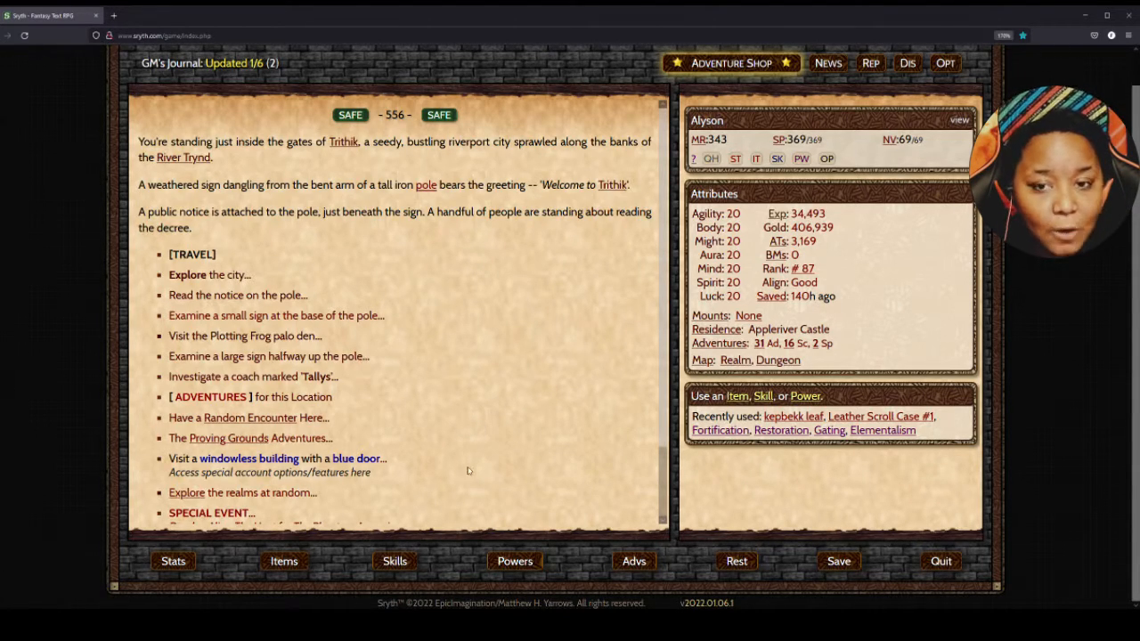
scroll("down", 3)
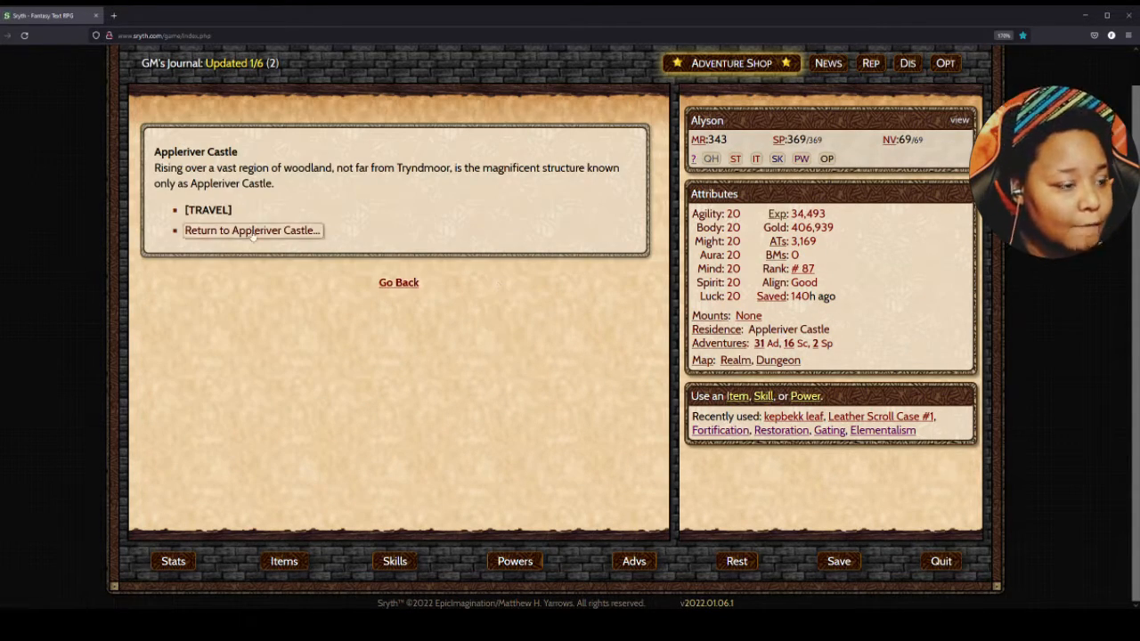
- Pay 10,000 gold to renovate Appleriver Castle, raising Grandeur to 20, then review inventory
left_click(252, 230)
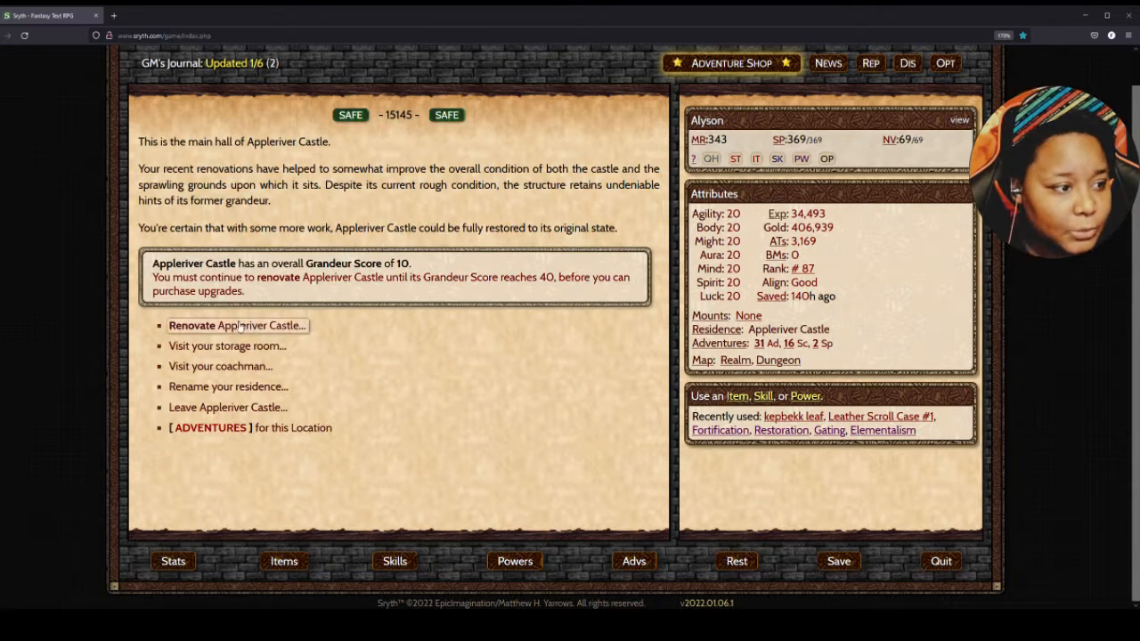
left_click(236, 326)
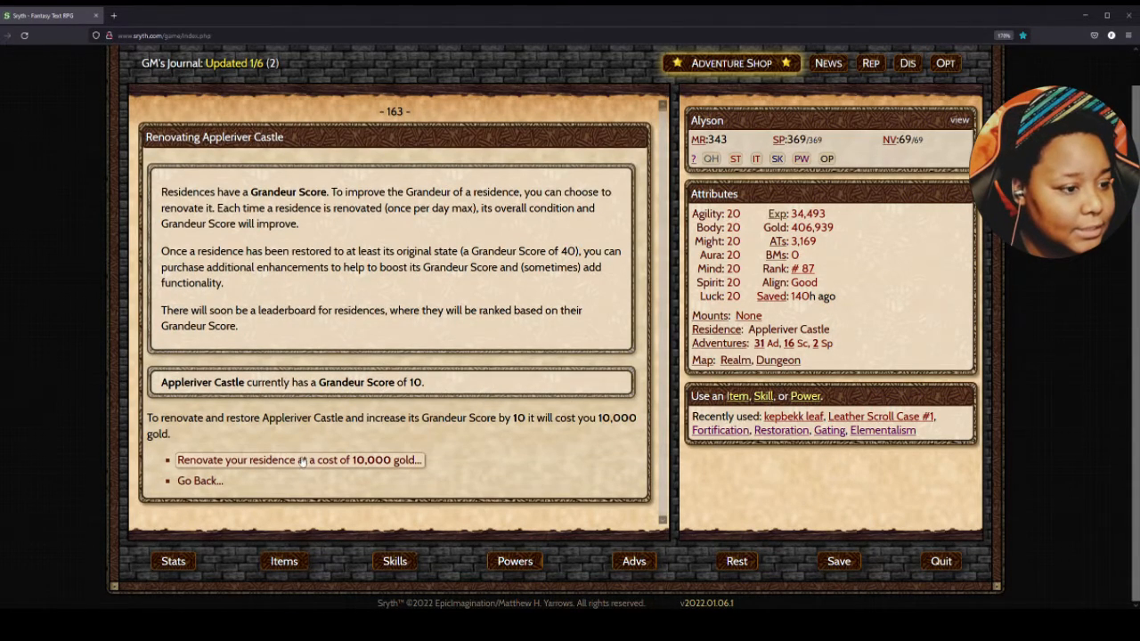
left_click(298, 459)
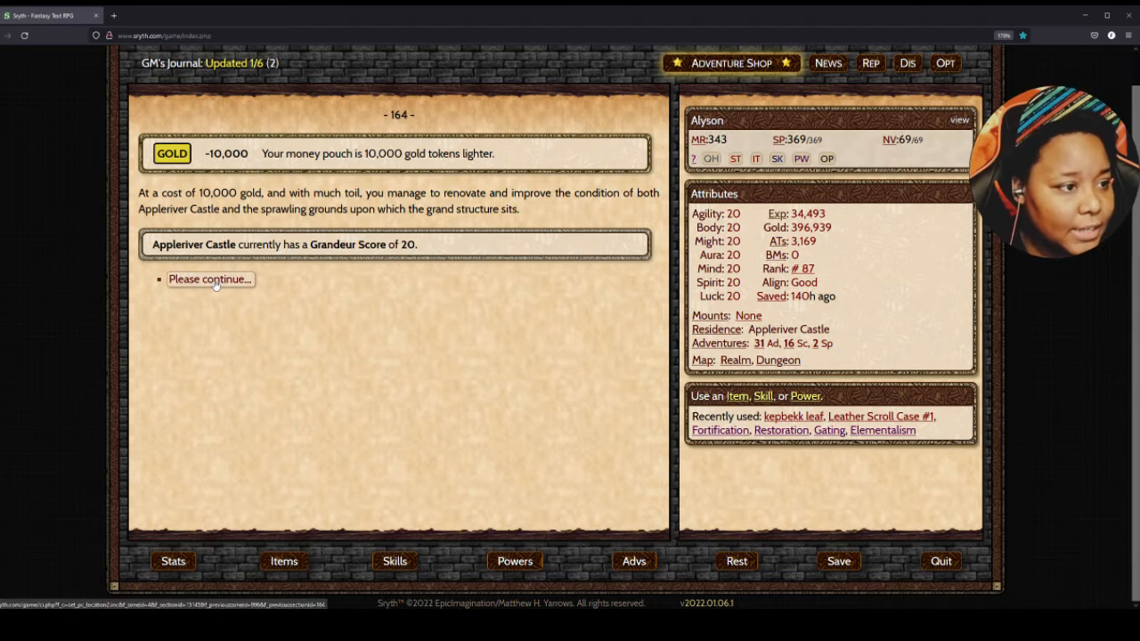
left_click(210, 279)
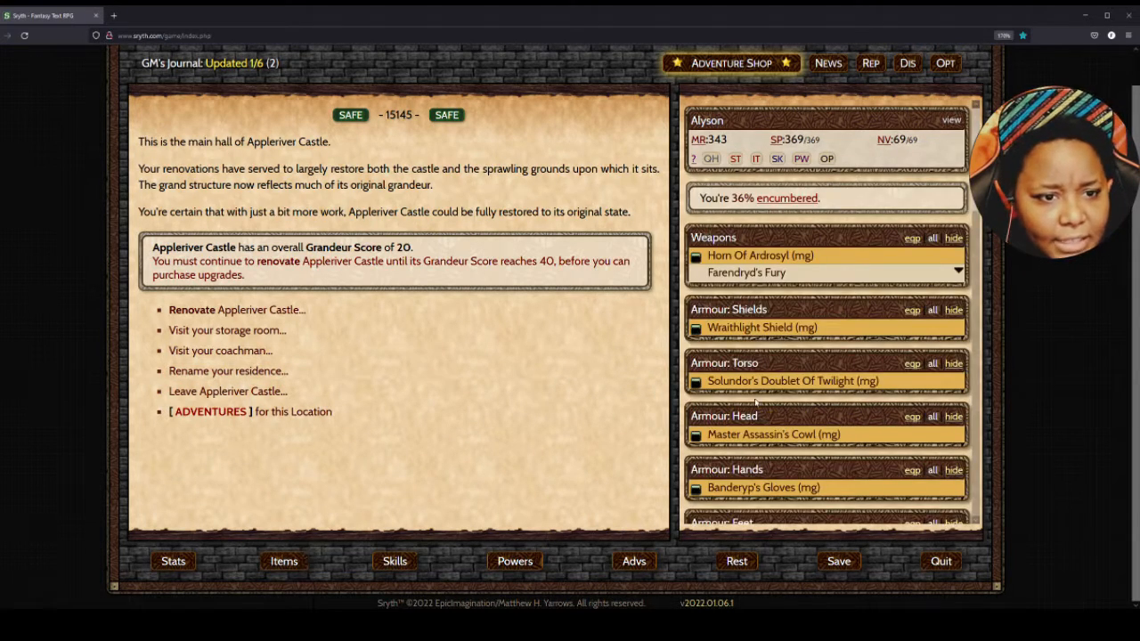
scroll("down", 3)
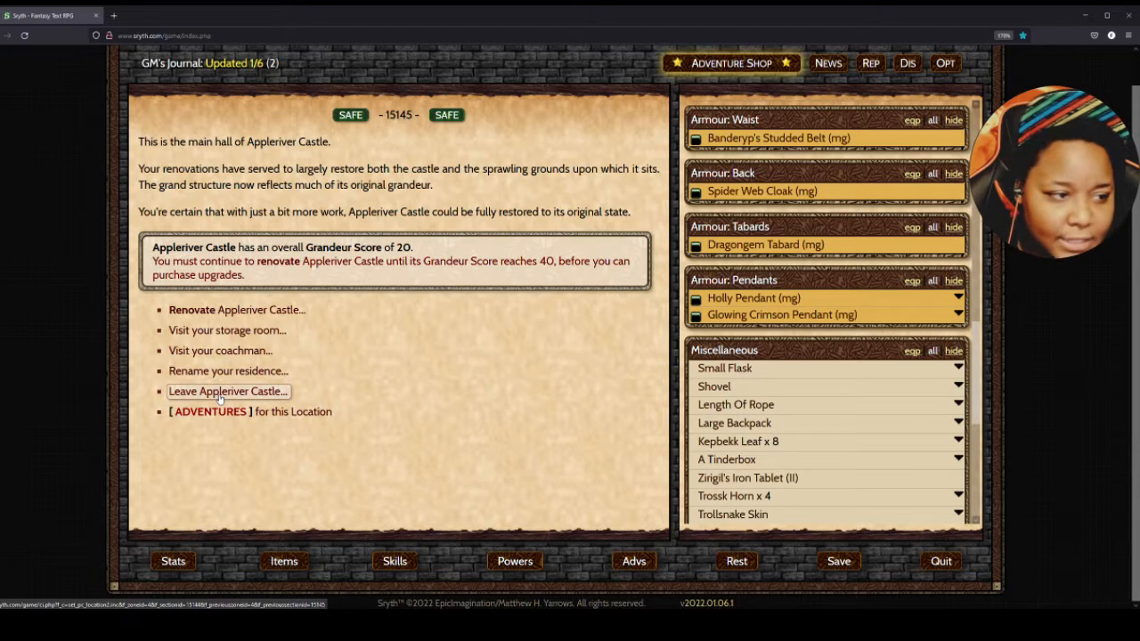
- Travel from Tryndmoor via Western and Southwest Tysa to Hawklor in the Hart Hills
left_click(228, 391)
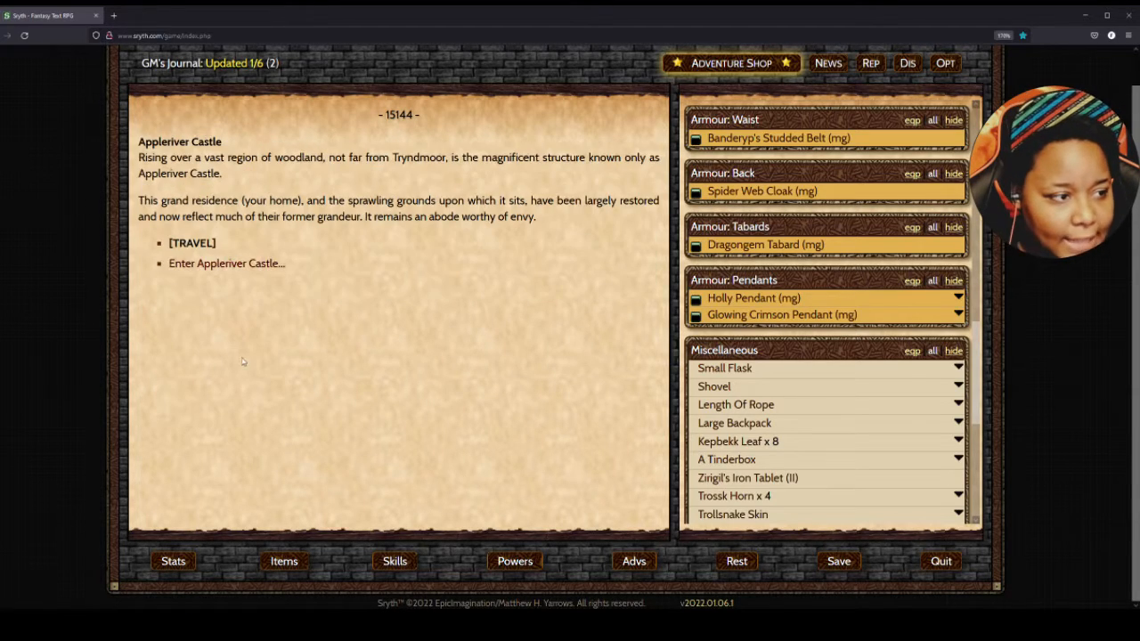
left_click(192, 242)
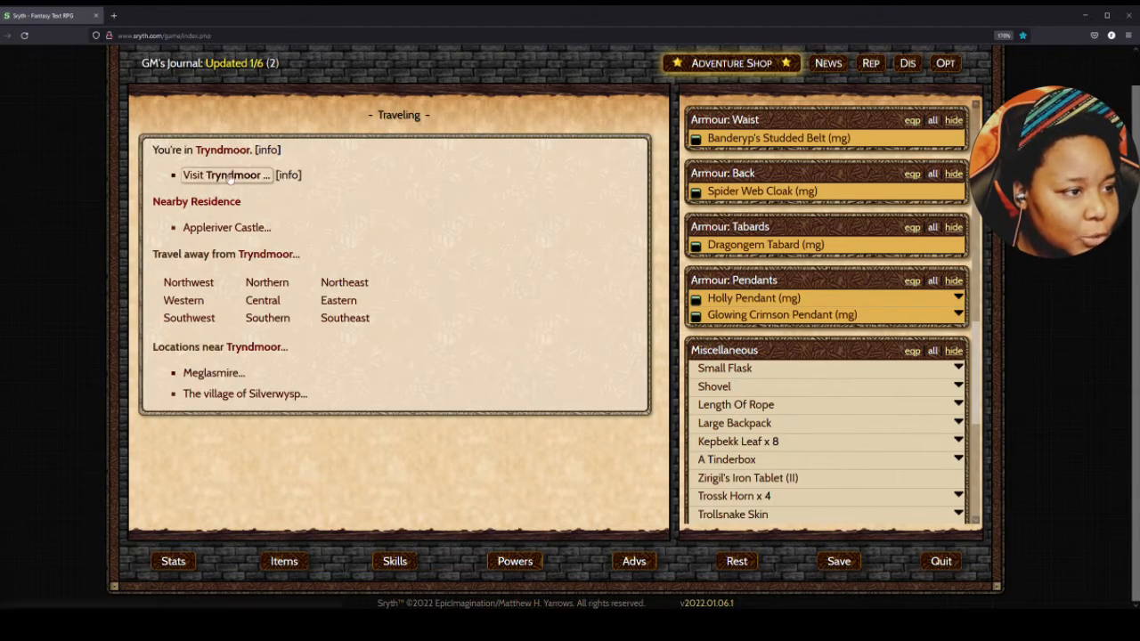
left_click(182, 300)
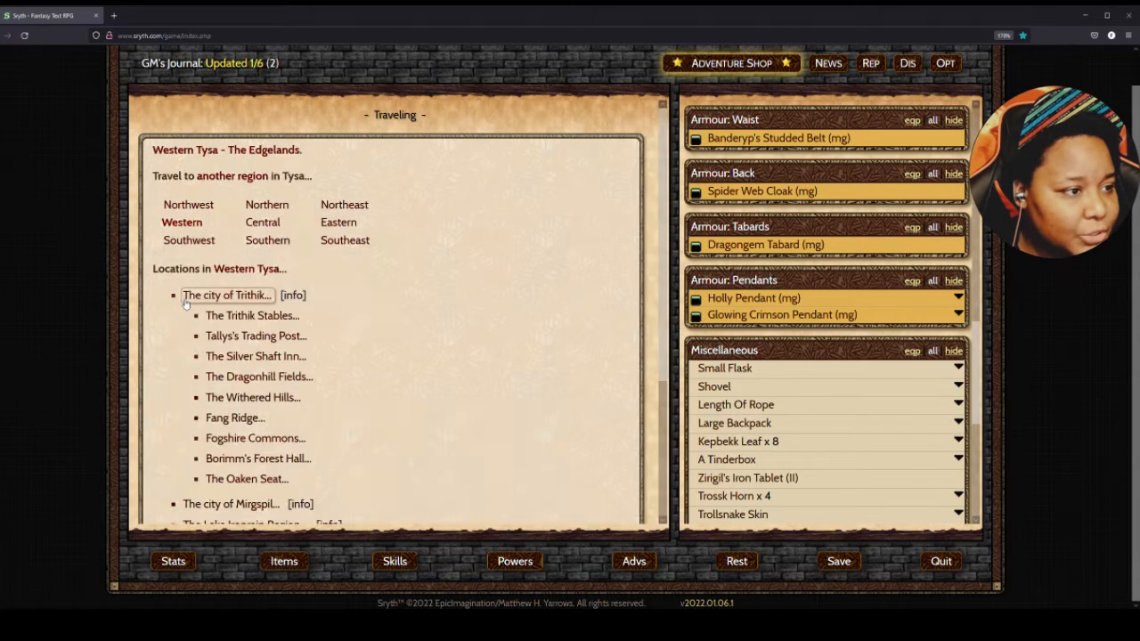
left_click(227, 295)
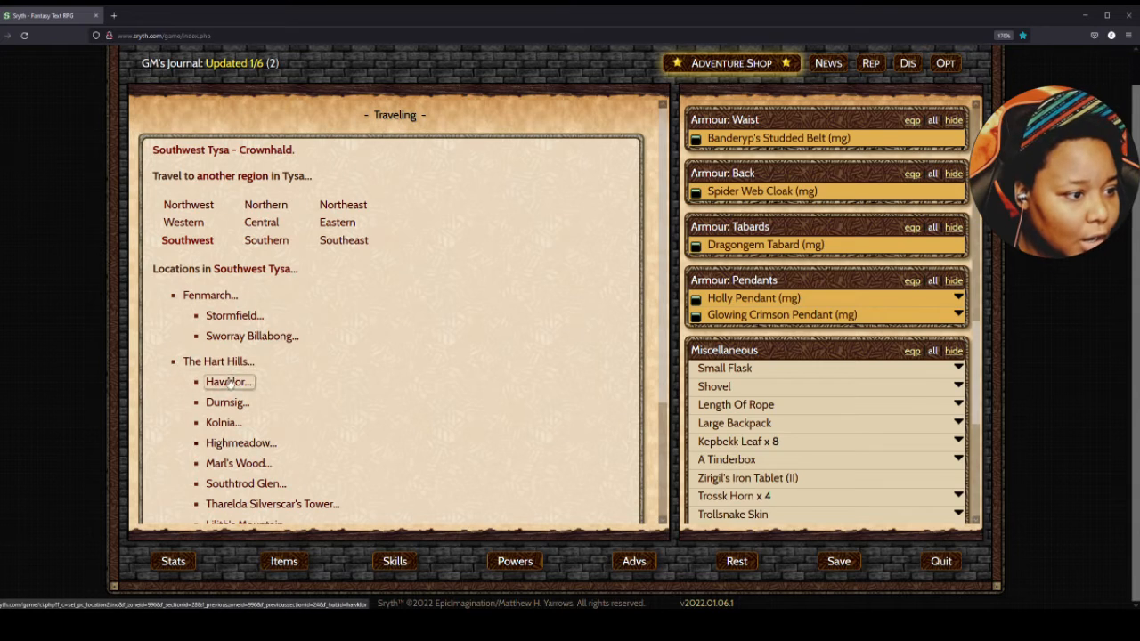
left_click(227, 381)
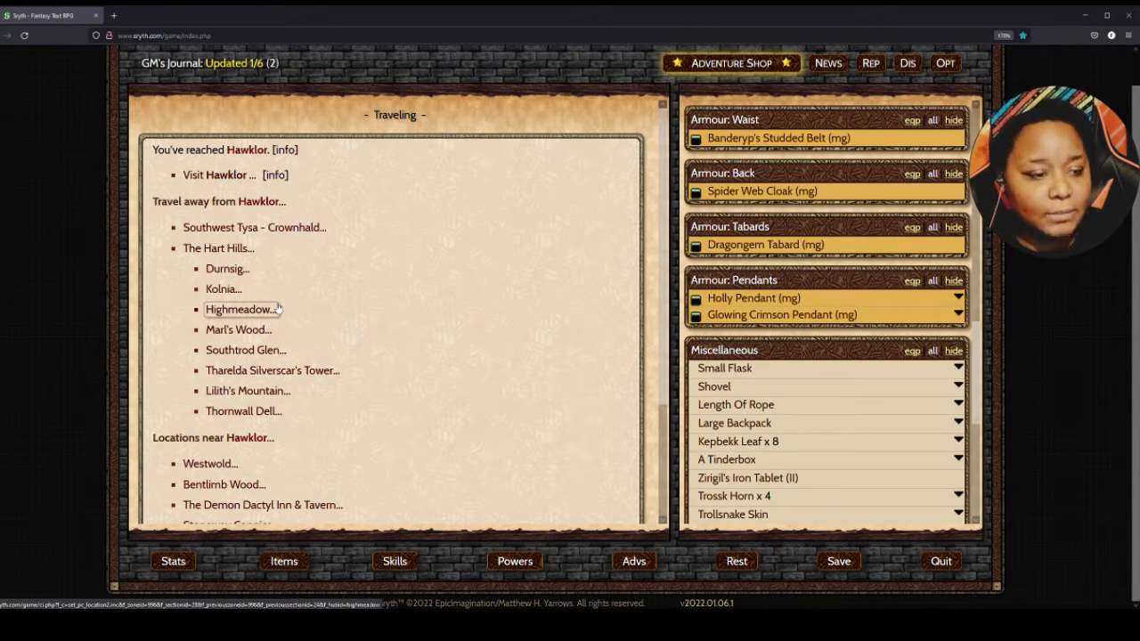
mouse_move(610, 466)
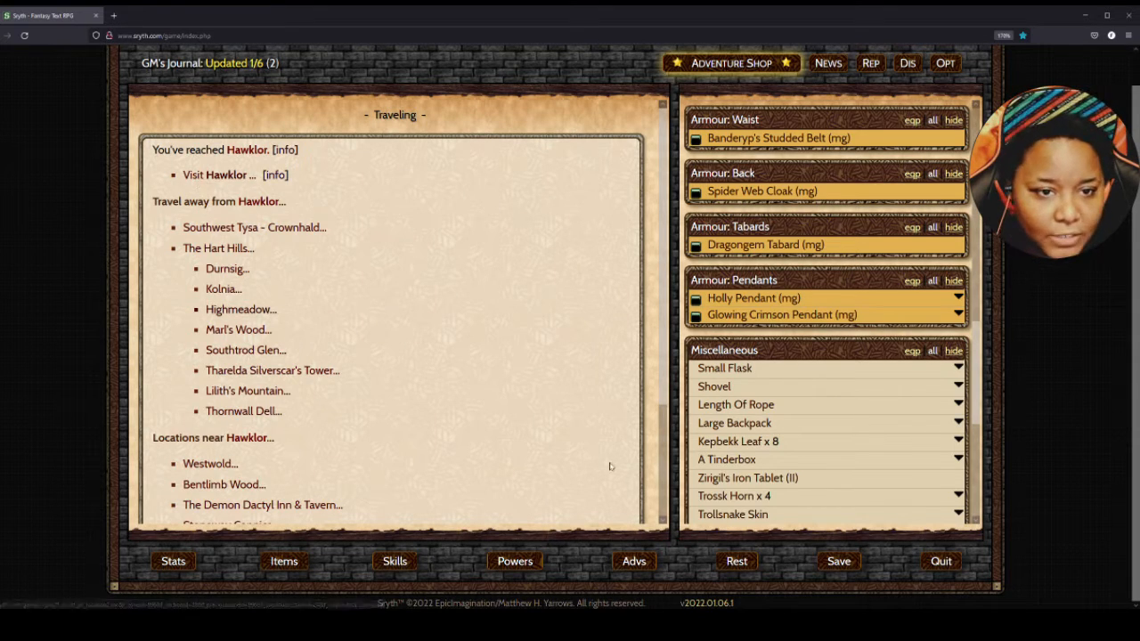
left_click(221, 174)
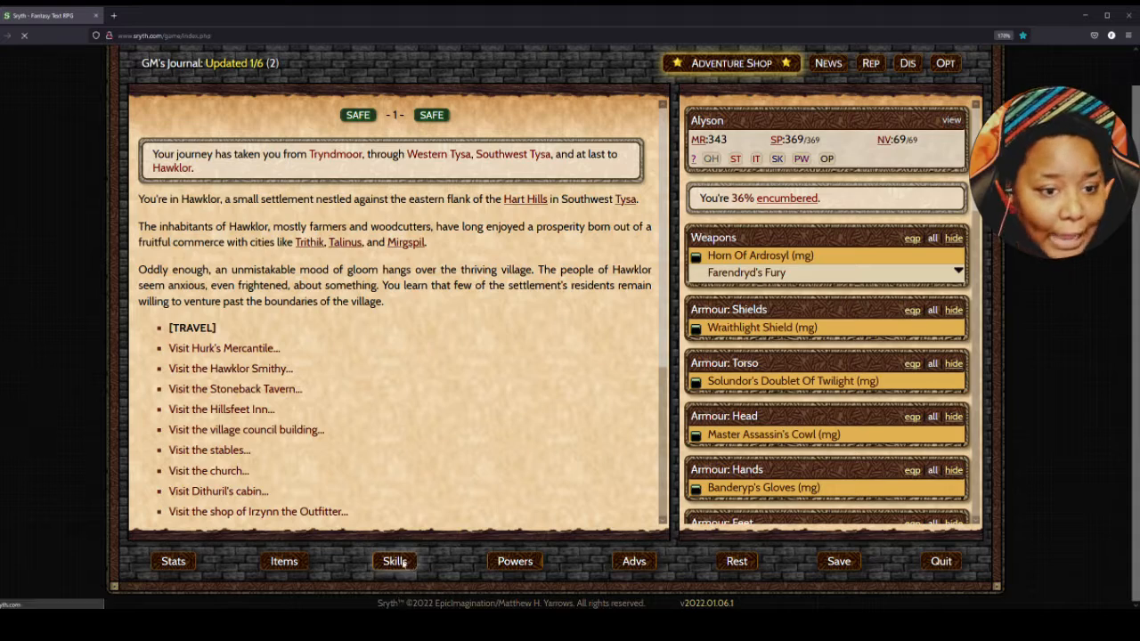
- Train Telekinesis to mastery 78 for 20,400 experience, then return to Hawklor's village page
left_click(393, 561)
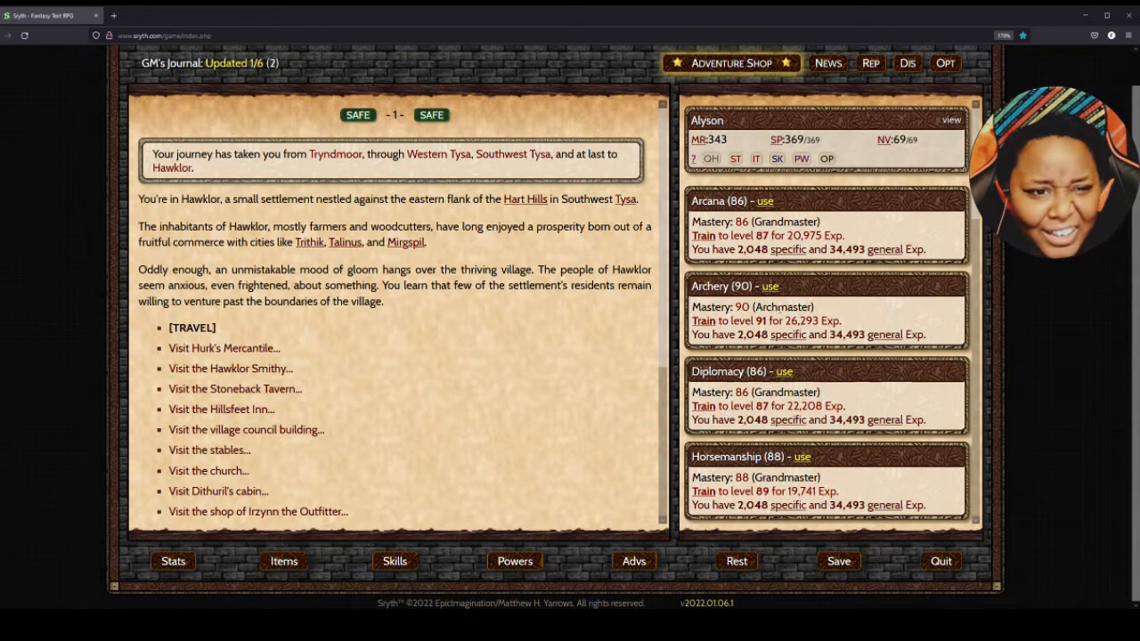
scroll("down", 3)
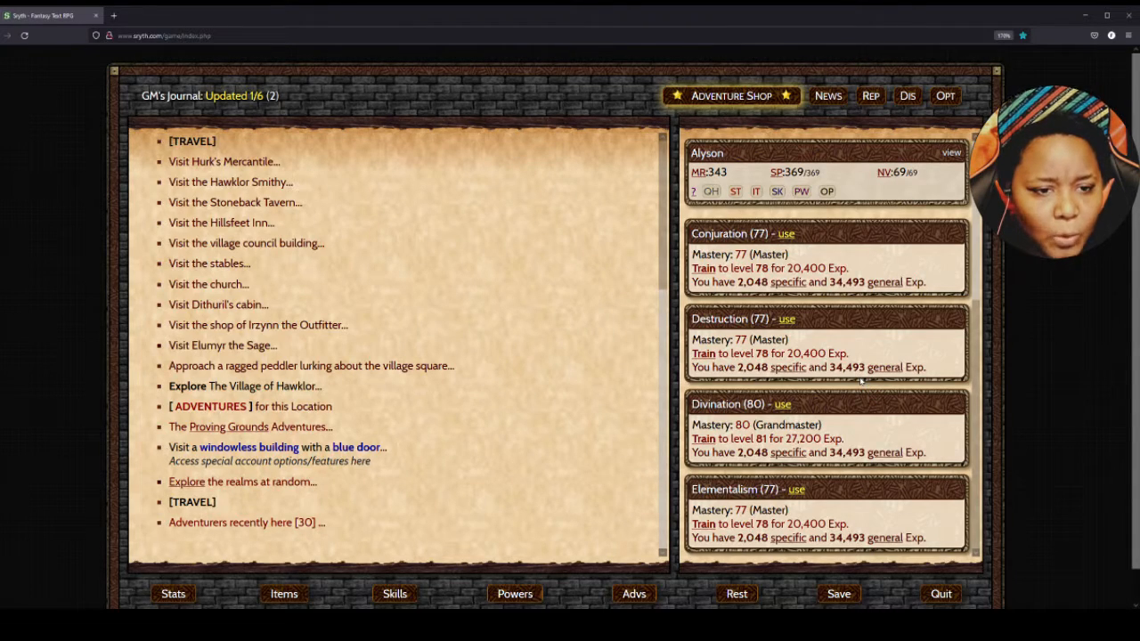
scroll("down", 3)
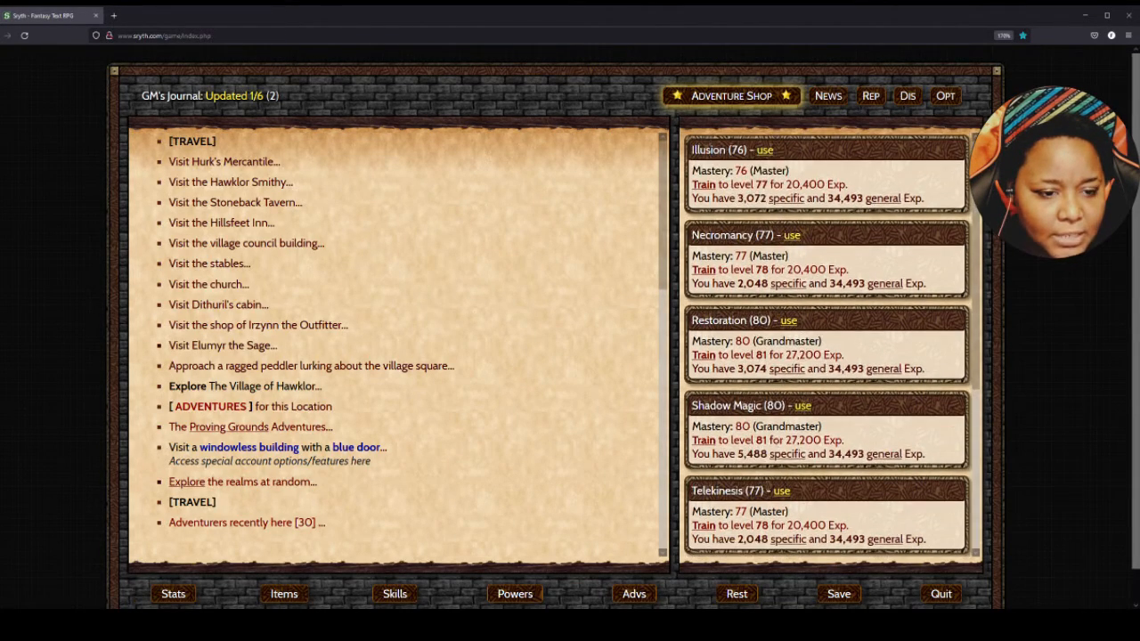
left_click(781, 491)
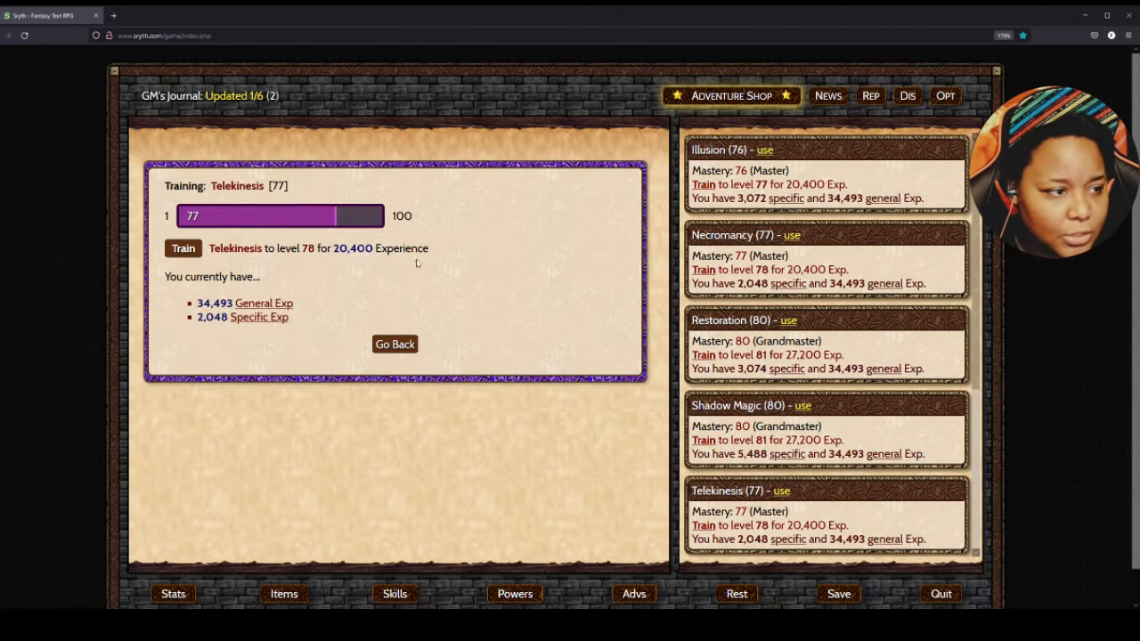
left_click(183, 248)
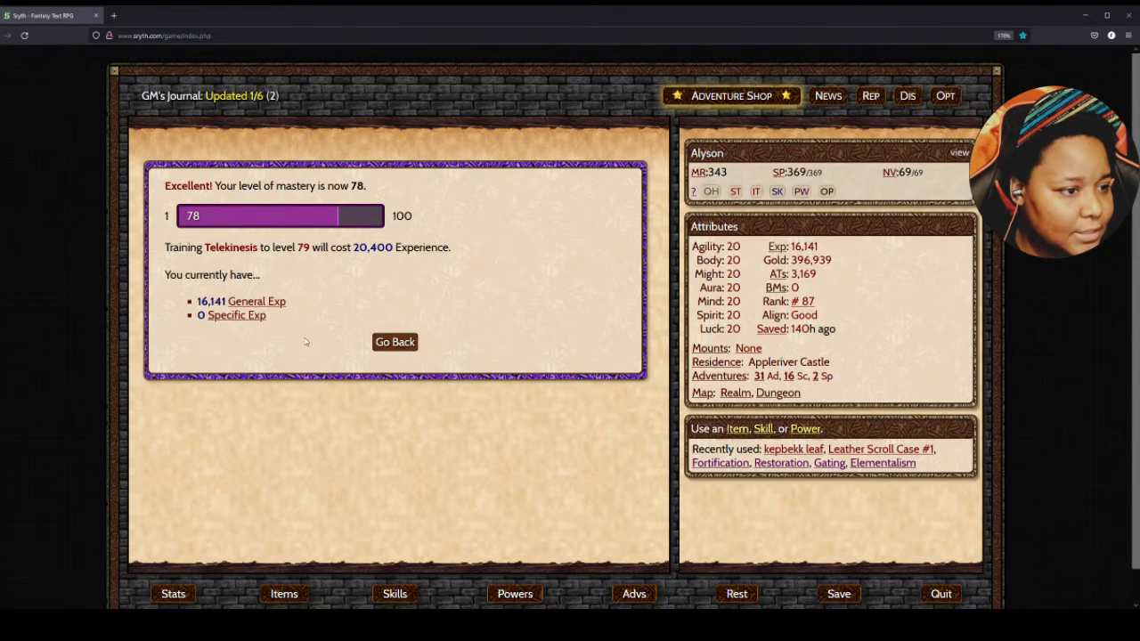
left_click(394, 341)
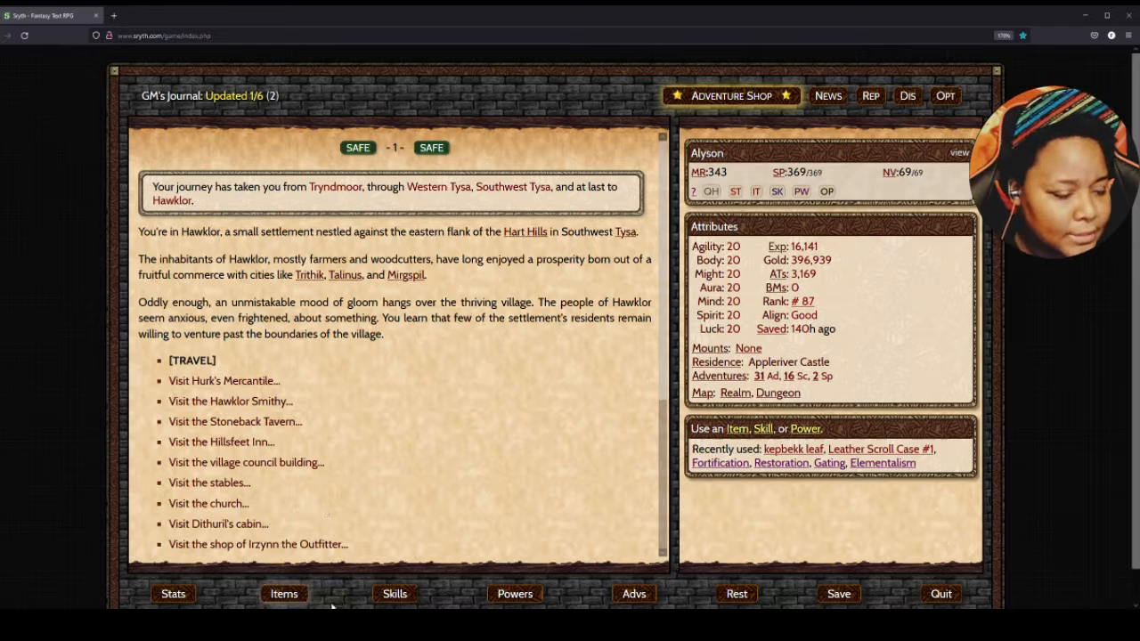
- Claim the Quickstone bonus (+11,601 experience, now 27,742) and check stored experience
left_click(393, 594)
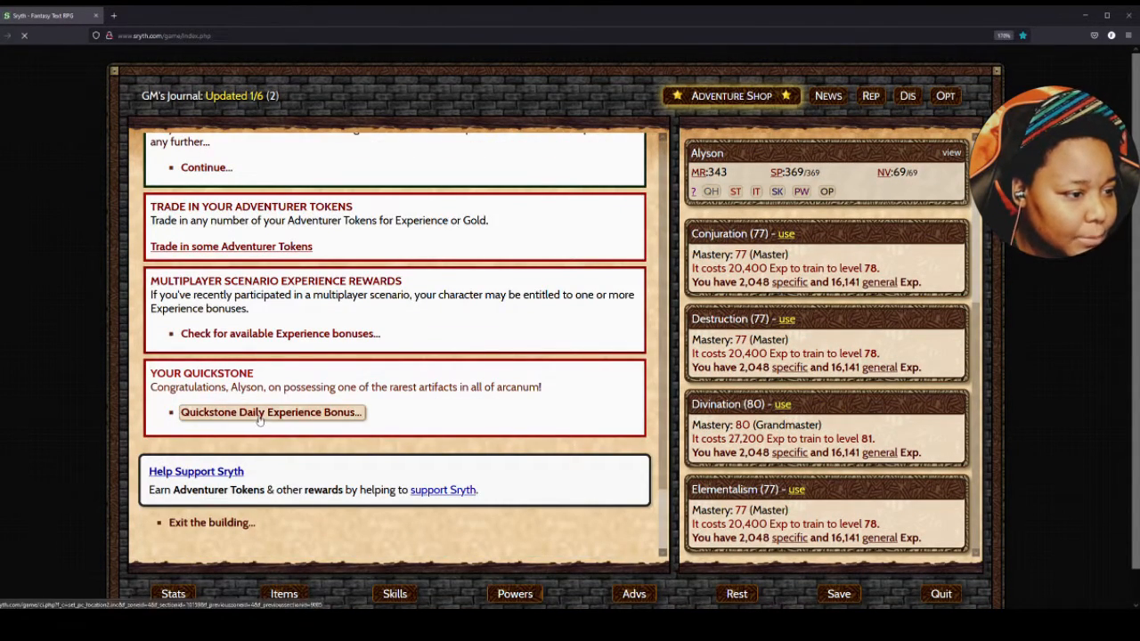
left_click(270, 413)
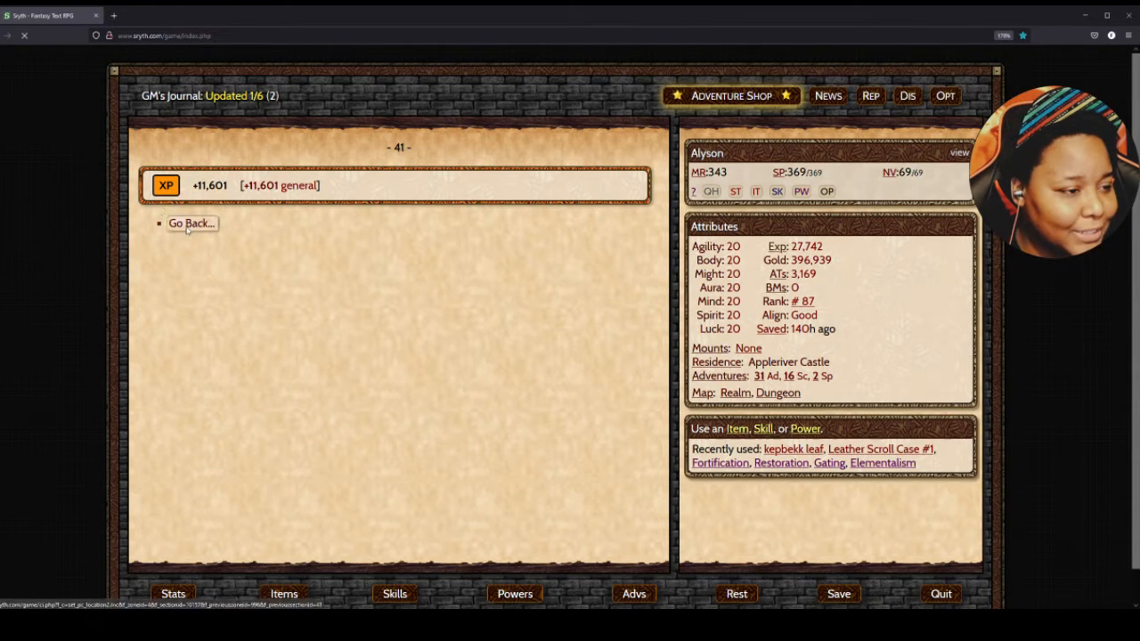
left_click(191, 224)
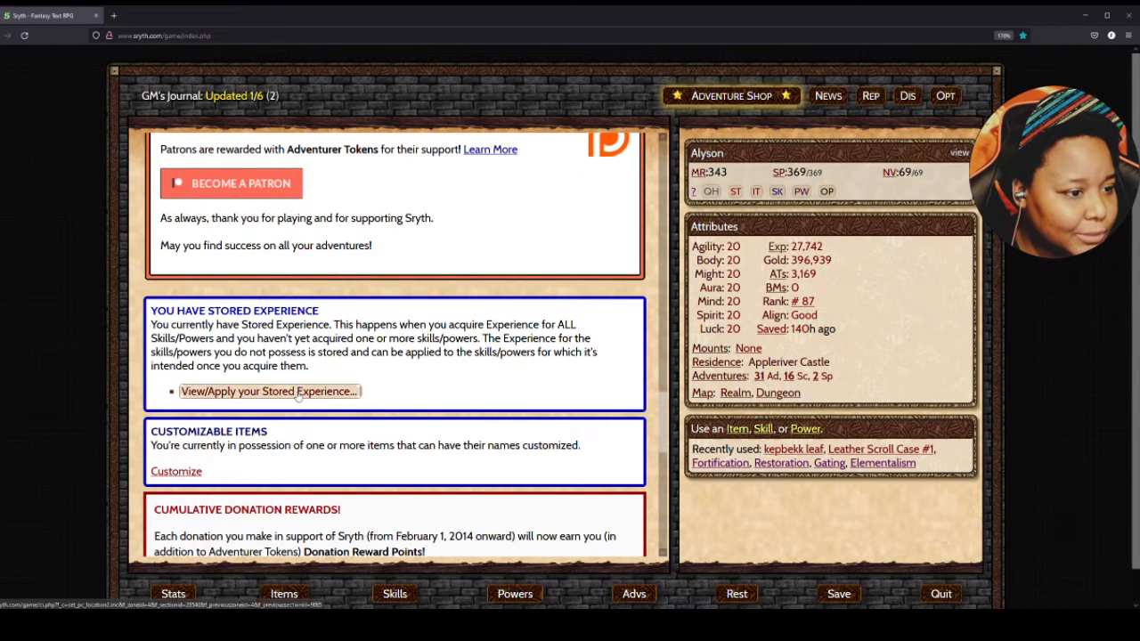
left_click(267, 391)
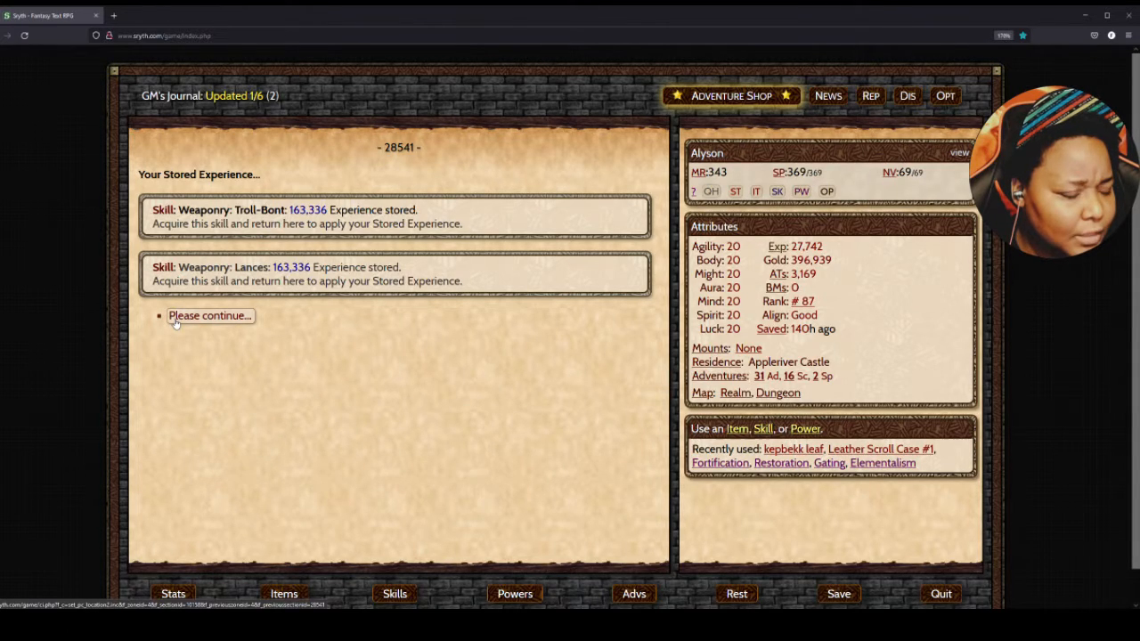
left_click(211, 315)
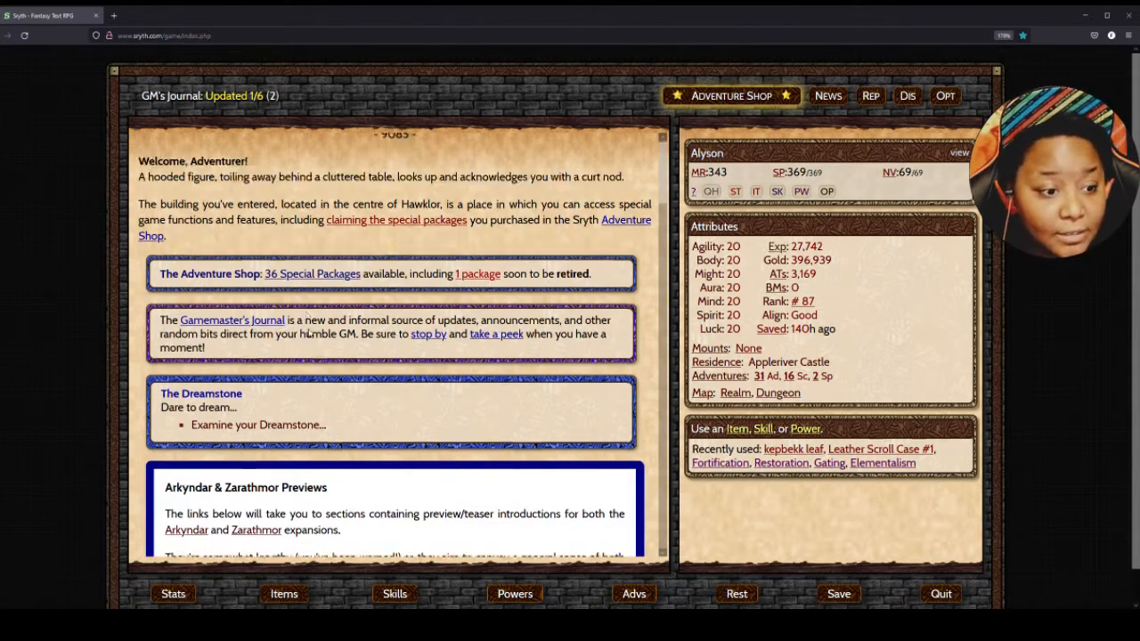
scroll("down", 3)
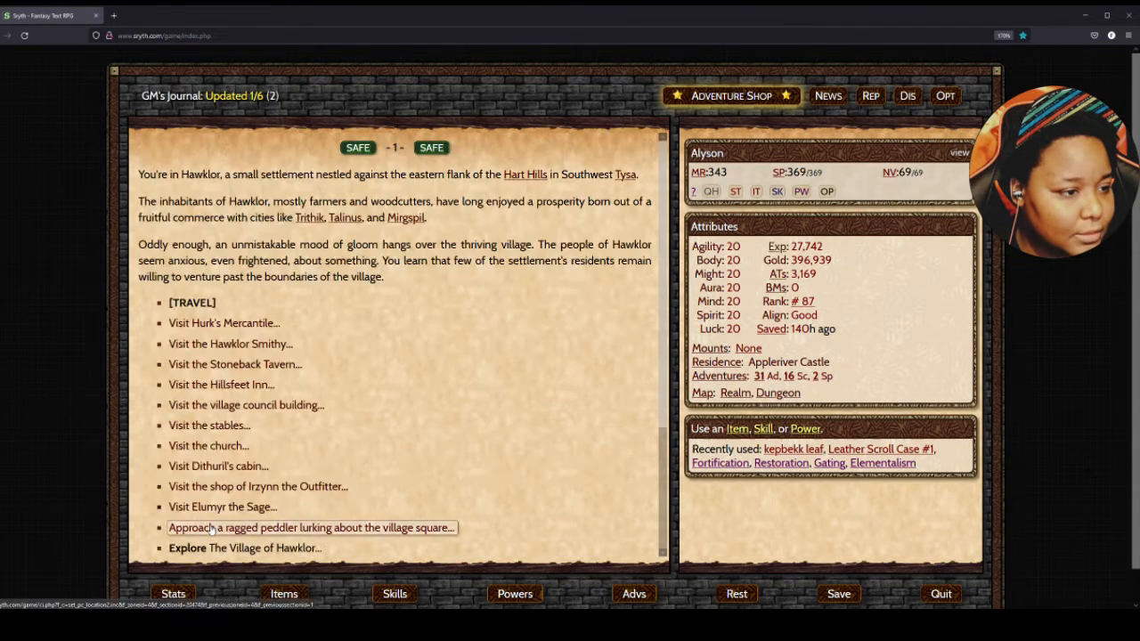
- Open Archery training for level 91 at 26,293 experience from the skill list
left_click(394, 593)
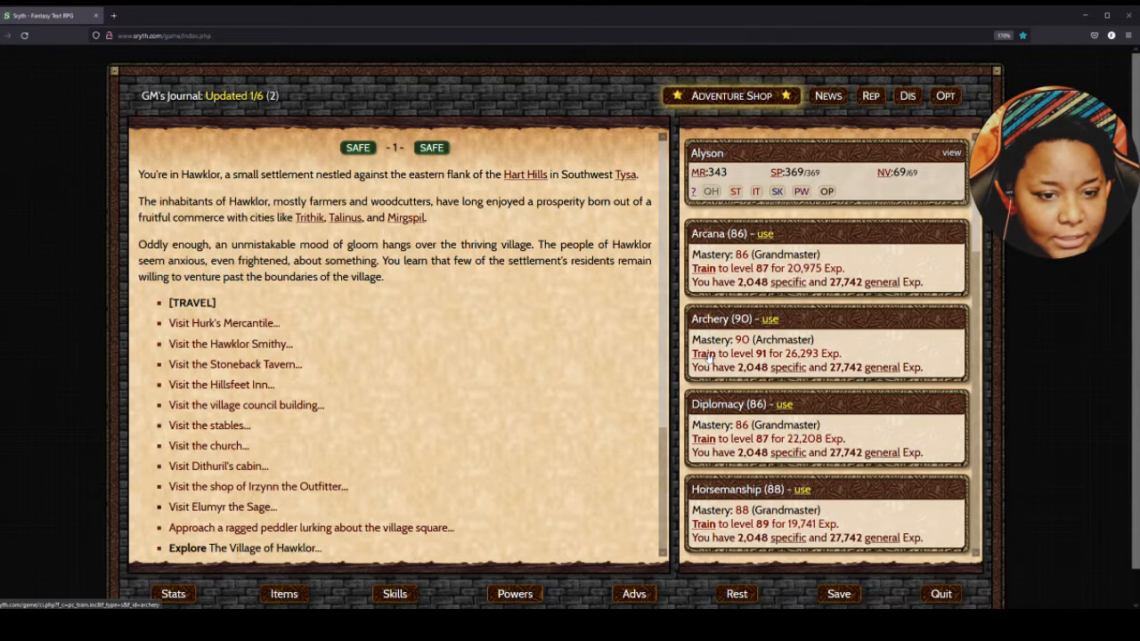
left_click(704, 353)
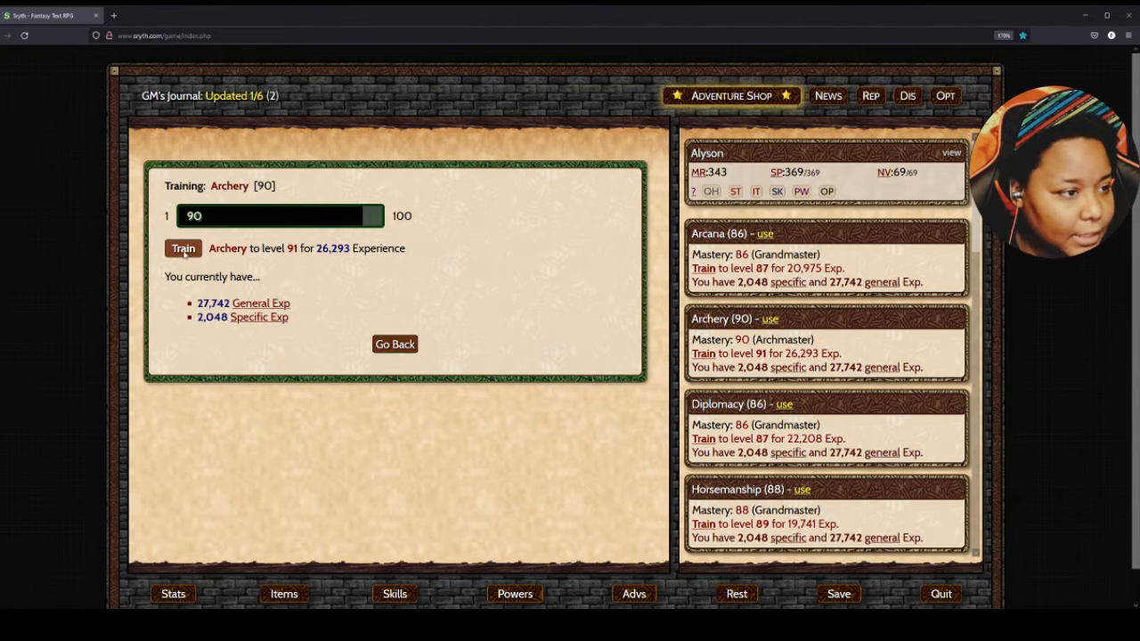
left_click(394, 344)
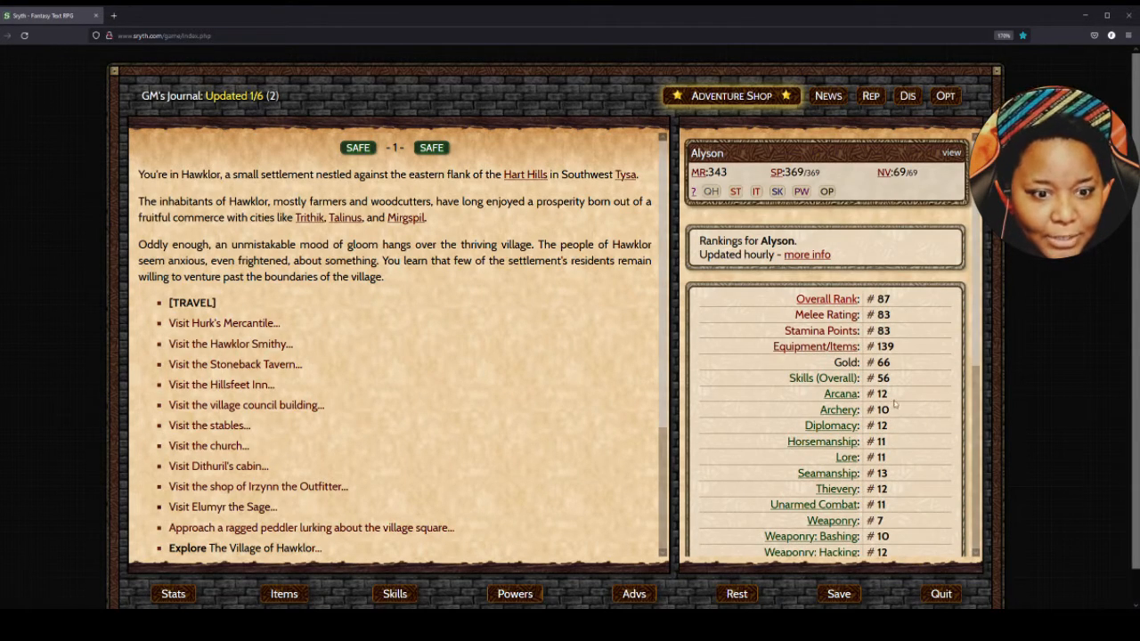
- Switch the right panel to Attributes, showing experience reduced to 3,497
scroll("down", 3)
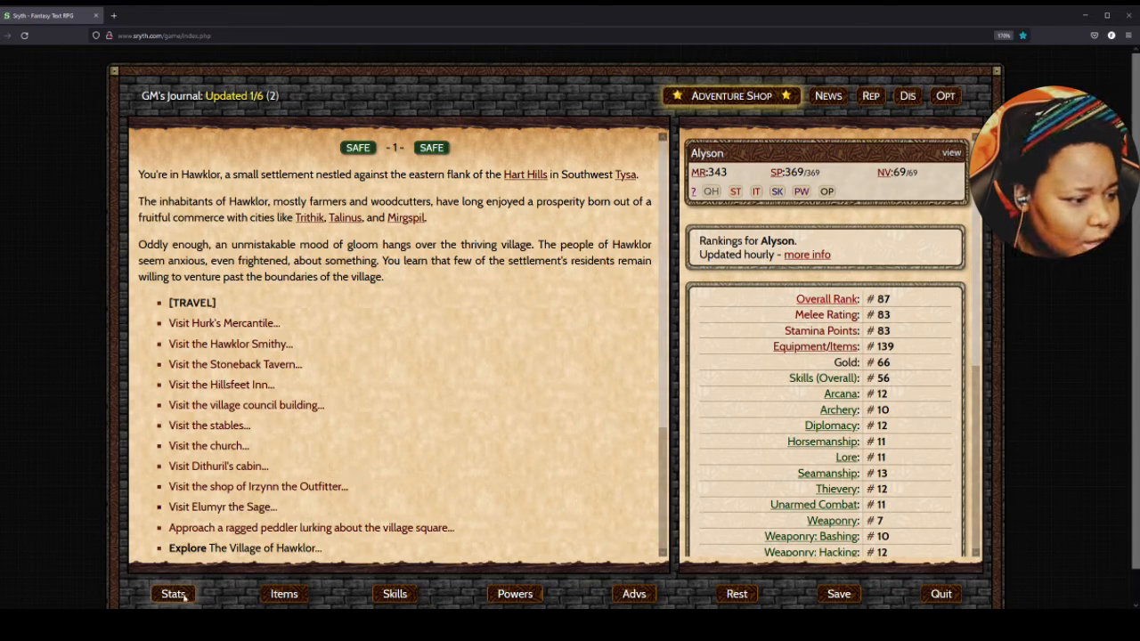
left_click(173, 594)
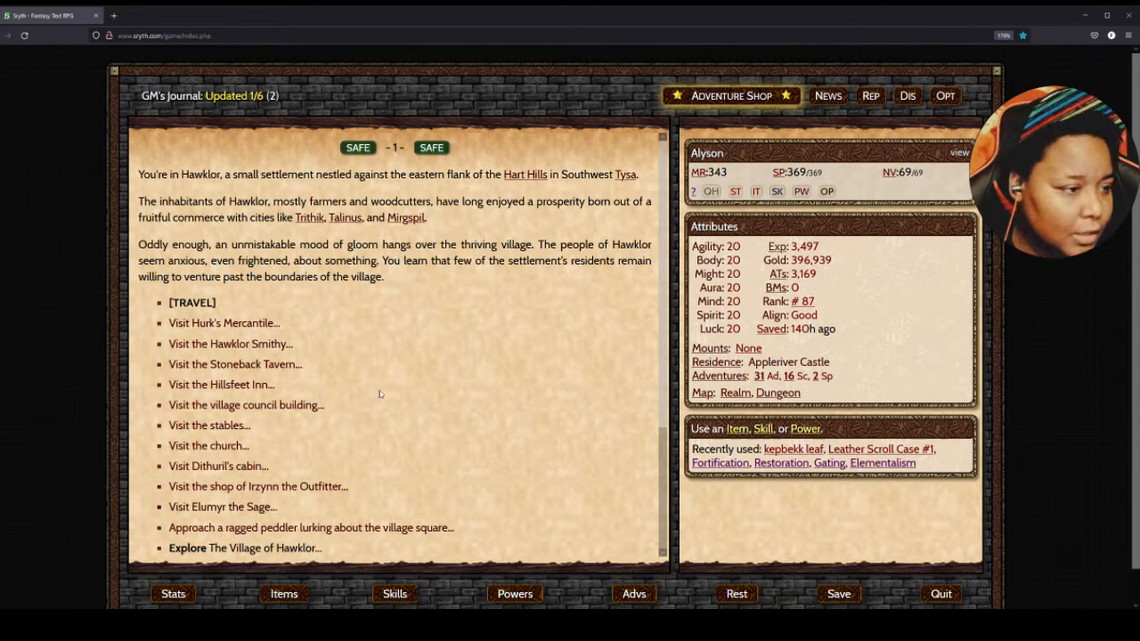
mouse_move(224, 322)
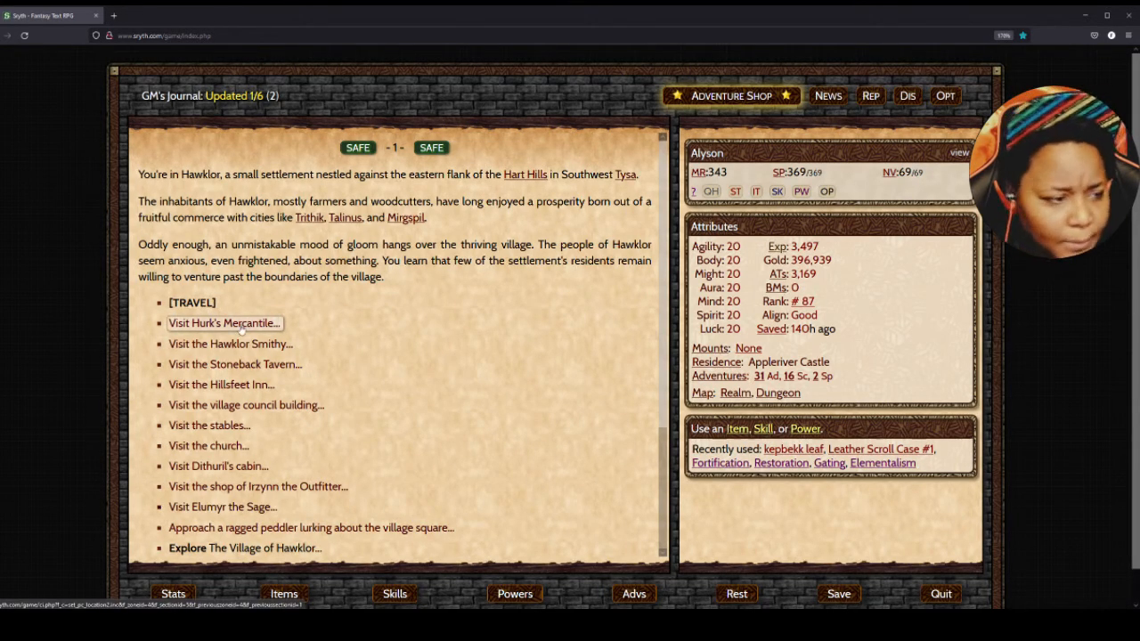
- Enter the Hawklor Smithy and press Ghell about his chin scar and Westwold
left_click(224, 323)
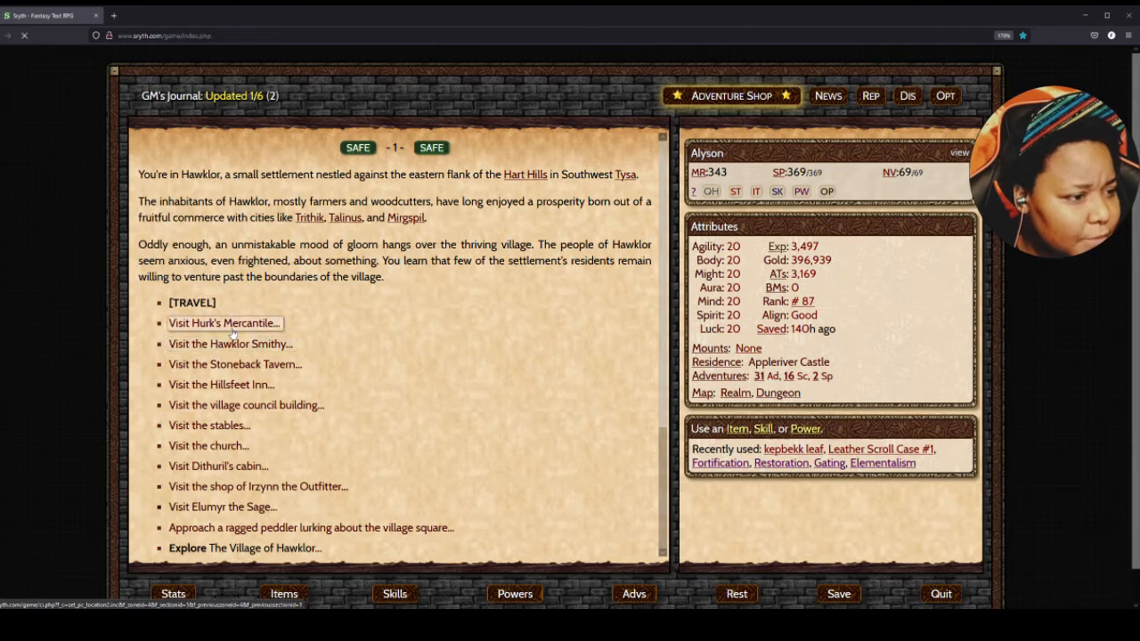
left_click(224, 323)
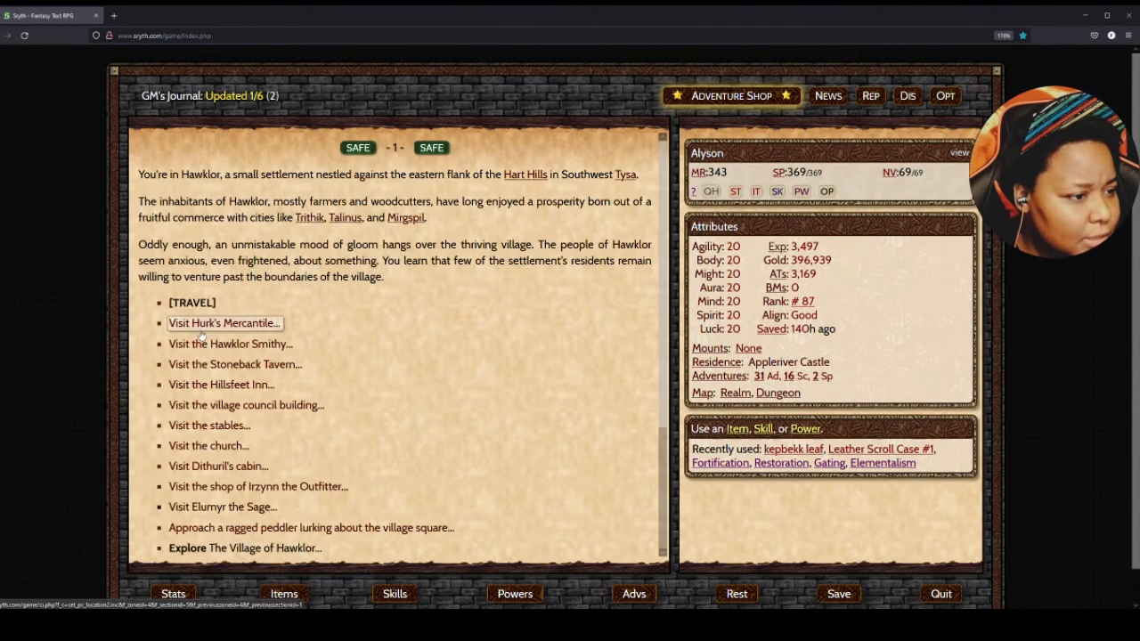
left_click(231, 344)
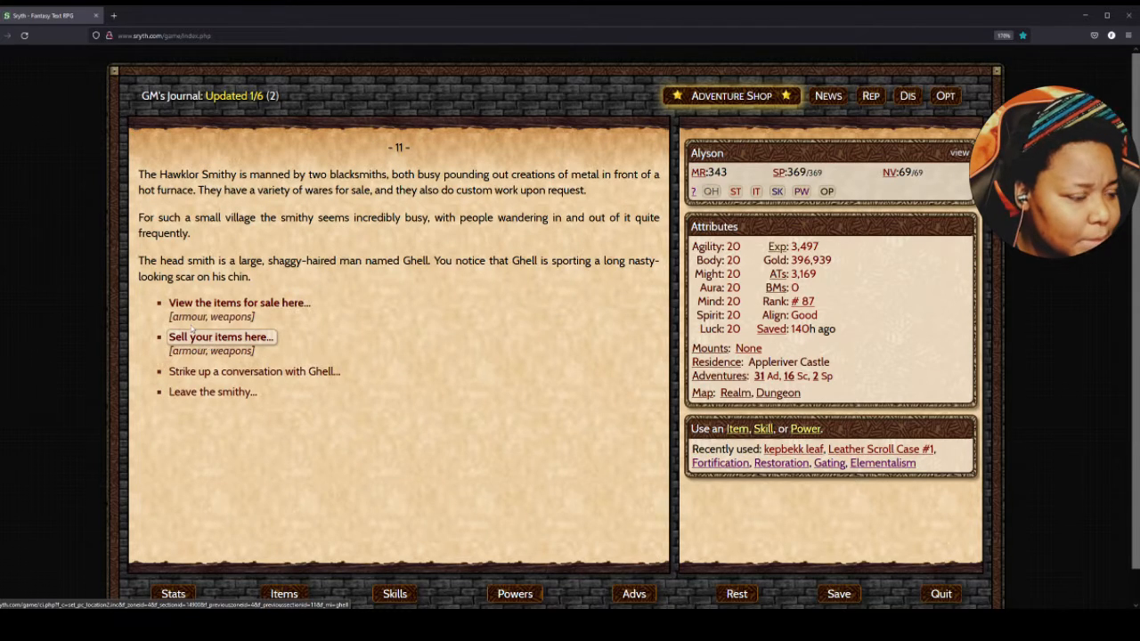
left_click(253, 370)
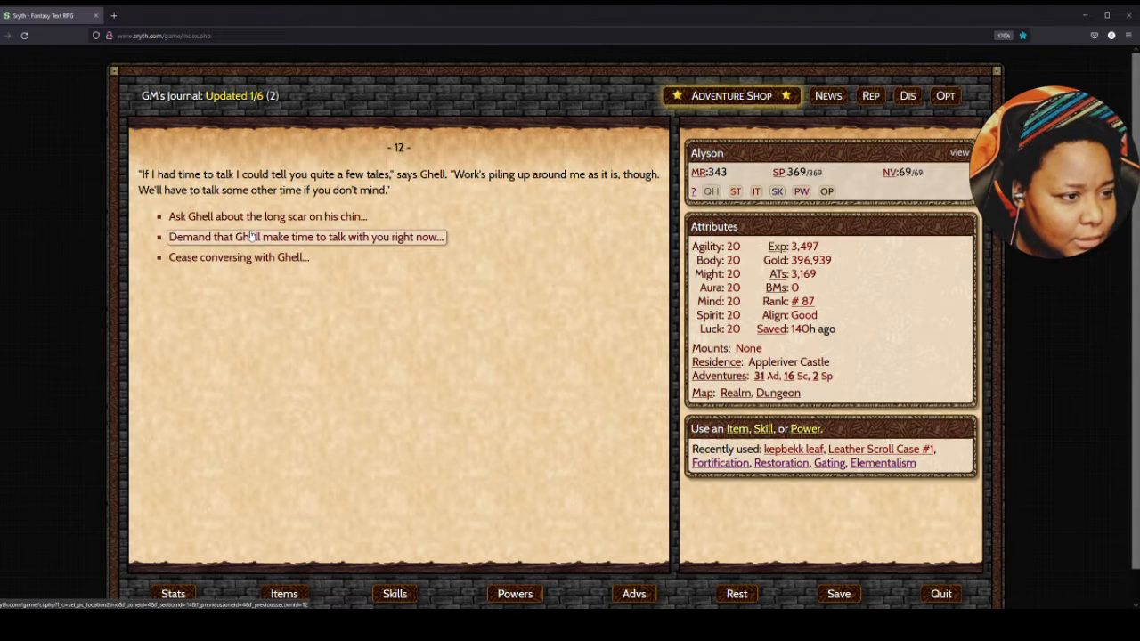
left_click(306, 236)
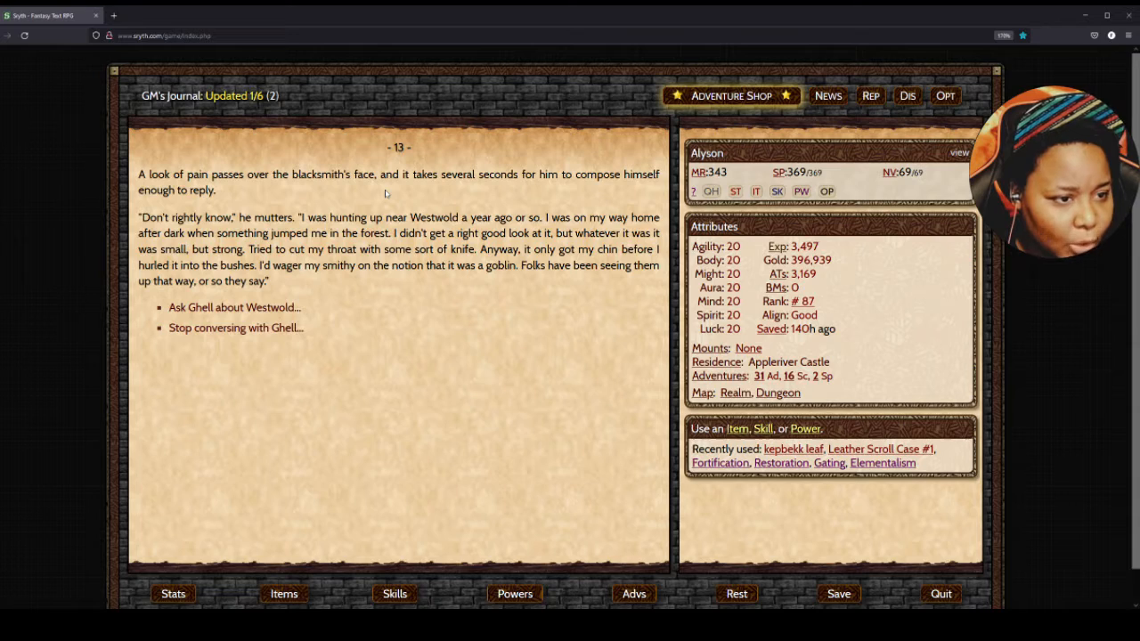
mouse_move(321, 191)
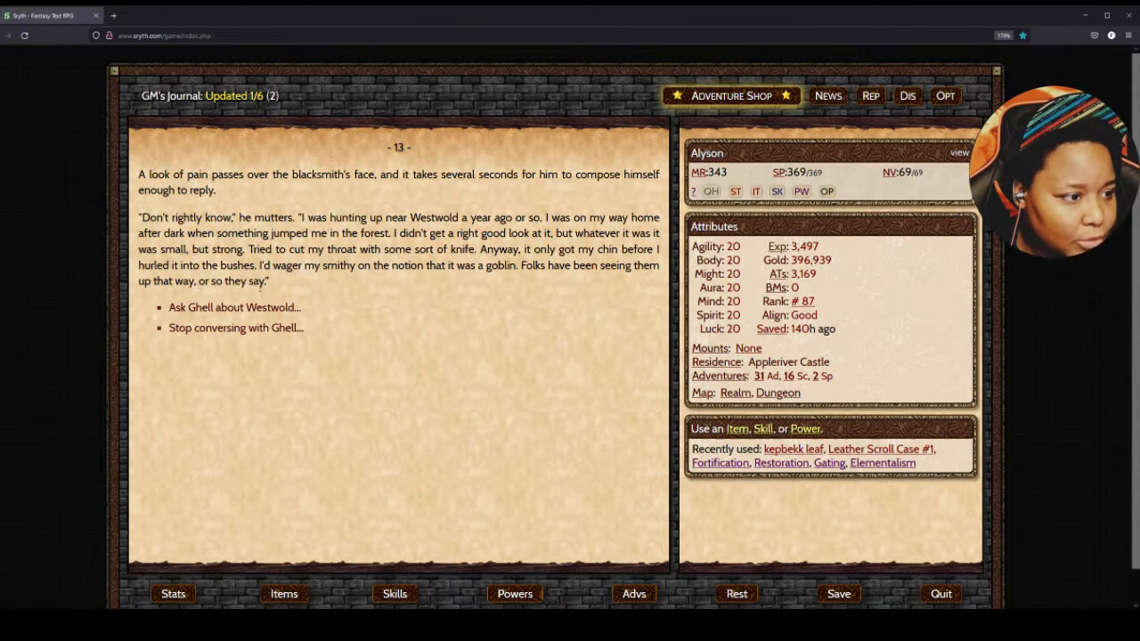
mouse_move(235, 307)
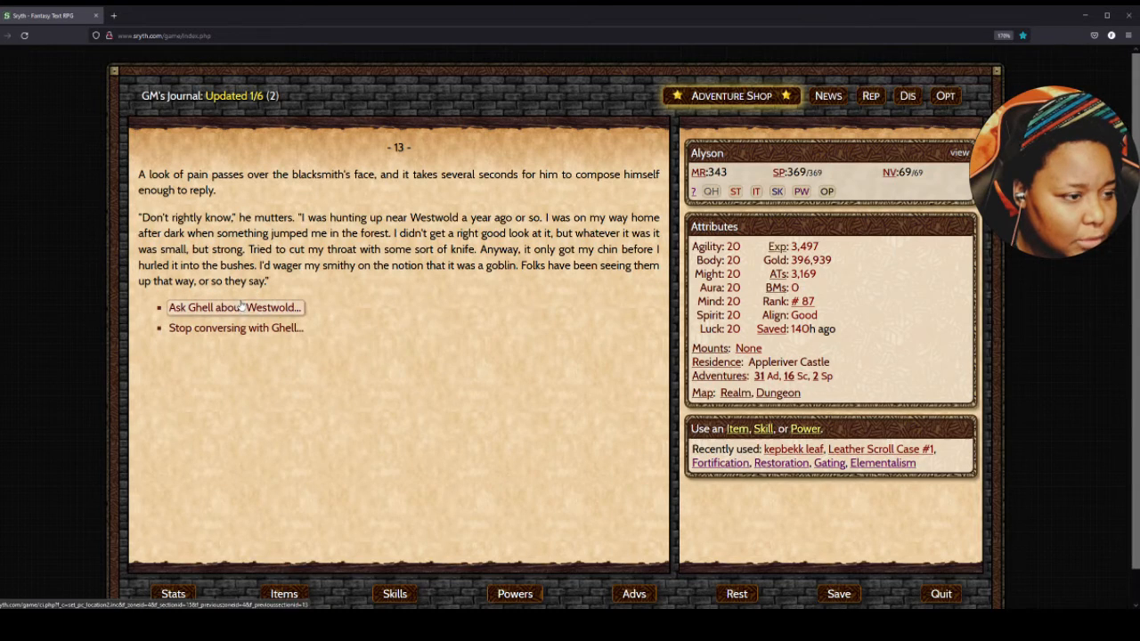
left_click(234, 308)
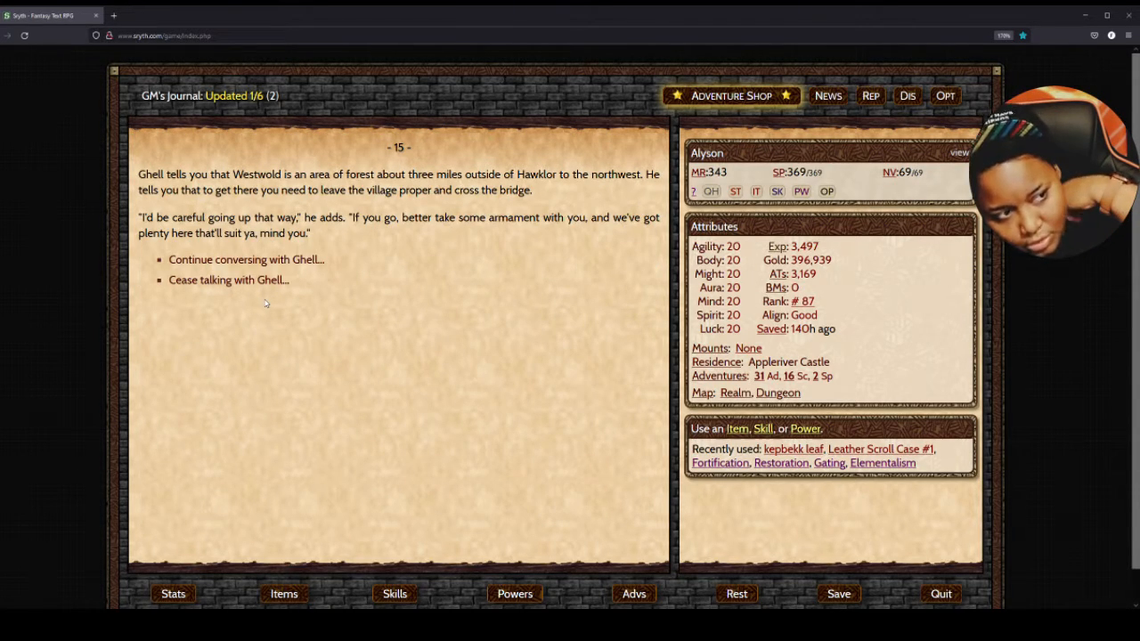
mouse_move(277, 320)
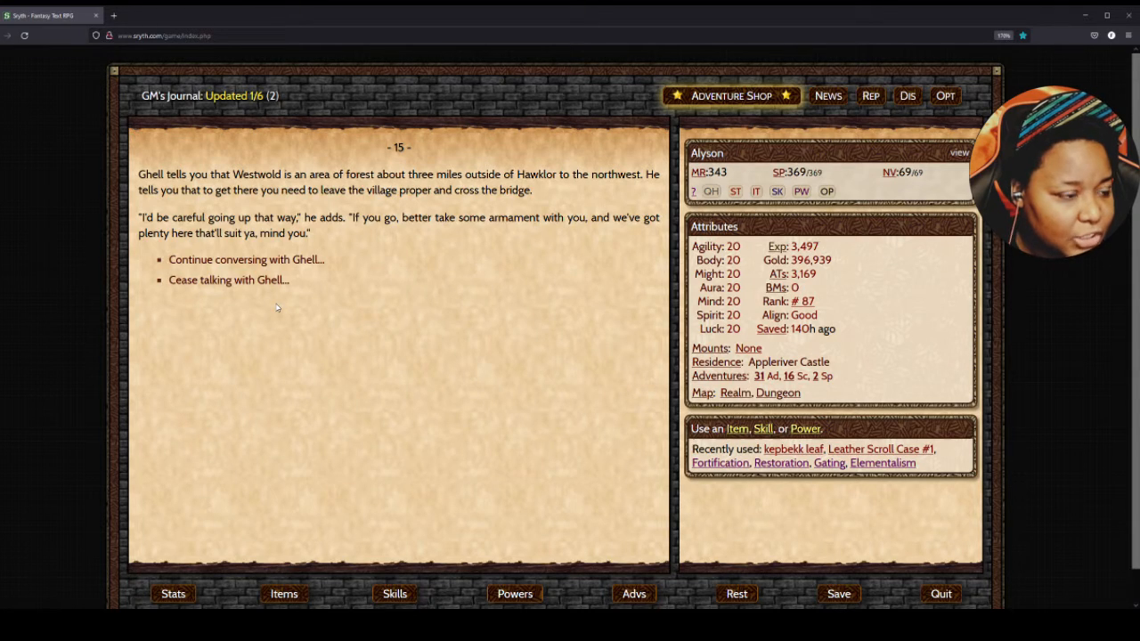
mouse_move(229, 279)
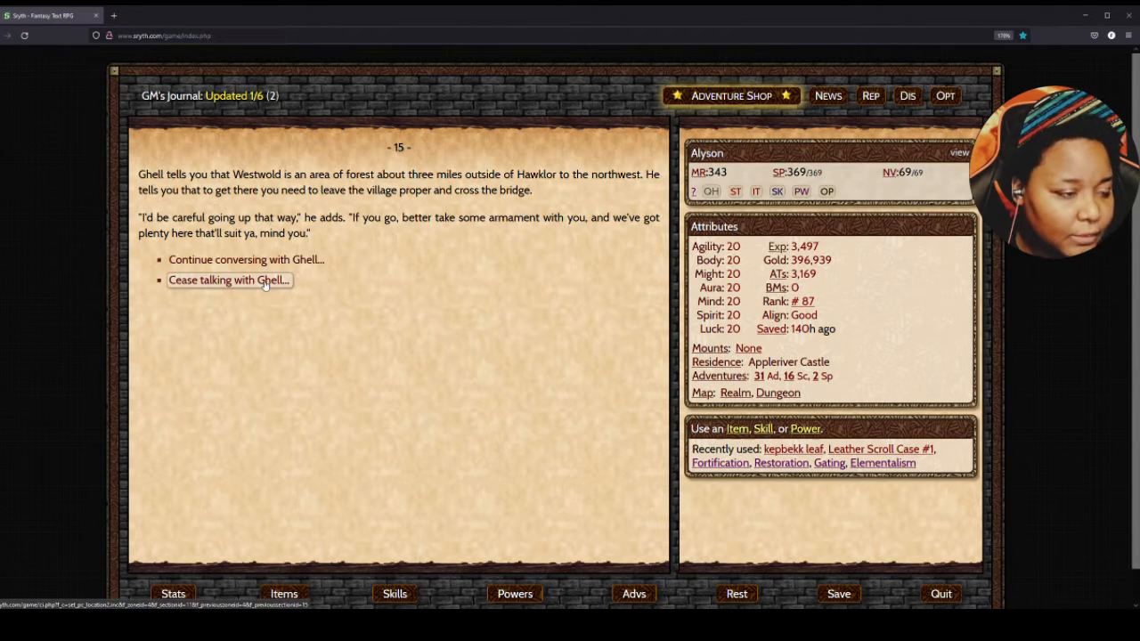
left_click(228, 279)
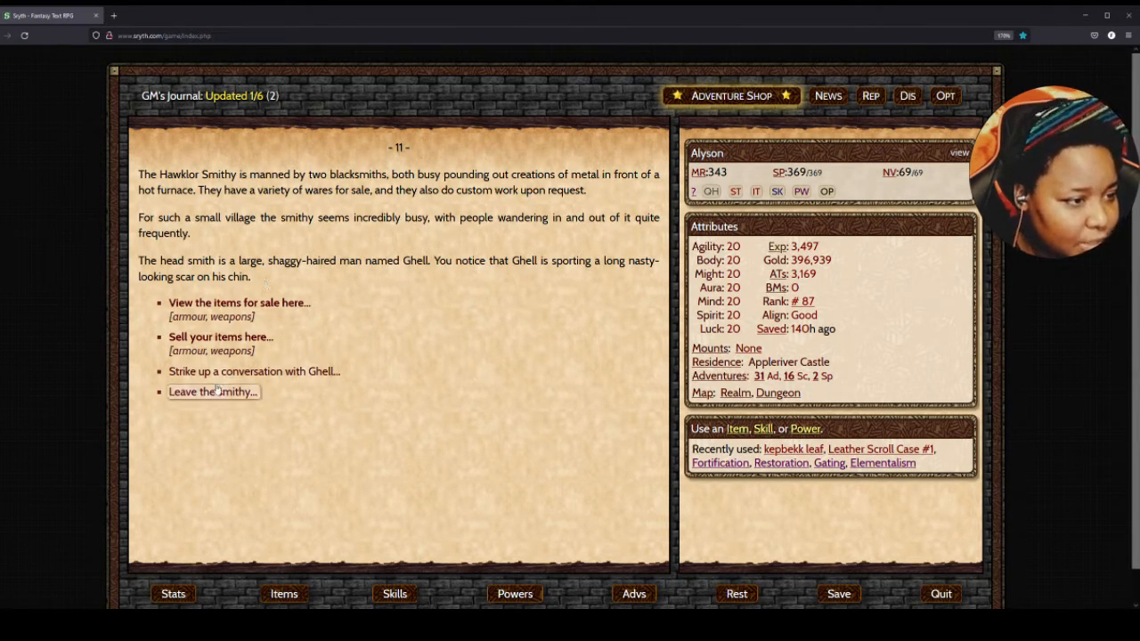
- Go from the smithy to the Stoneback Tavern and hear Piripor describe Hawnley-Jakk
left_click(211, 392)
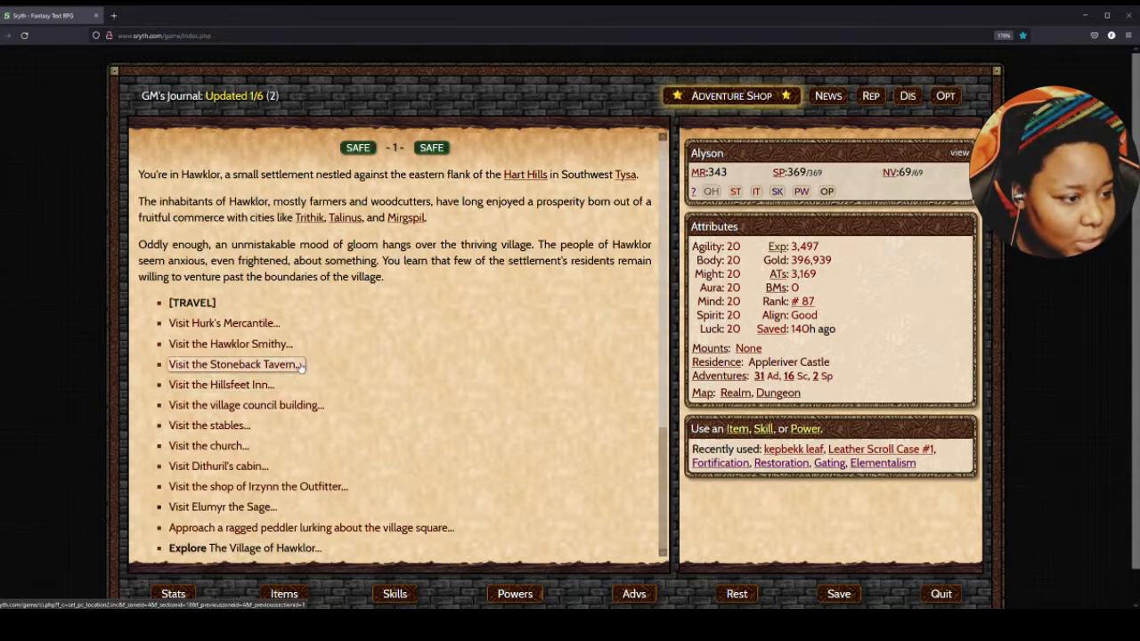
left_click(234, 364)
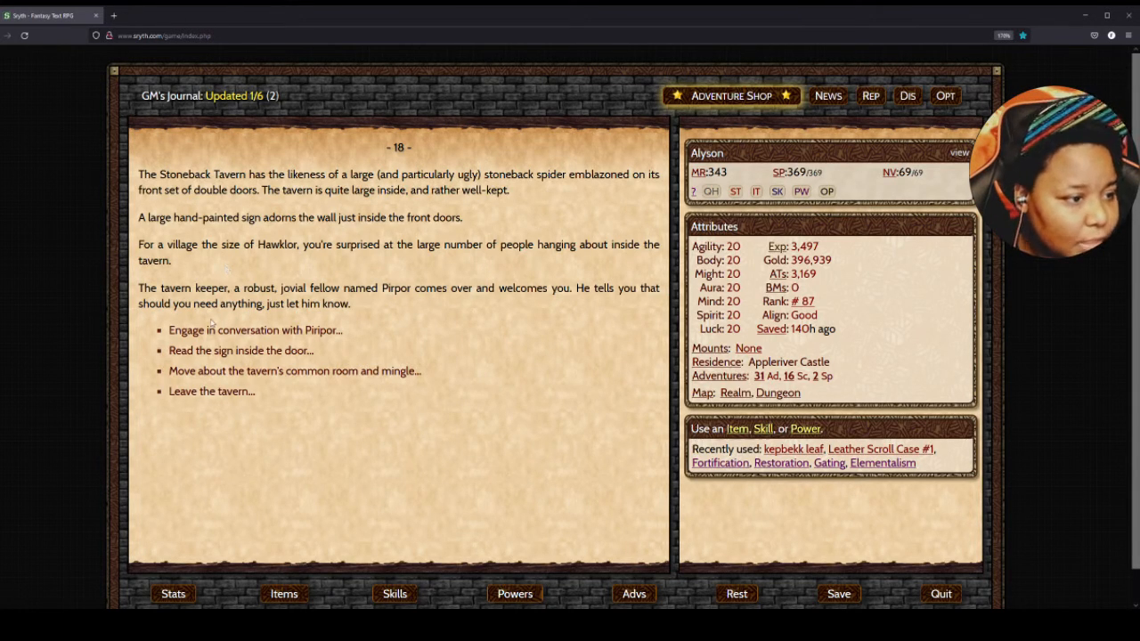
left_click(255, 329)
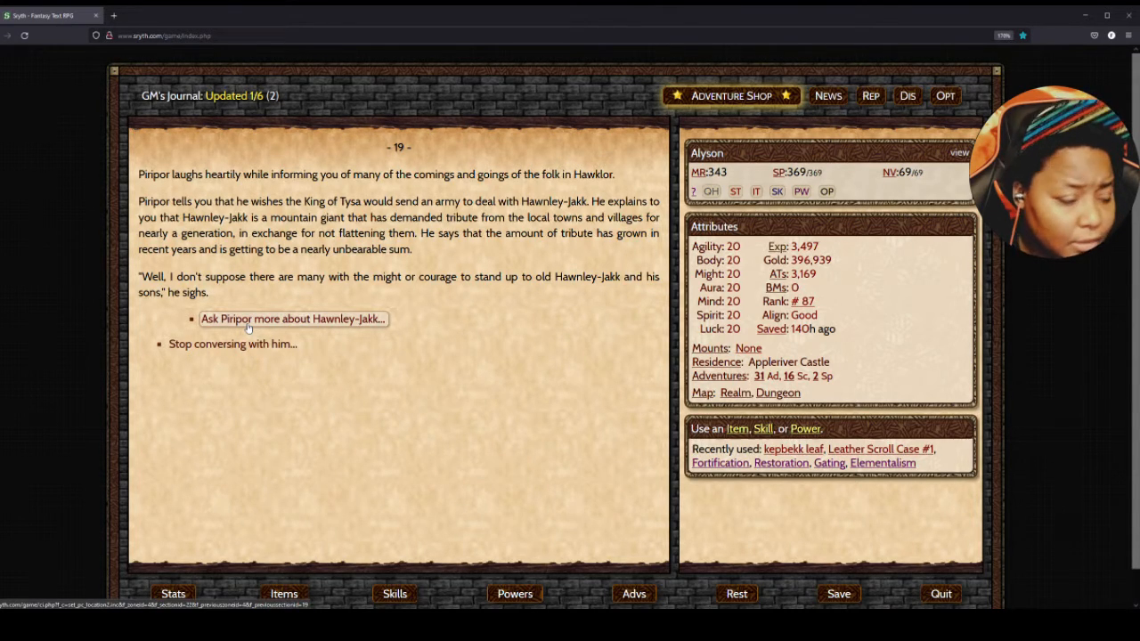
left_click(292, 319)
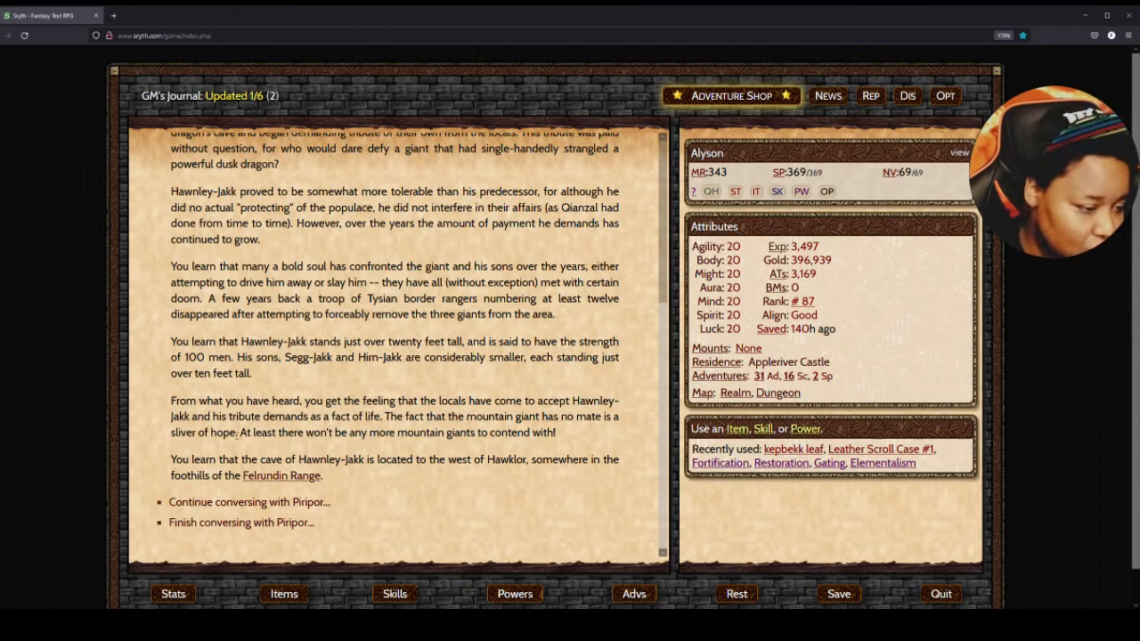
left_click(250, 501)
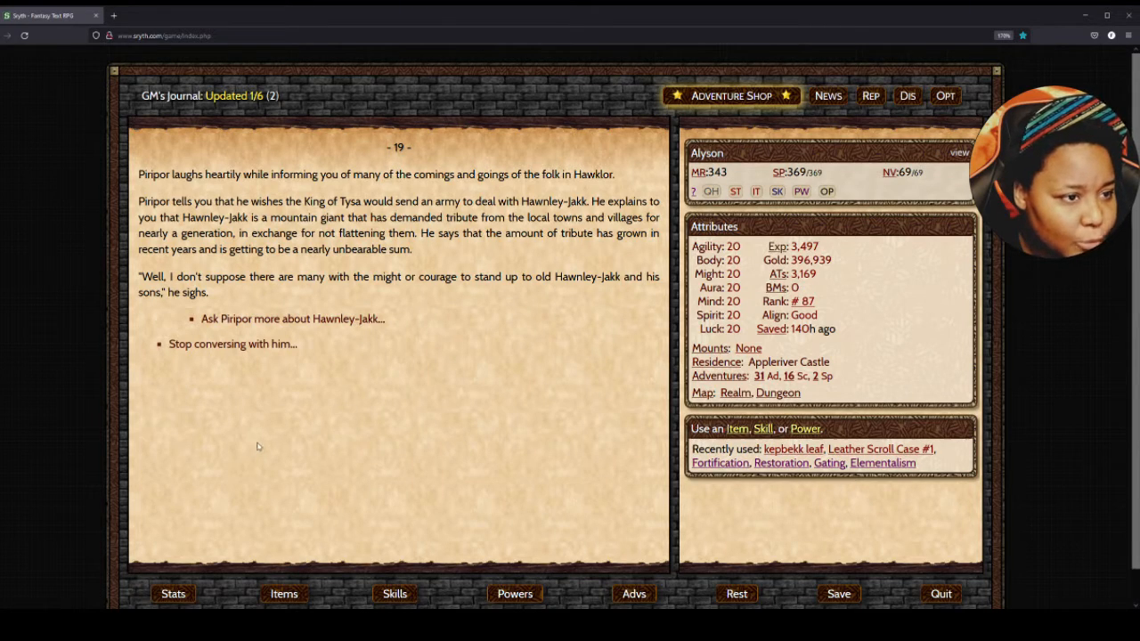
mouse_move(198, 305)
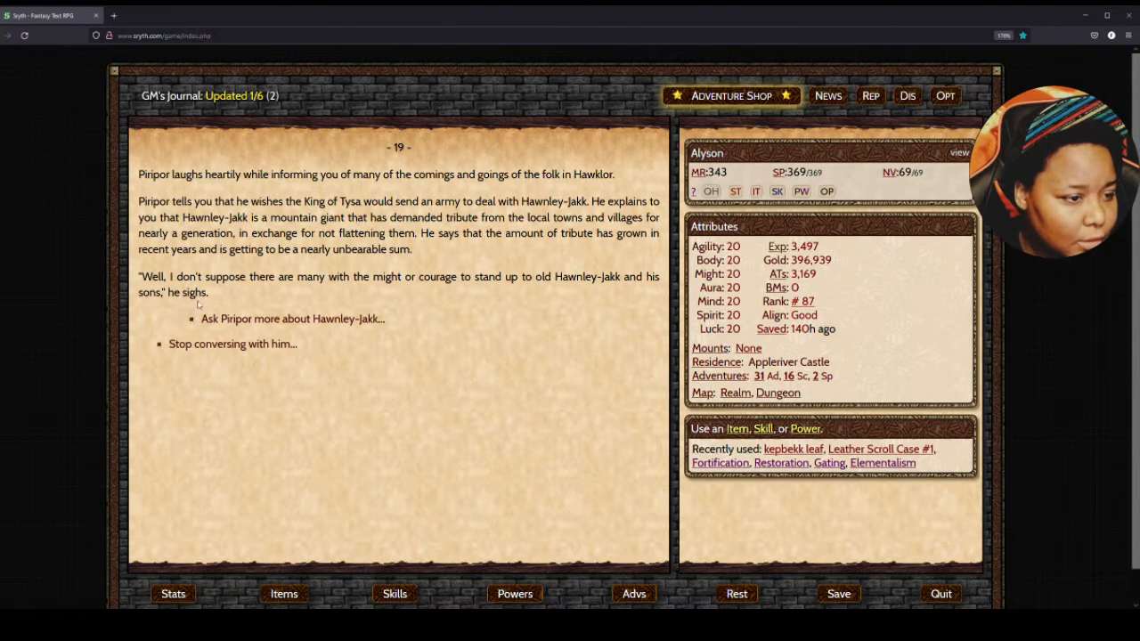
left_click(232, 344)
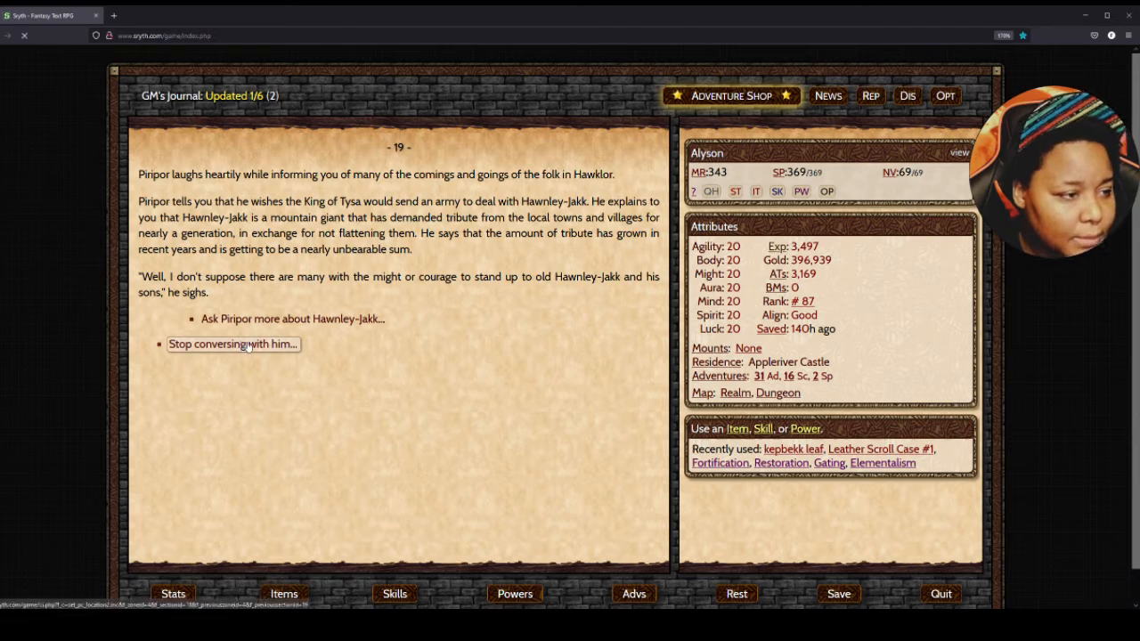
- Read the tavern door sign and see Piripor about his Hammertongue brew challenge
left_click(233, 344)
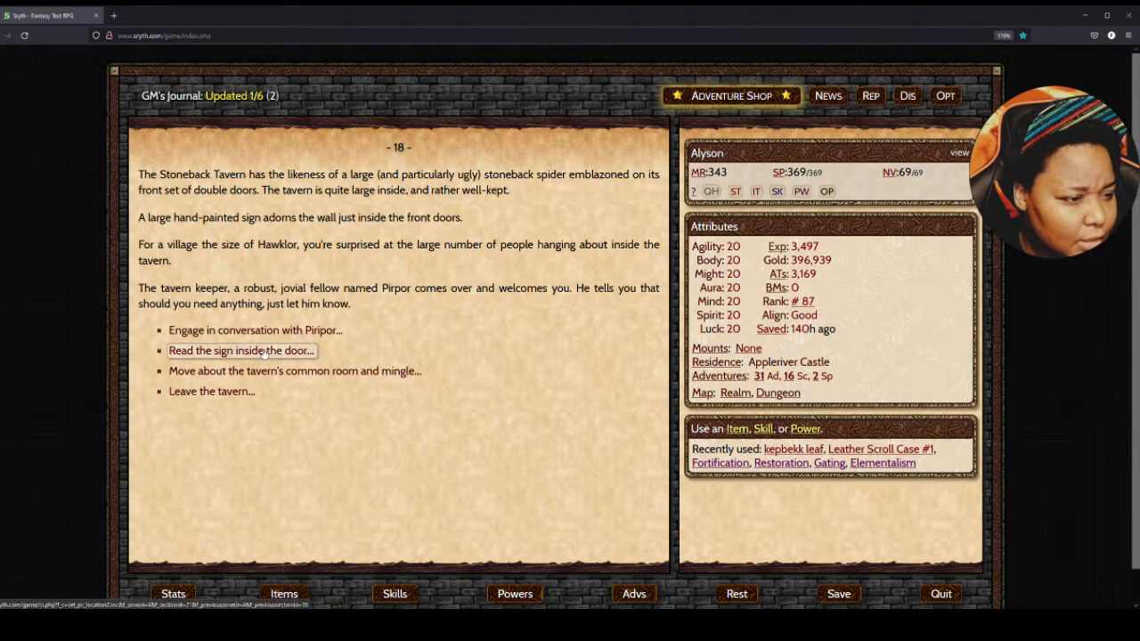
left_click(241, 350)
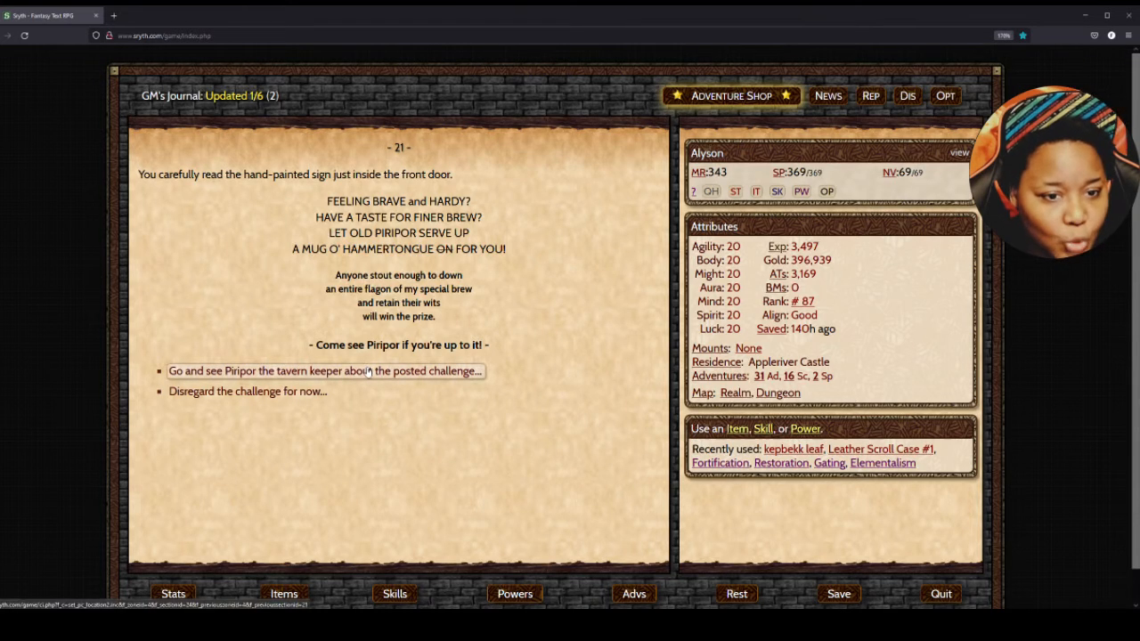
left_click(326, 371)
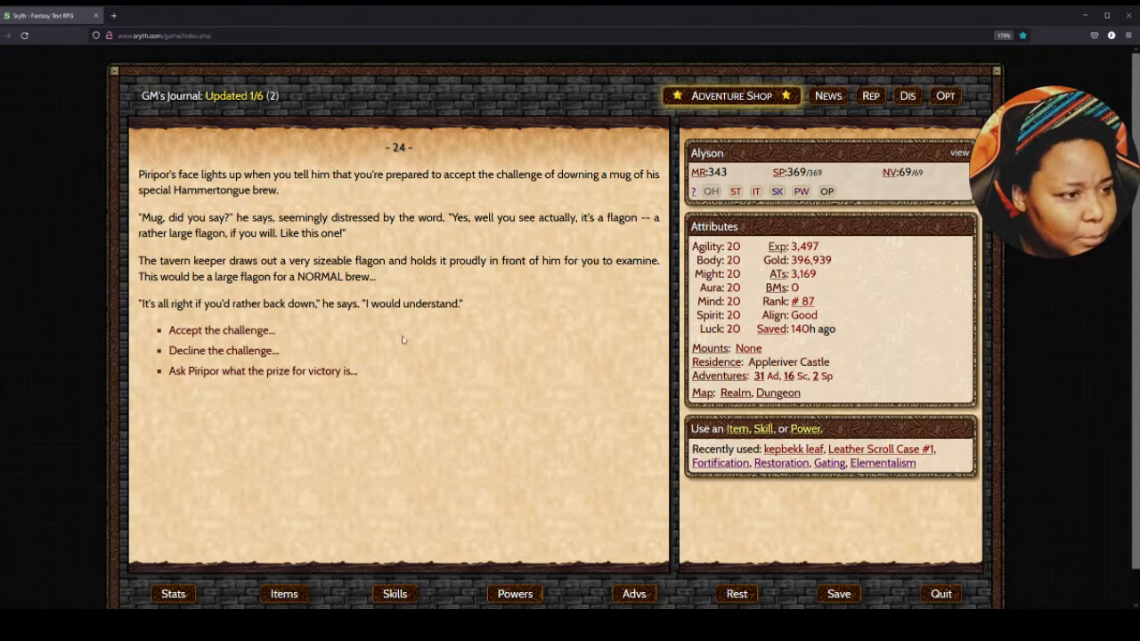
mouse_move(435, 285)
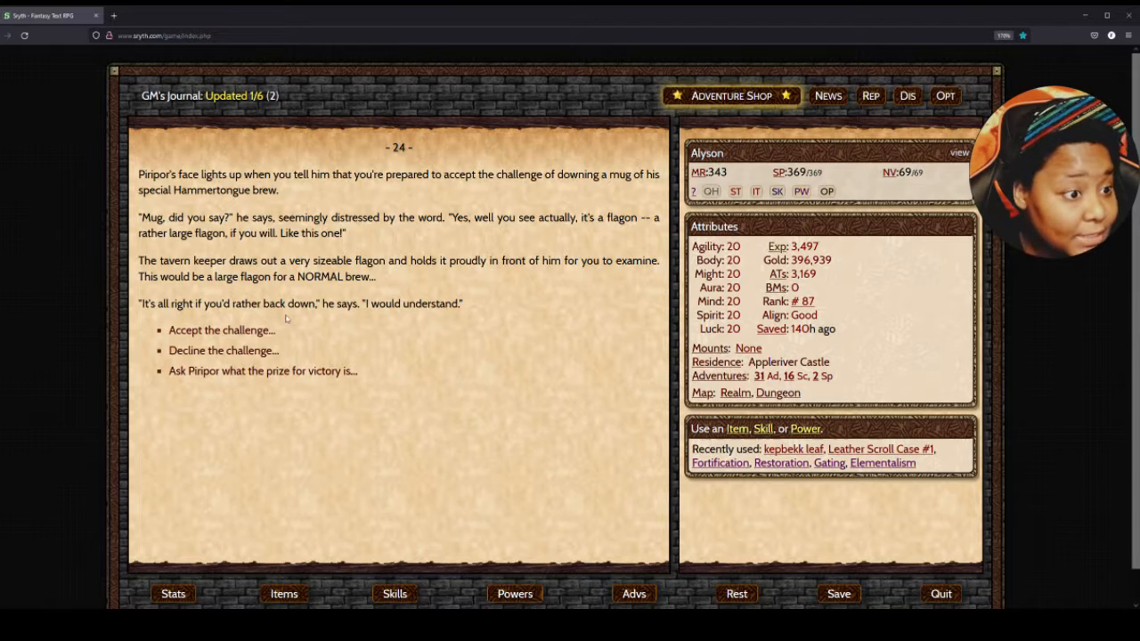
mouse_move(221, 330)
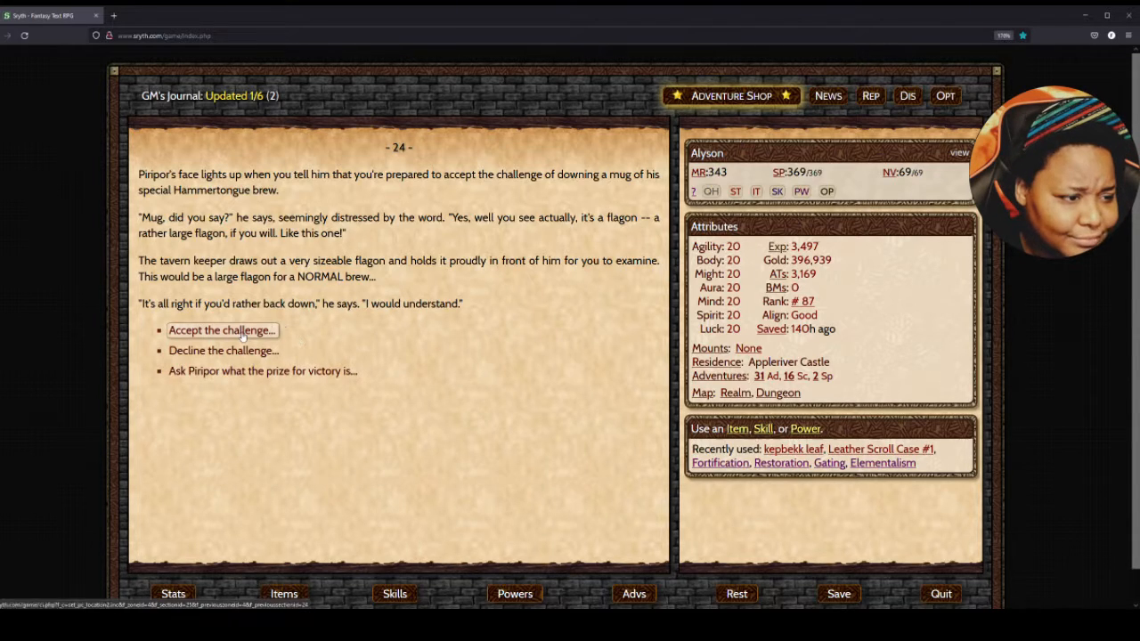
- Accept Piripor's drinking challenge and continue until the frothing flagon sits on the table
left_click(221, 330)
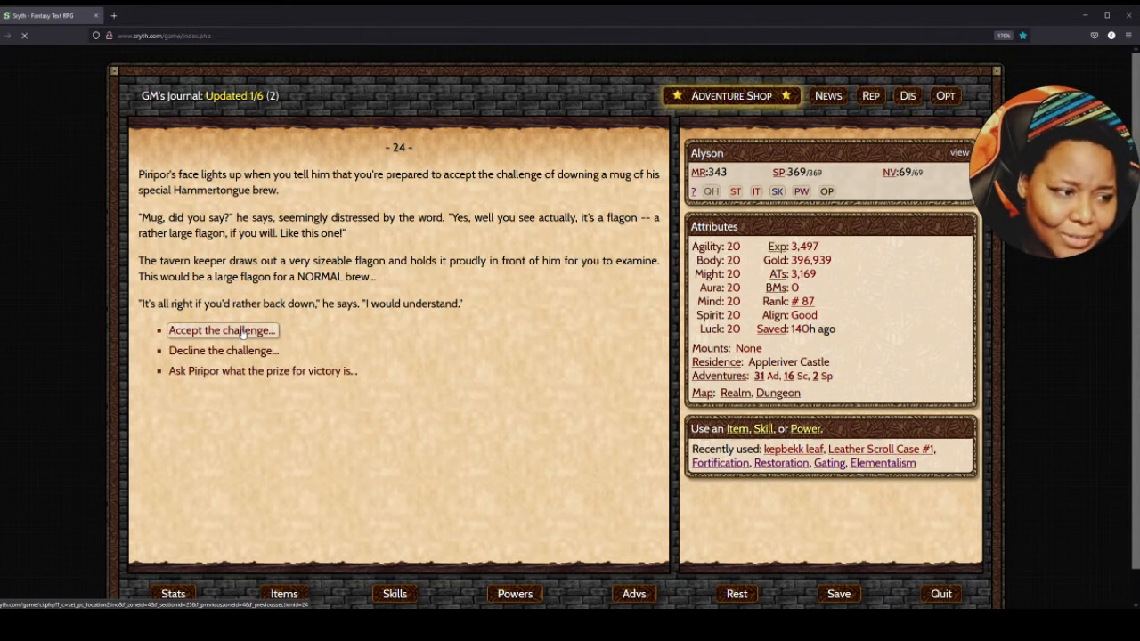
left_click(221, 330)
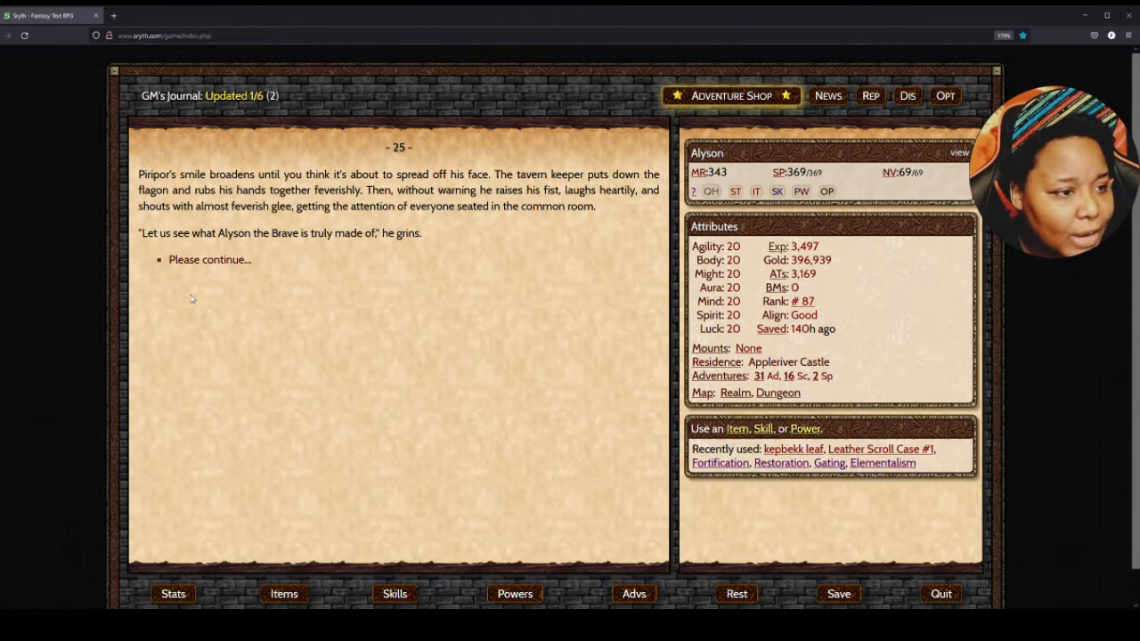
left_click(209, 259)
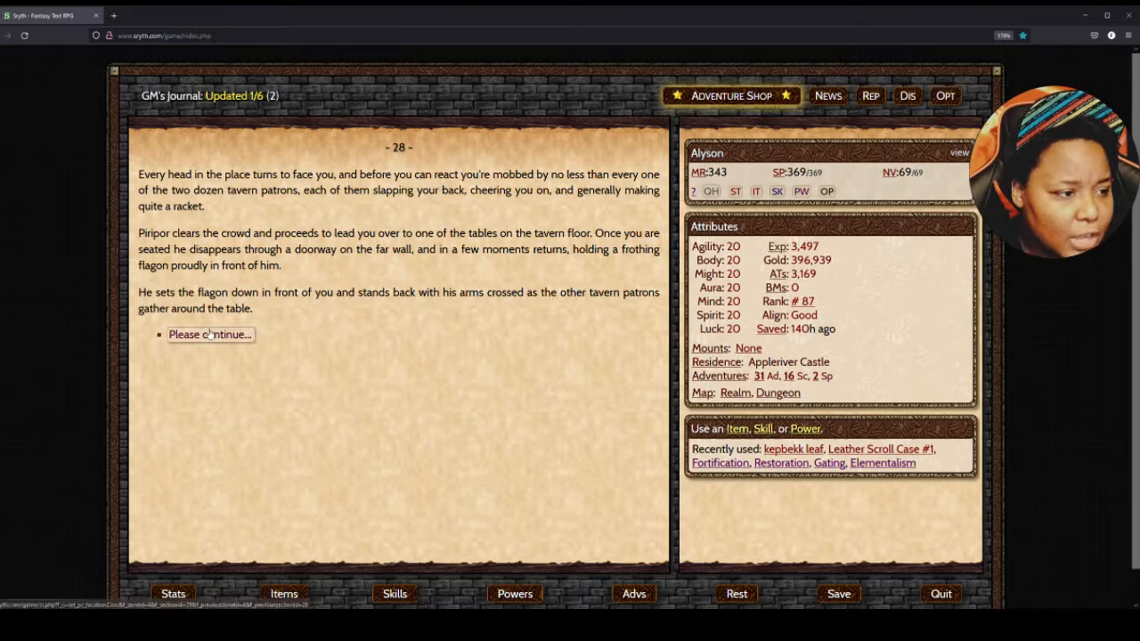
left_click(210, 334)
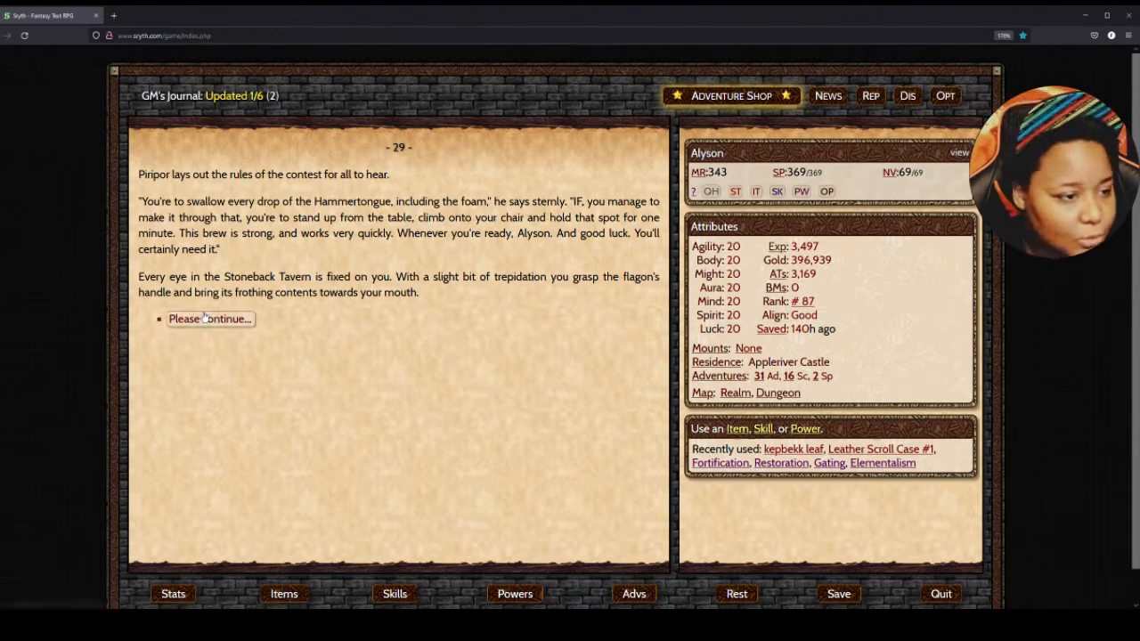
- Continue past the Hammertongue contest rules to start gulping the flagon
left_click(211, 319)
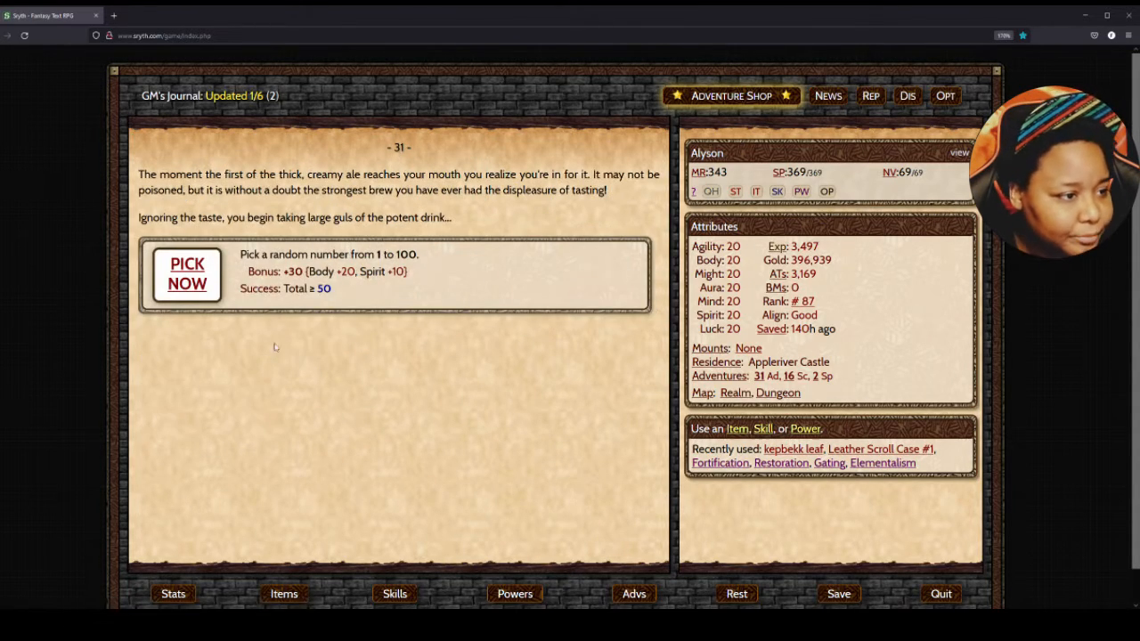
mouse_move(269, 322)
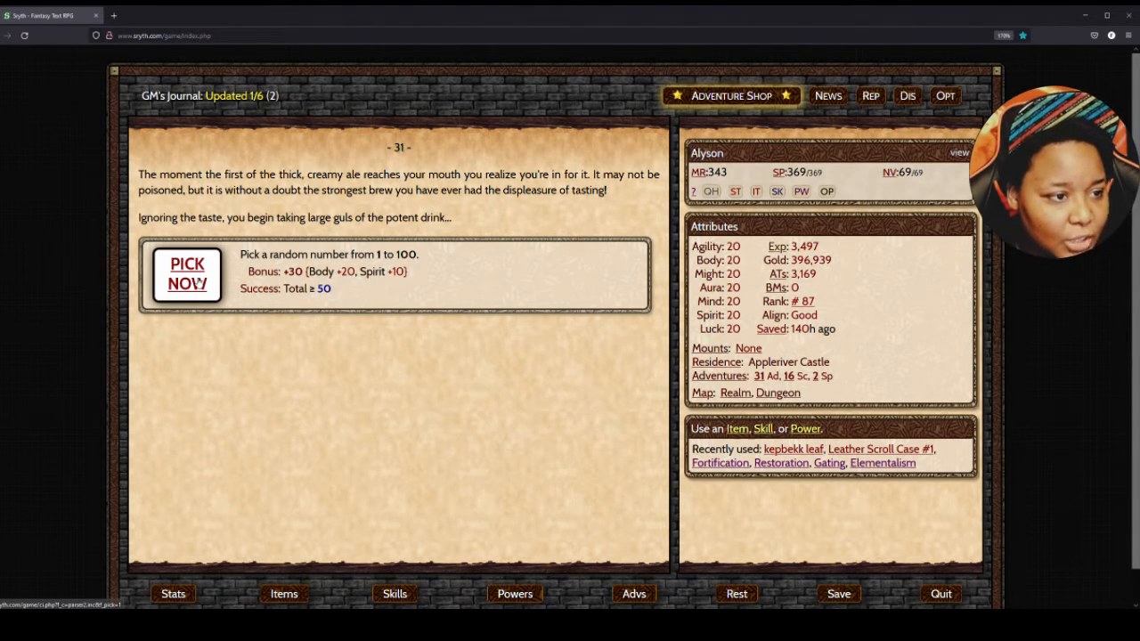
- Roll the drinking-contest pick, getting 43 plus 30 for a successful 73
left_click(186, 274)
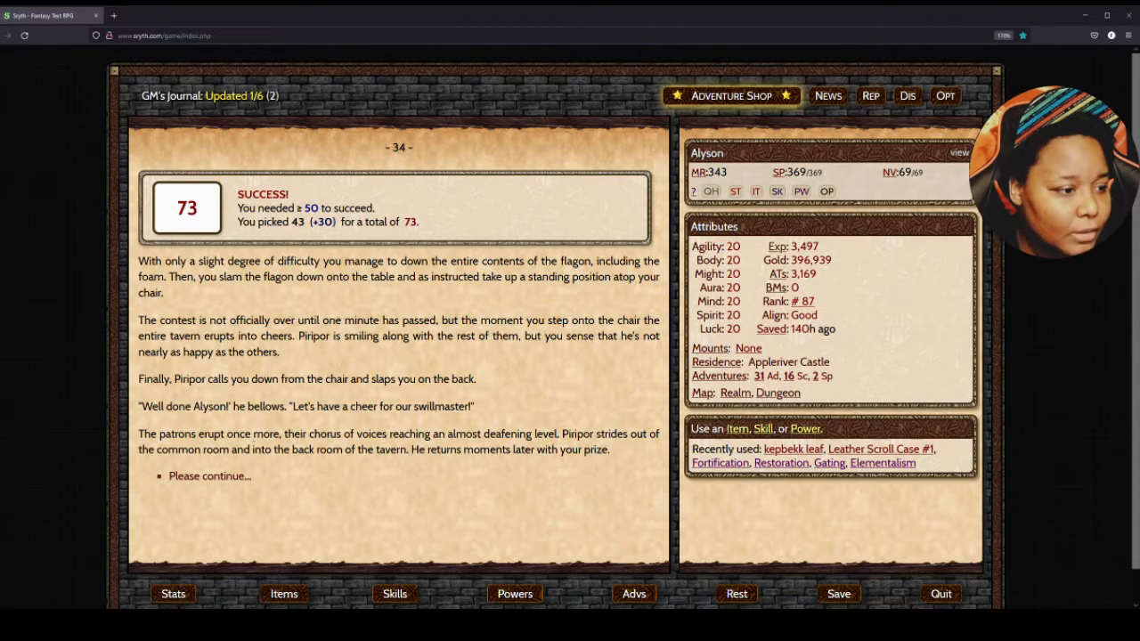
- Take the flask of Hammertongue, check the inventory, and return to the Stoneback Tavern page
left_click(210, 475)
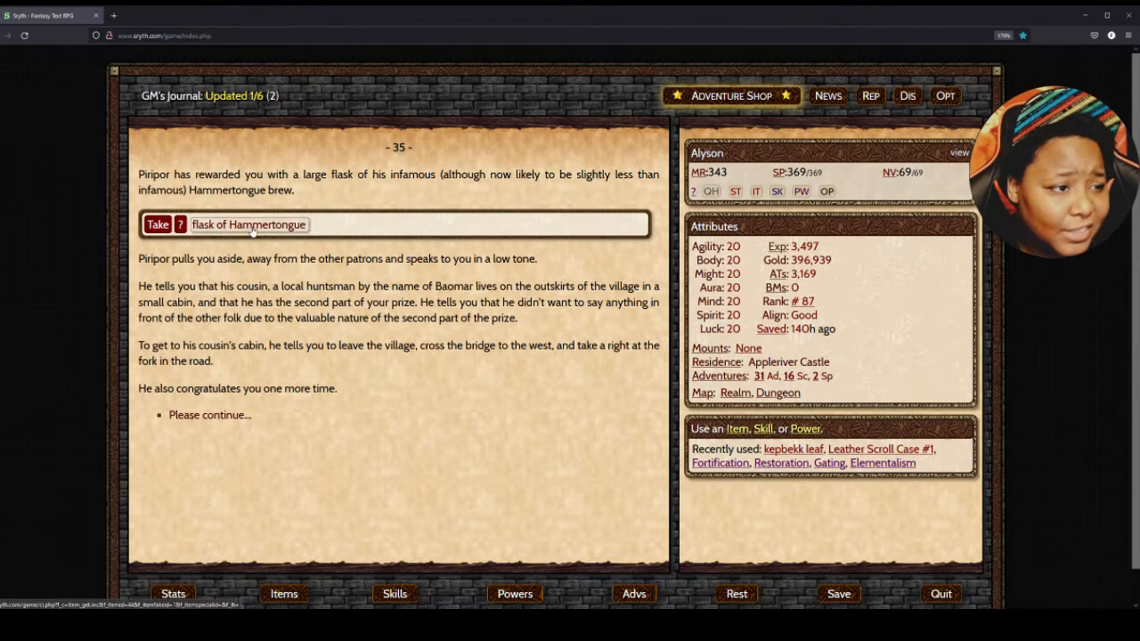
left_click(157, 223)
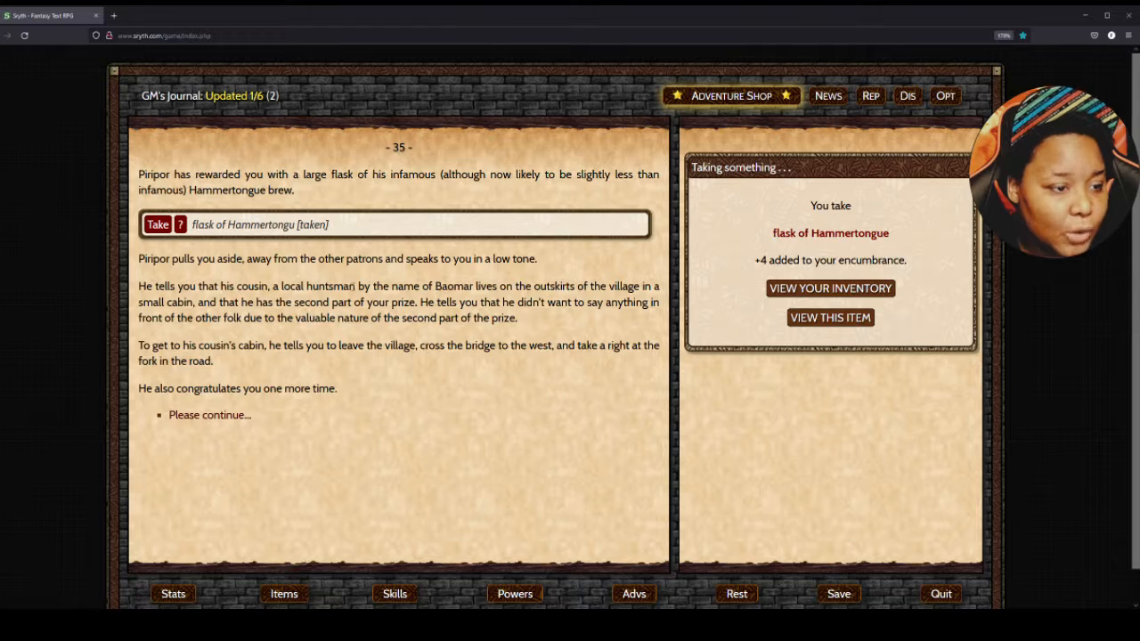
left_click(830, 288)
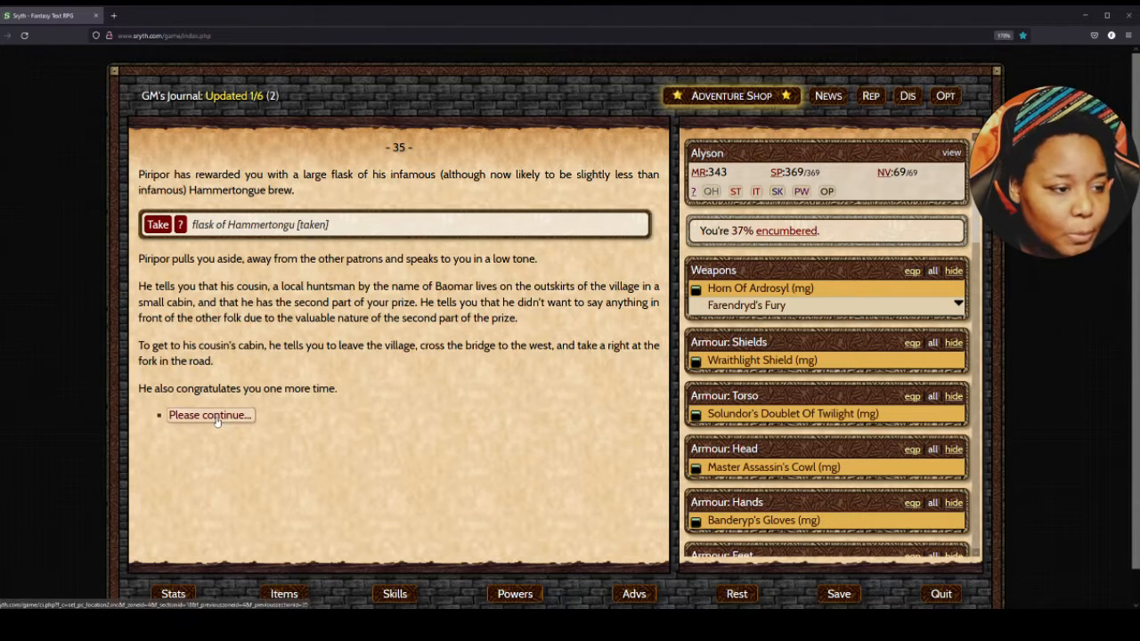
left_click(210, 415)
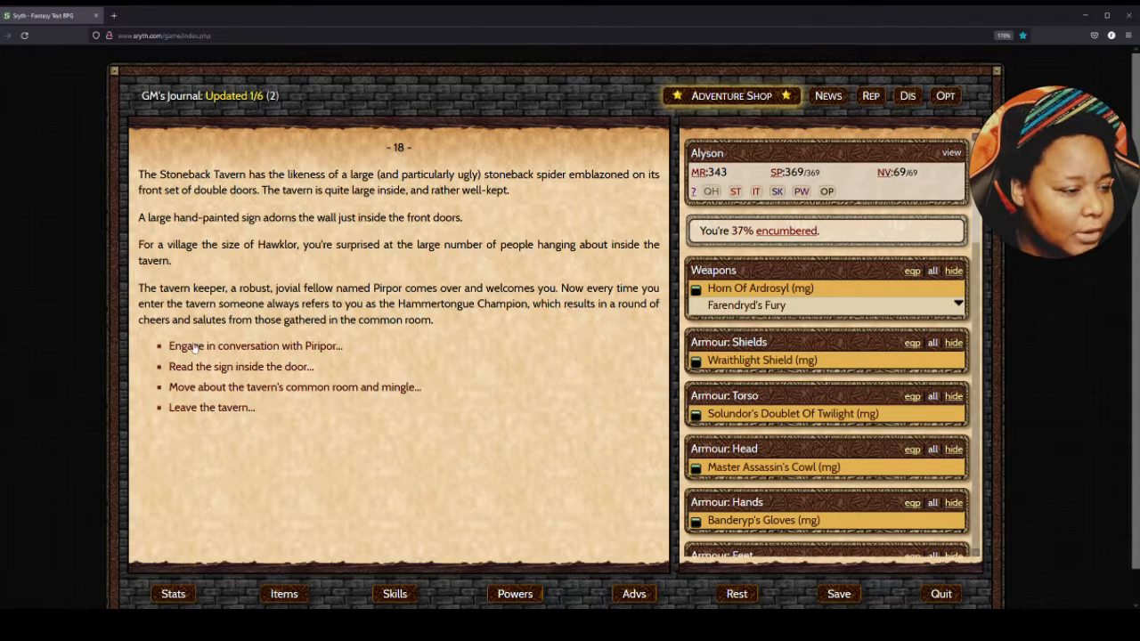
mouse_move(294, 386)
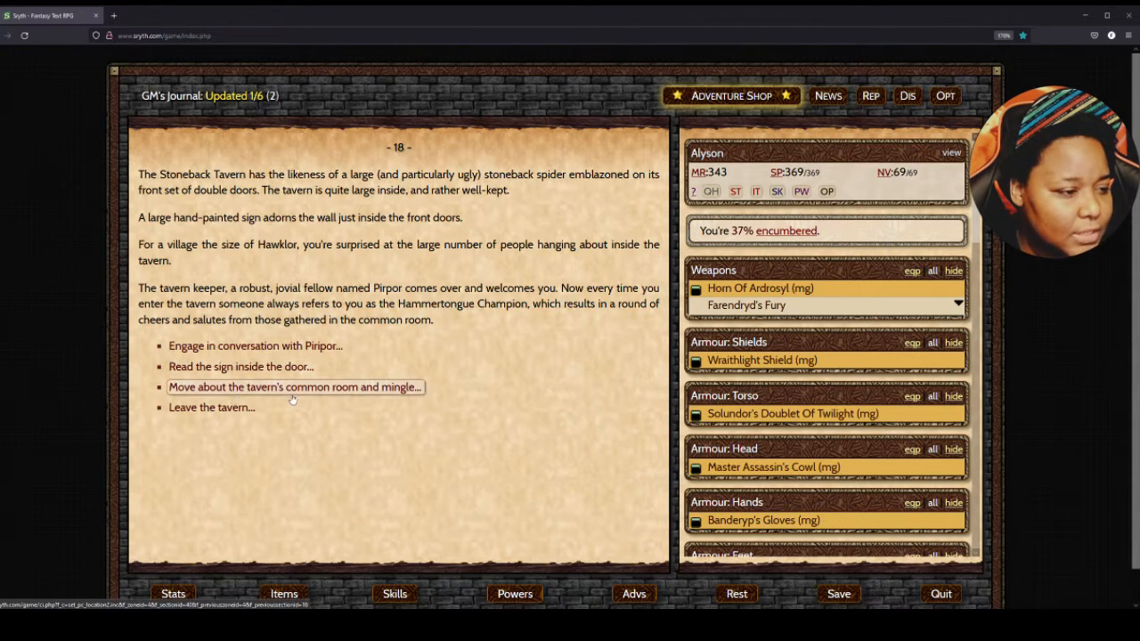
- Mingle in the common room, refuse to apologize to the rude man, and face four Tavern Roughnecks
left_click(294, 387)
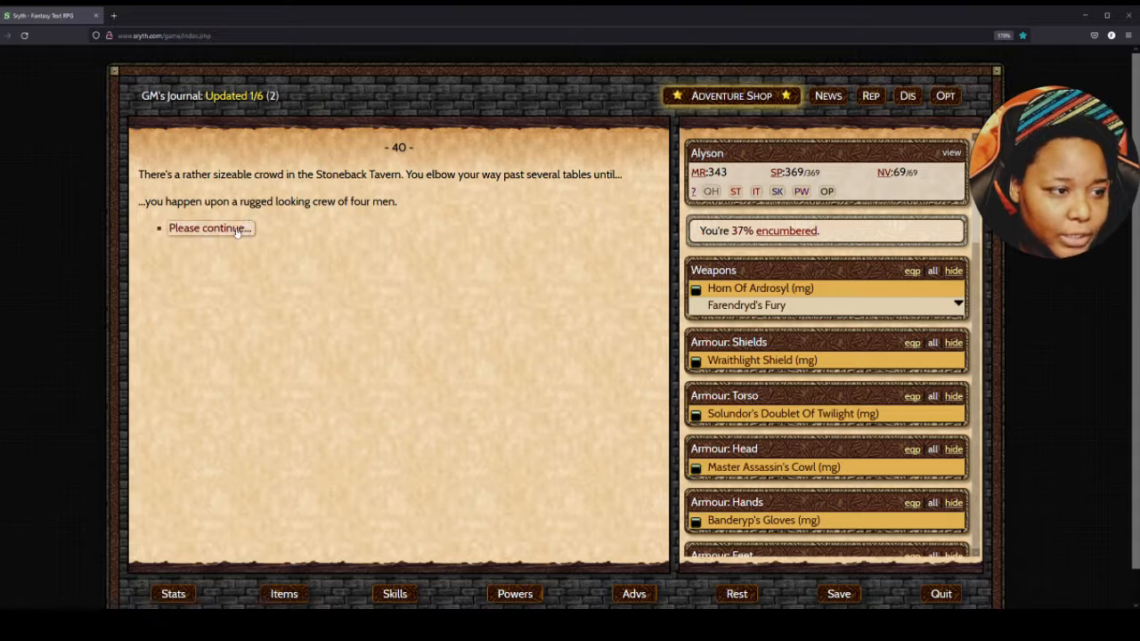
left_click(210, 228)
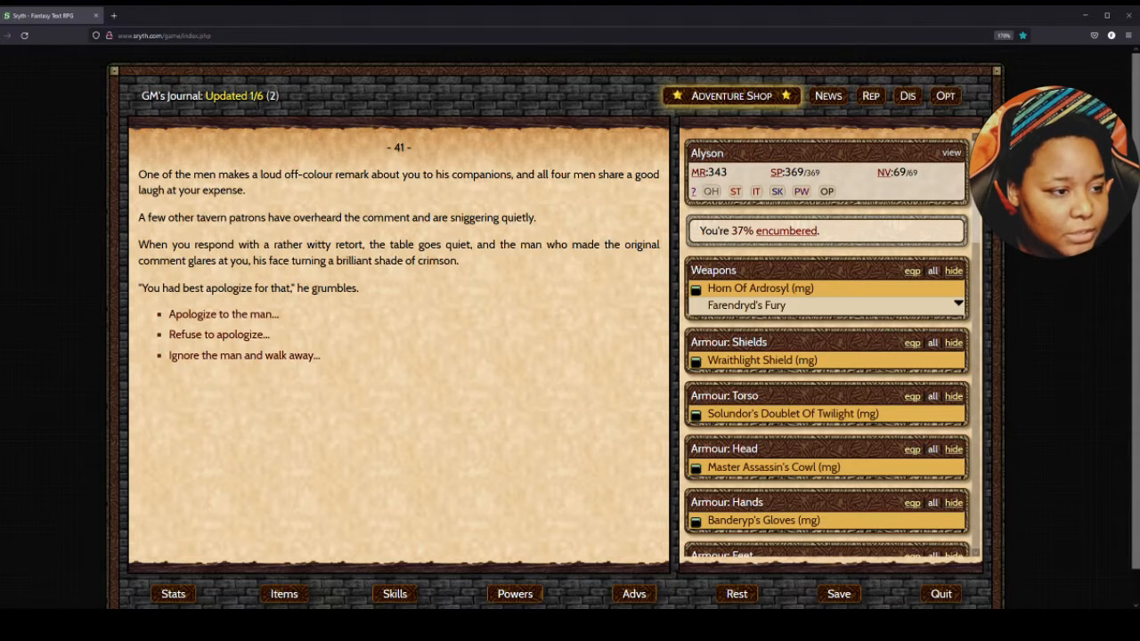
mouse_move(218, 334)
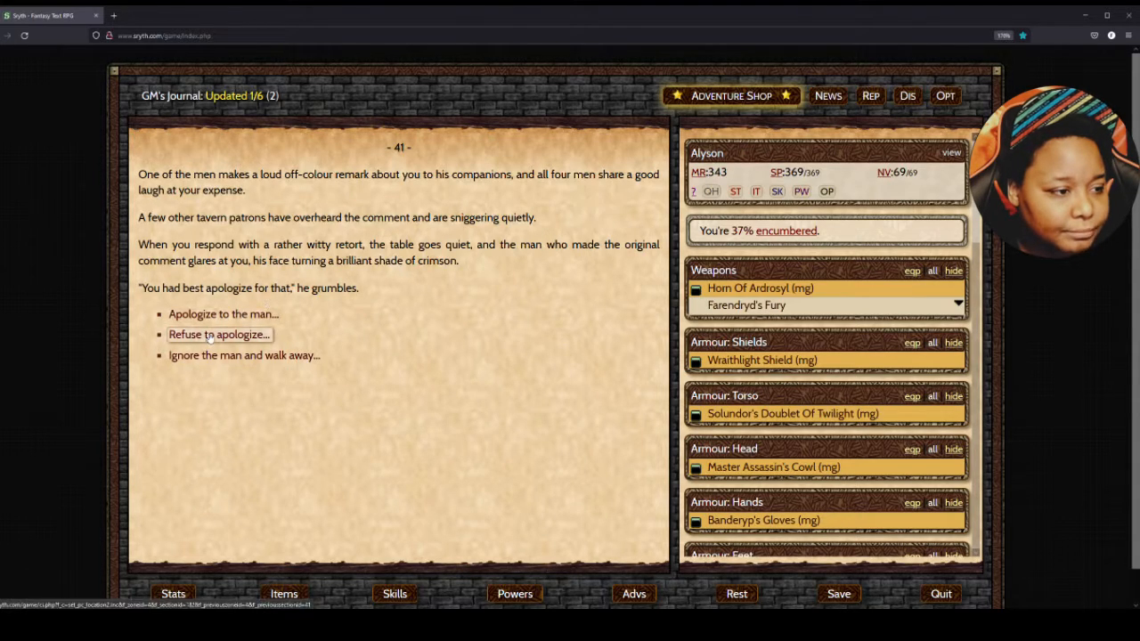
left_click(218, 334)
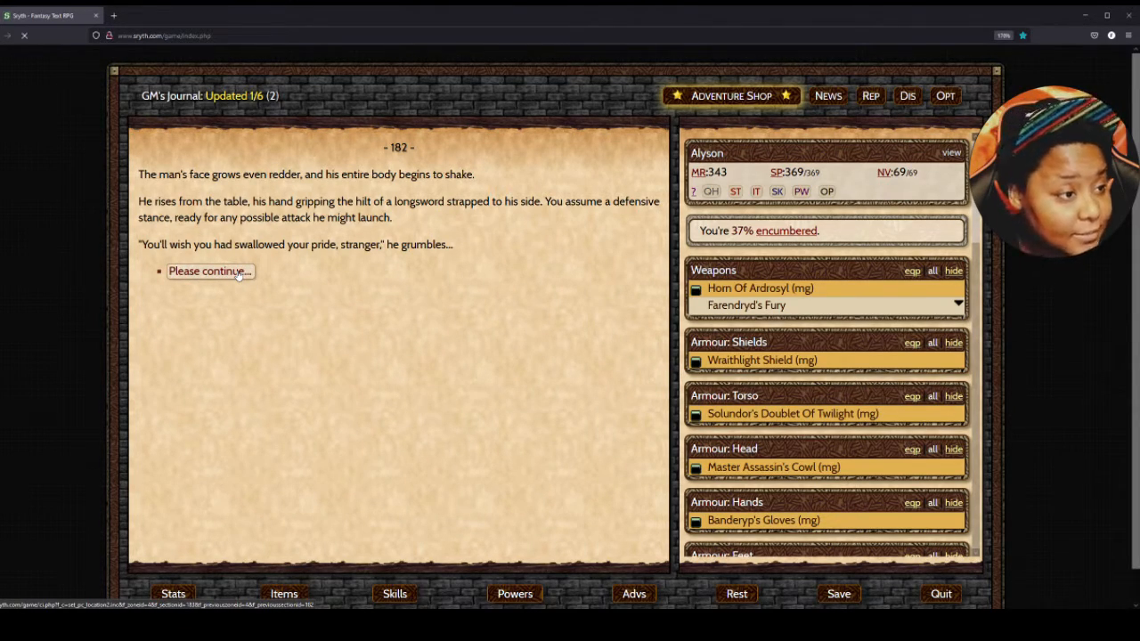
left_click(210, 271)
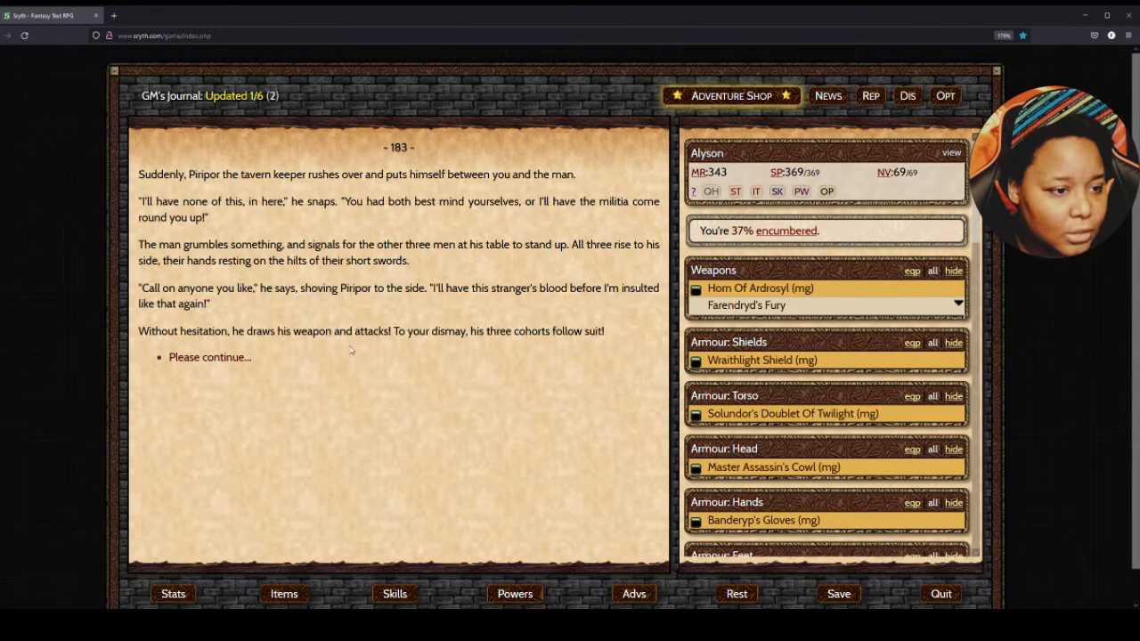
left_click(208, 356)
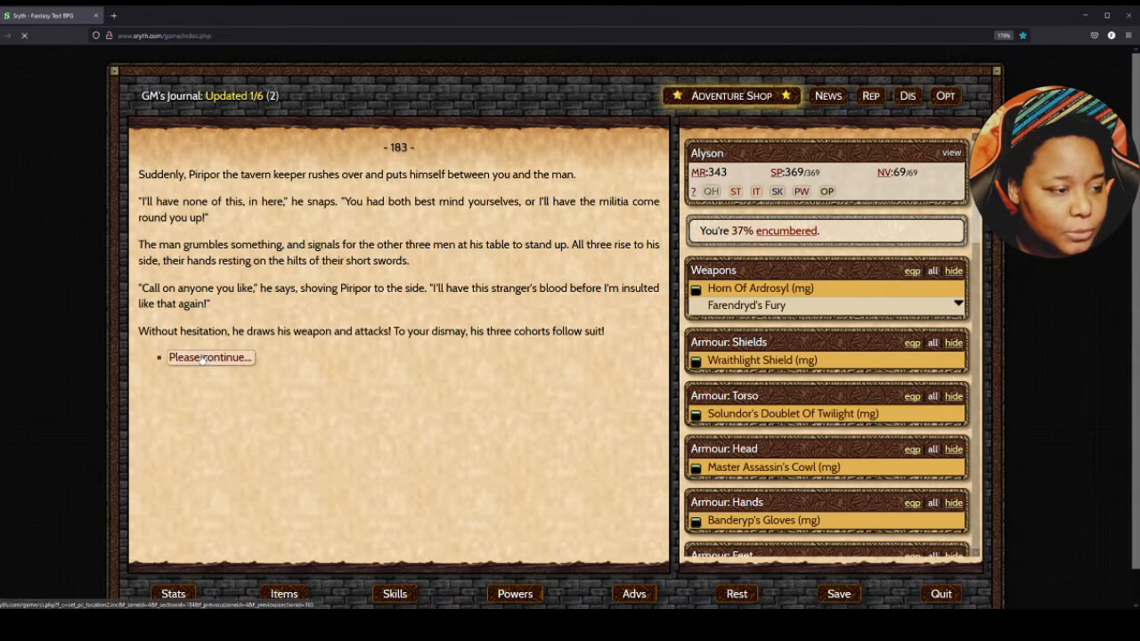
left_click(209, 357)
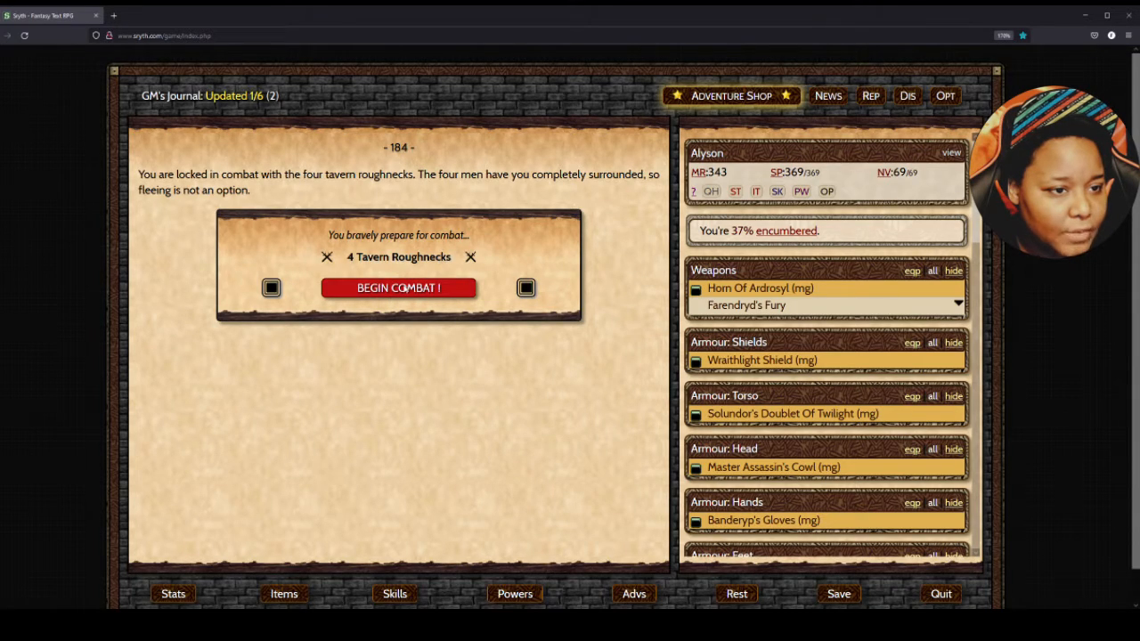
- Begin combat, choose to subdue, and attack the four roughnecks in aggressive style
left_click(398, 287)
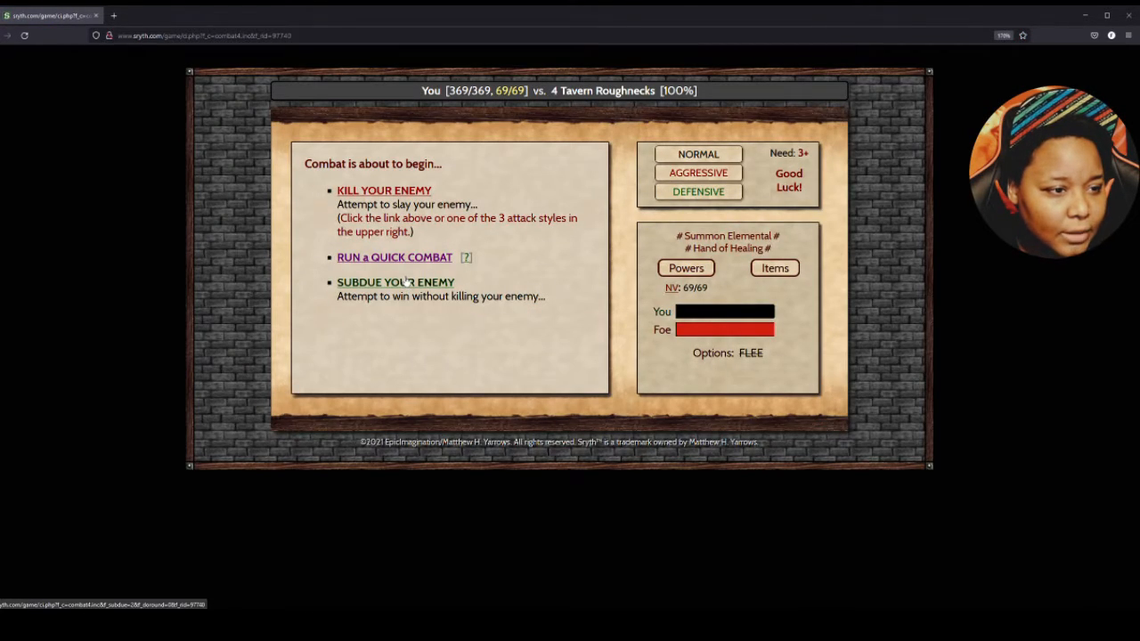
left_click(396, 282)
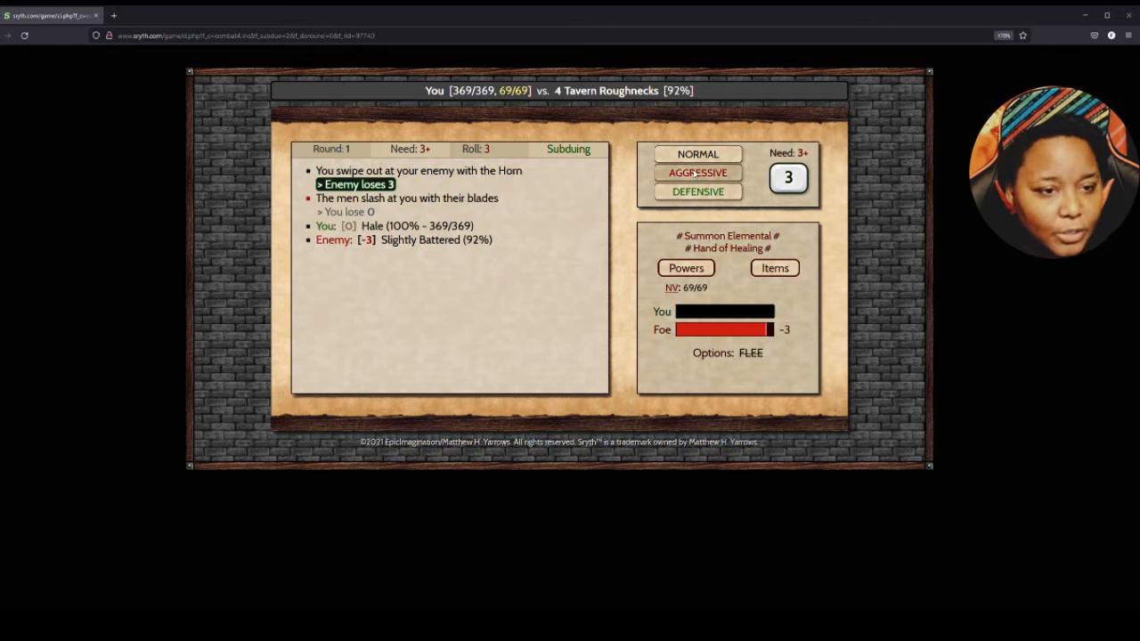
left_click(697, 191)
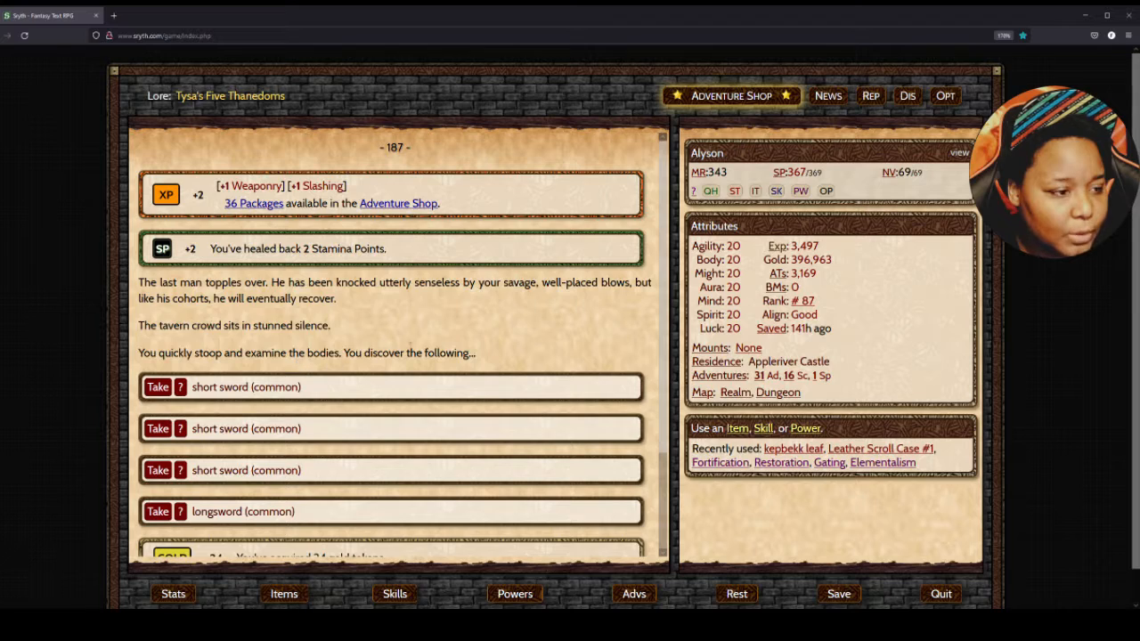
- Take the short swords and the longsword from the defeated roughnecks
scroll("down", 3)
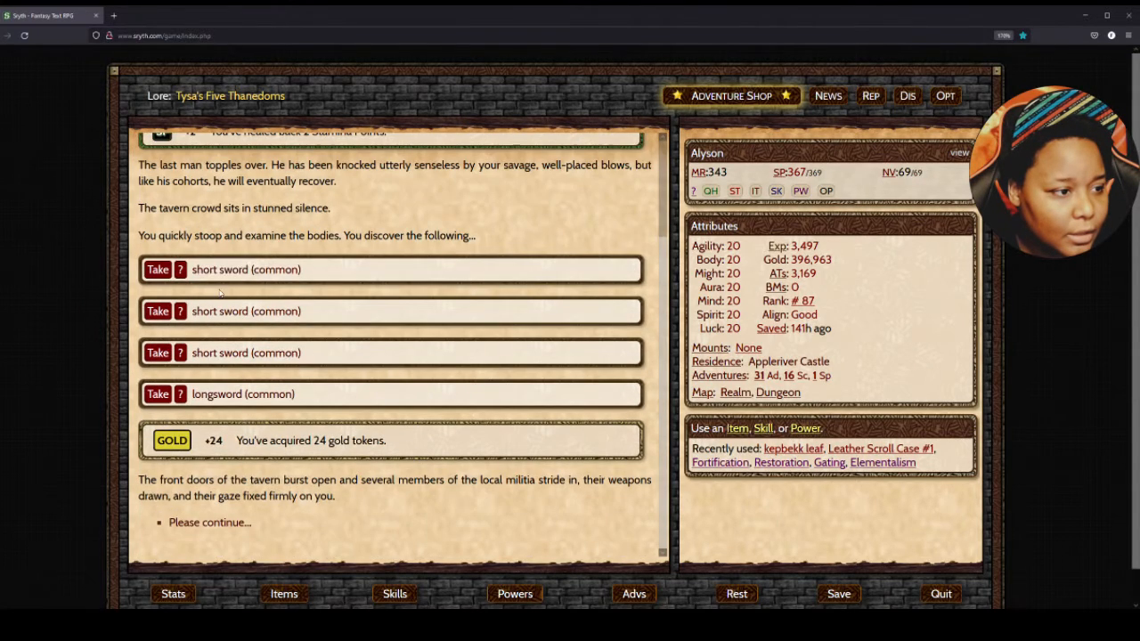
left_click(157, 269)
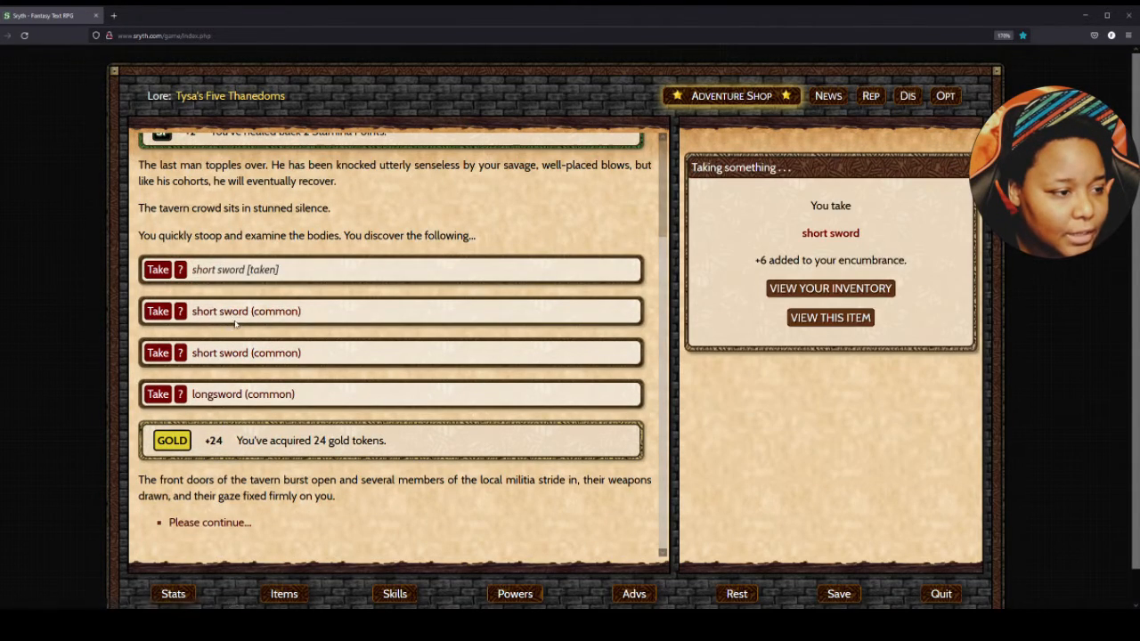
left_click(157, 310)
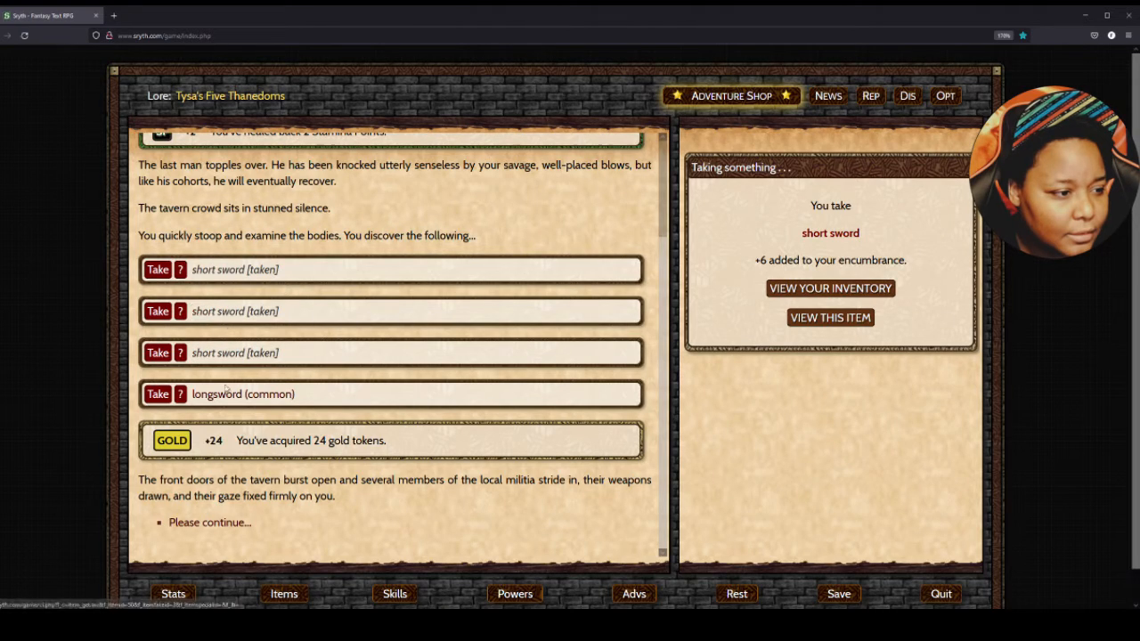
left_click(157, 394)
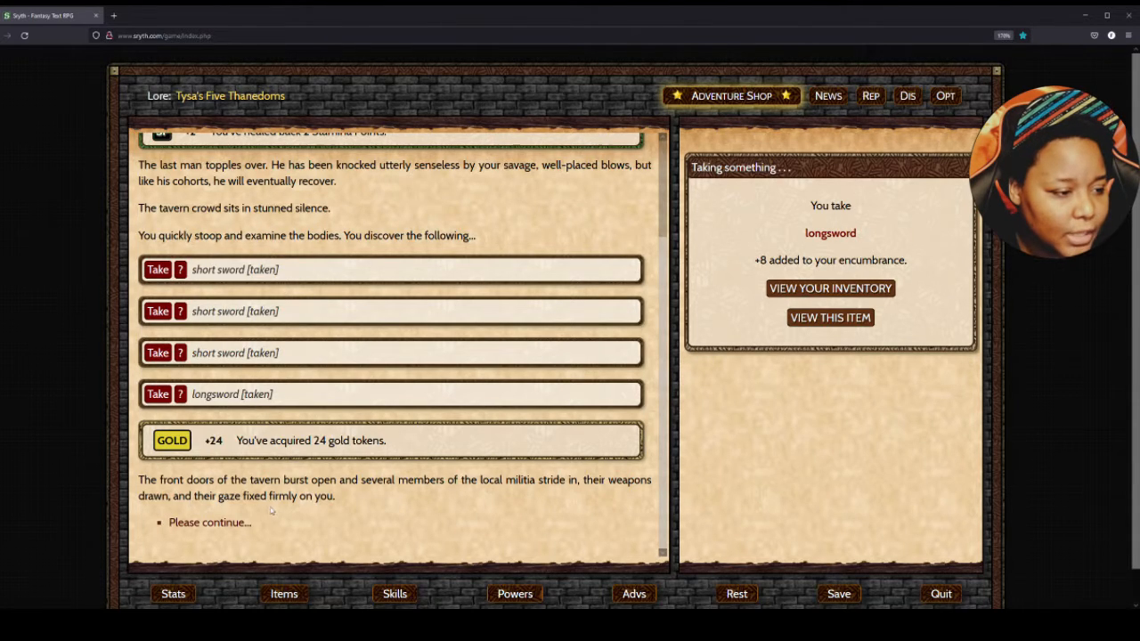
- Continue past the militia's arrival, check the inventory, and leave the tavern for Hawklor
left_click(210, 521)
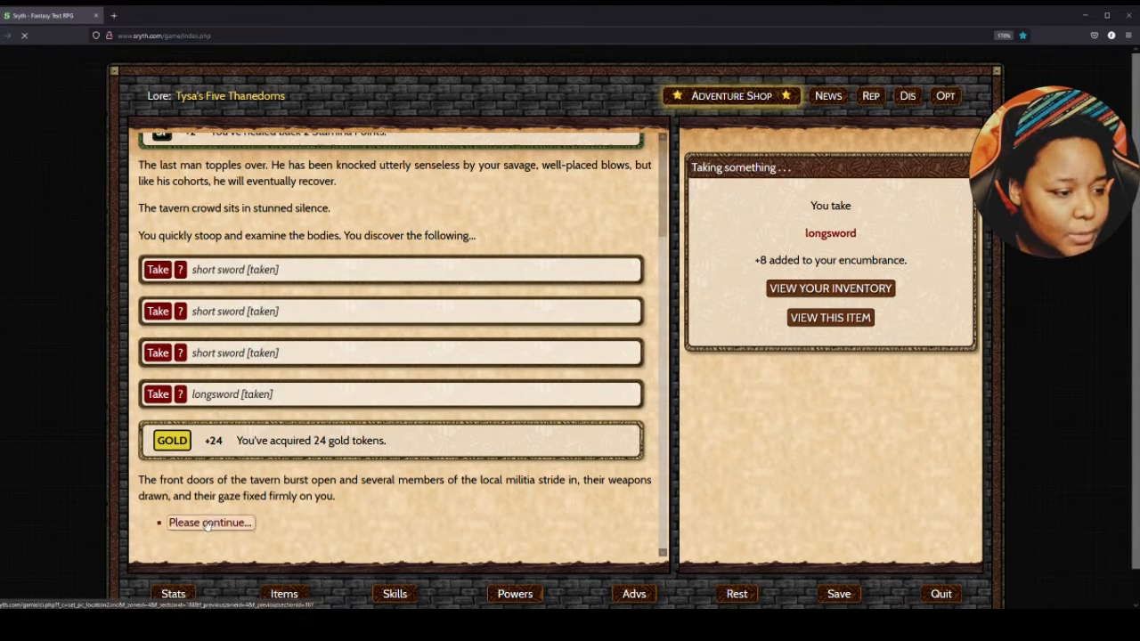
left_click(209, 523)
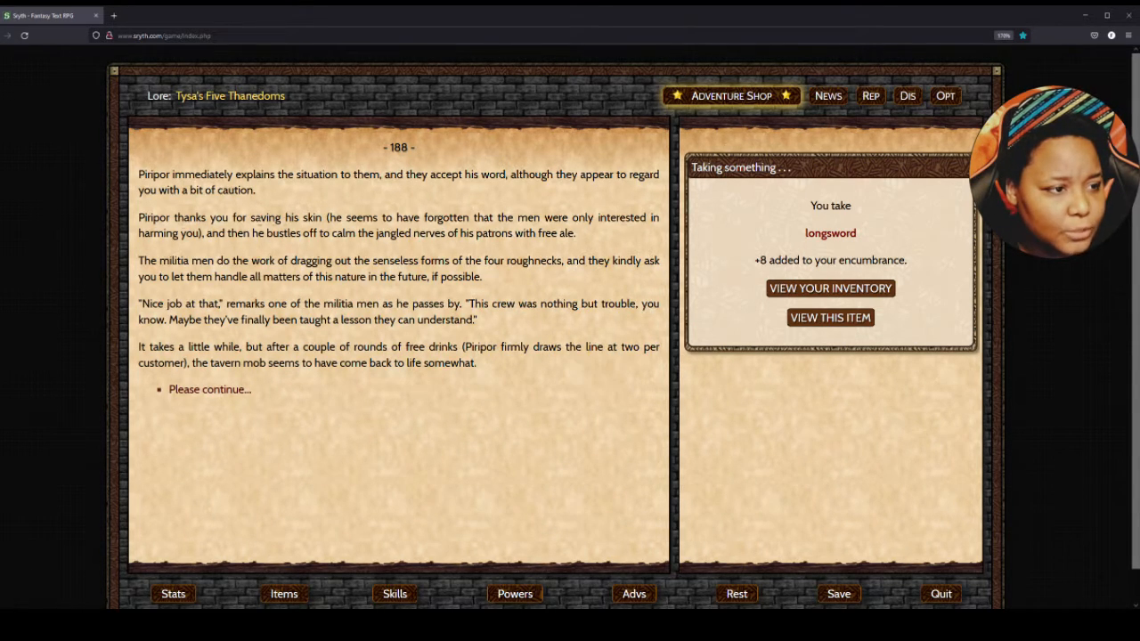
left_click(829, 287)
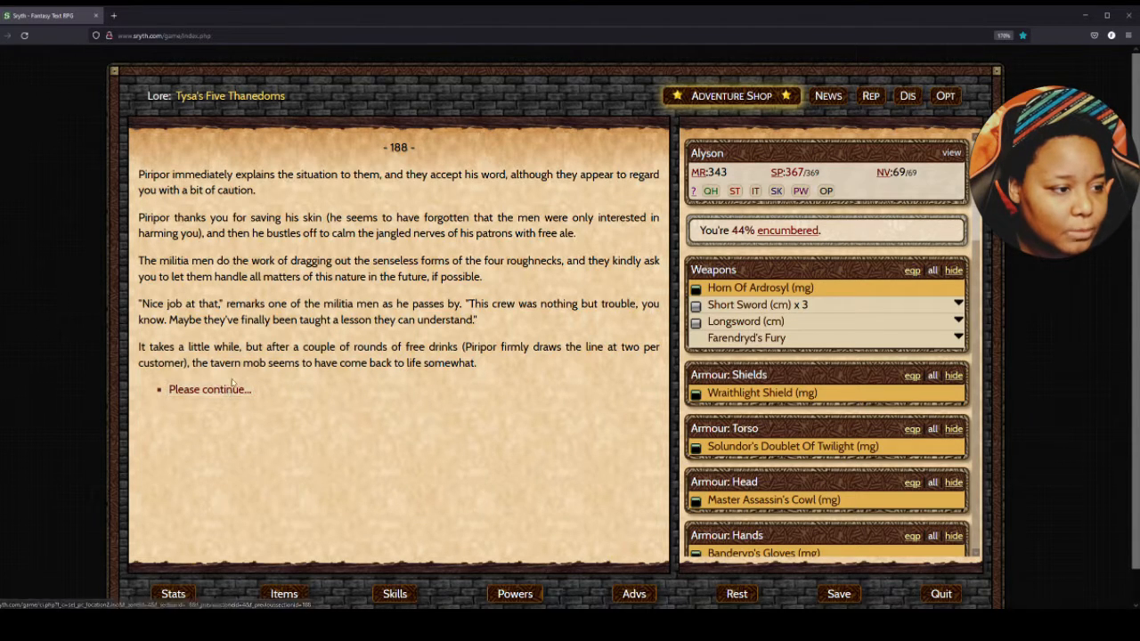
left_click(209, 389)
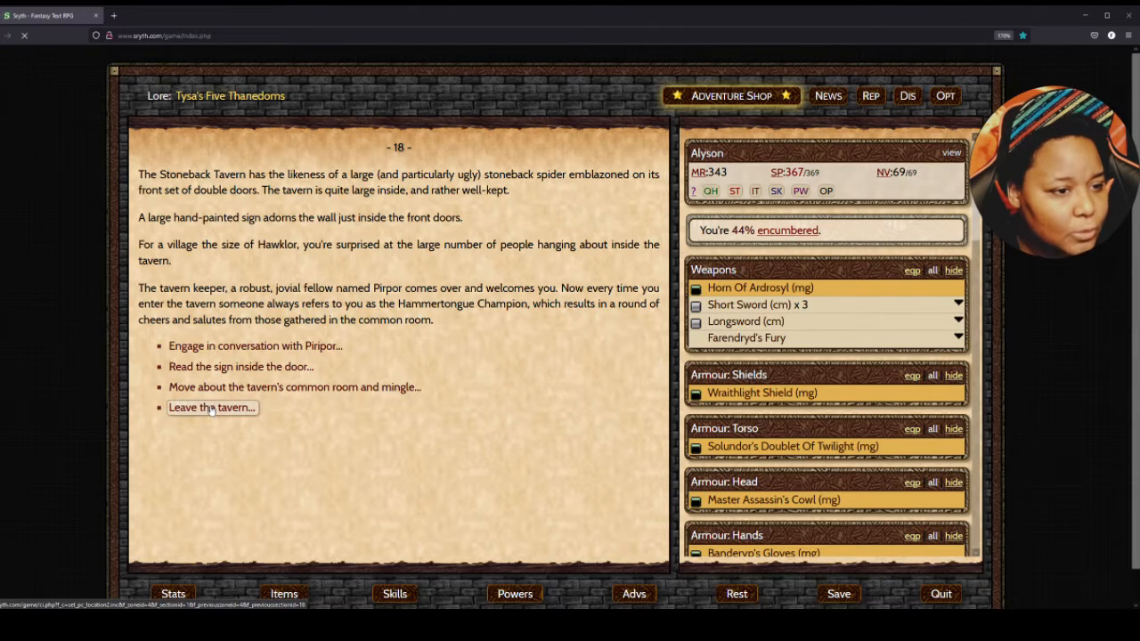
left_click(211, 407)
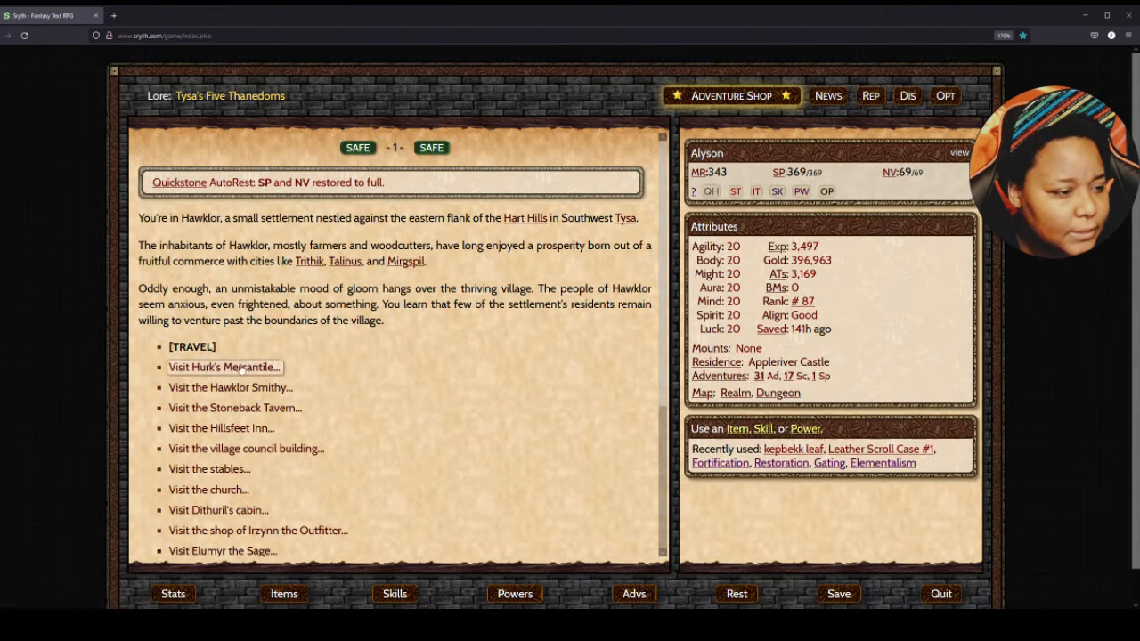
- At Hurk's Mercantile, mark the swords, Trossk Horns and Trollsnake Skin for sale
left_click(224, 367)
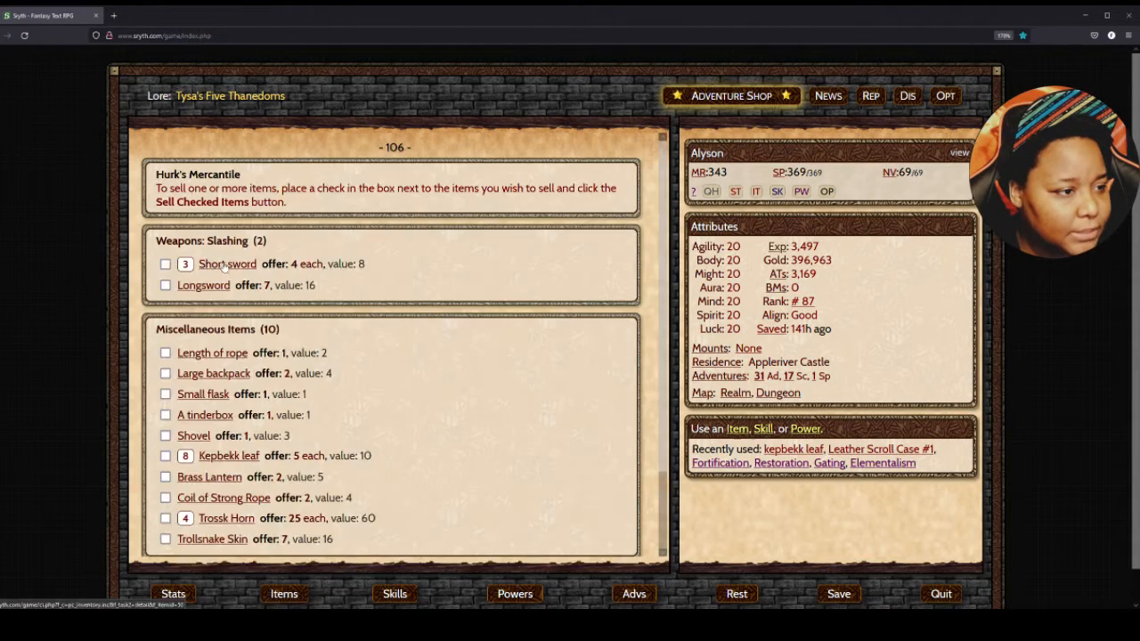
left_click(165, 264)
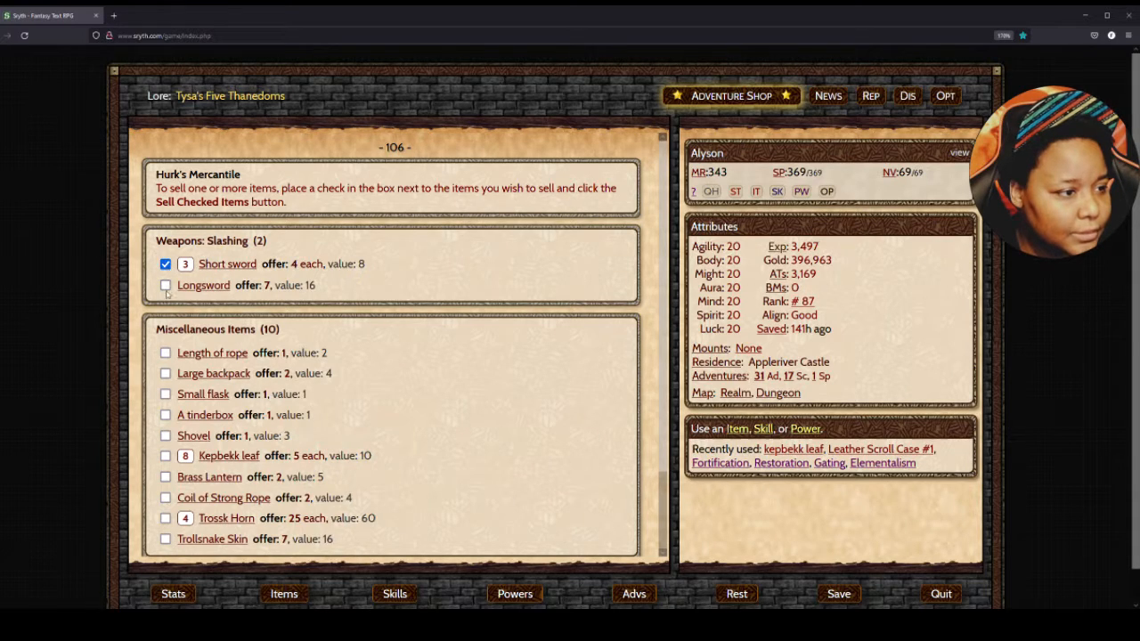
left_click(166, 285)
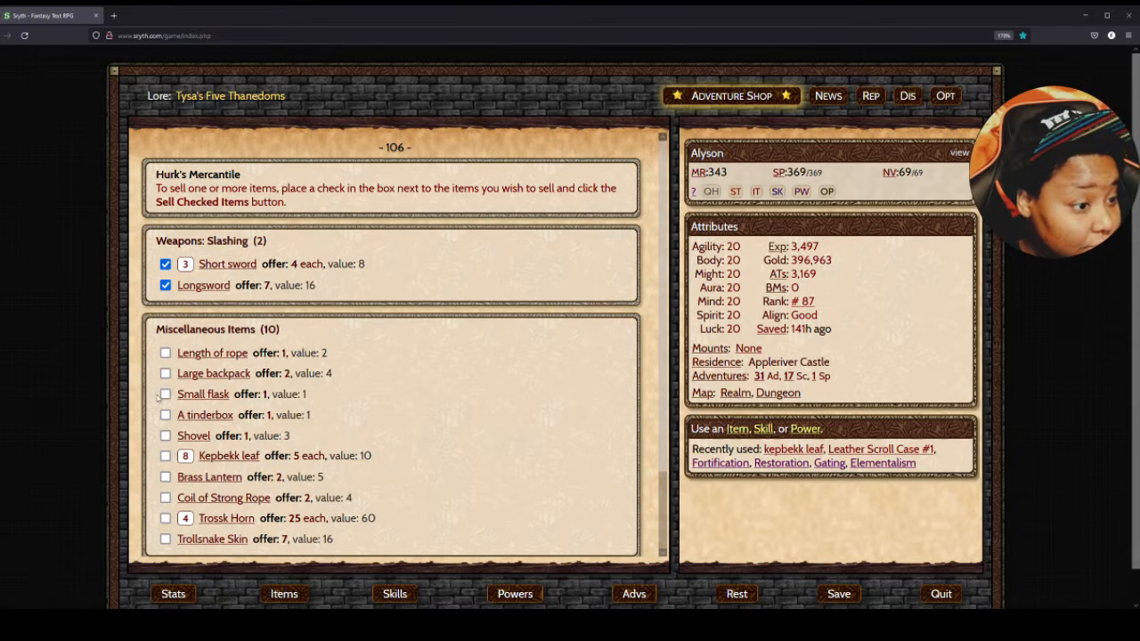
left_click(166, 394)
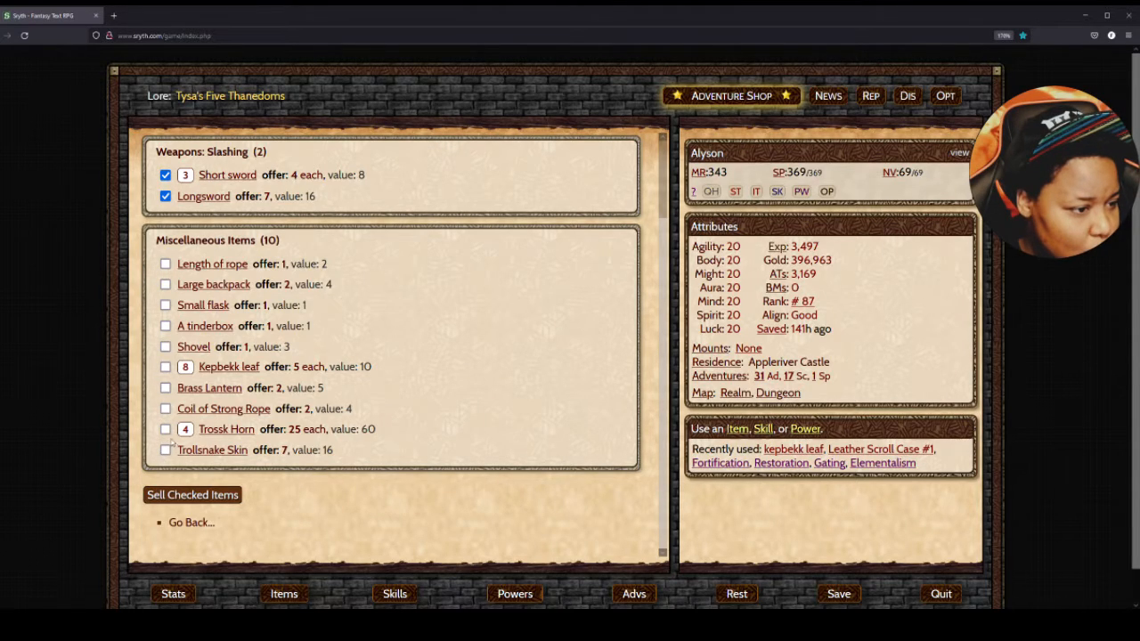
left_click(166, 429)
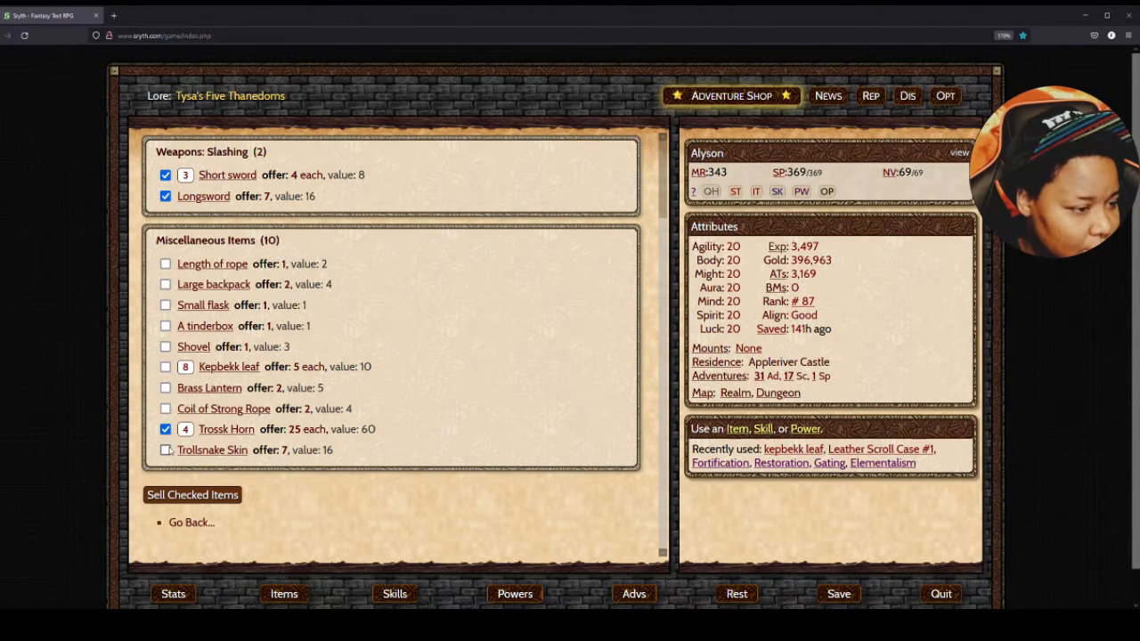
left_click(165, 449)
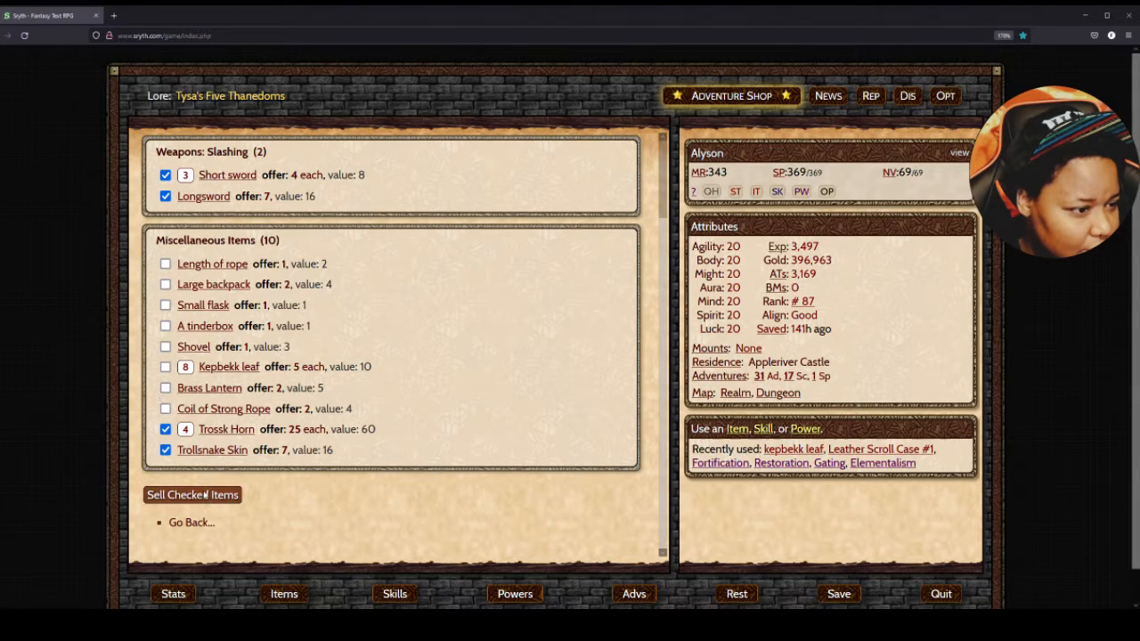
- Sell the marked items for 126 gold and leave the mercantile for Hawklor
left_click(192, 494)
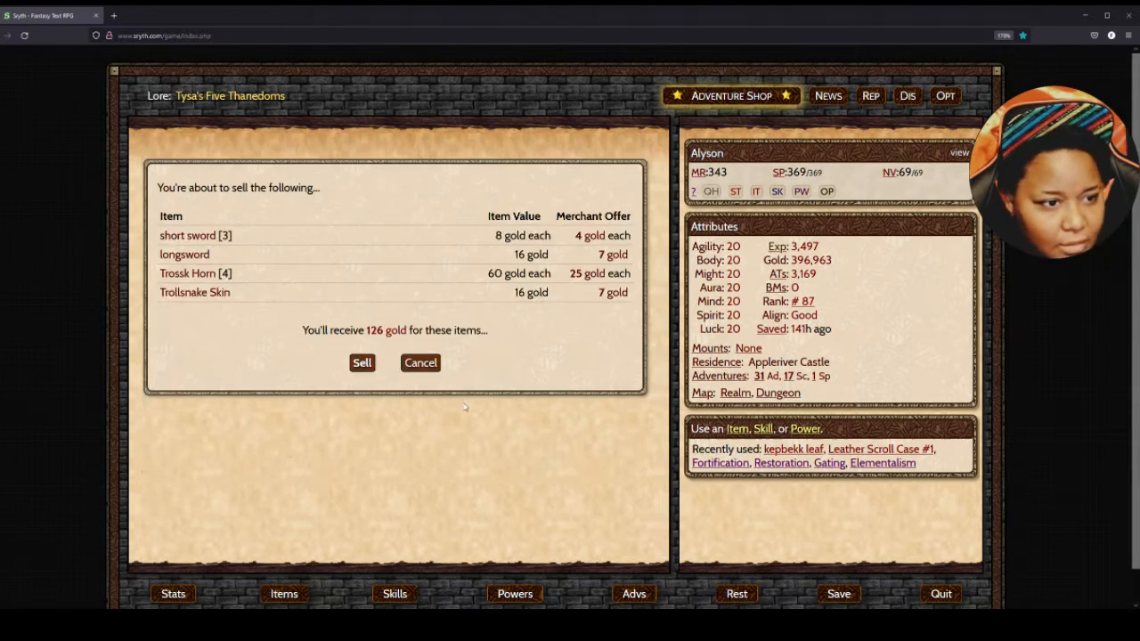
left_click(362, 362)
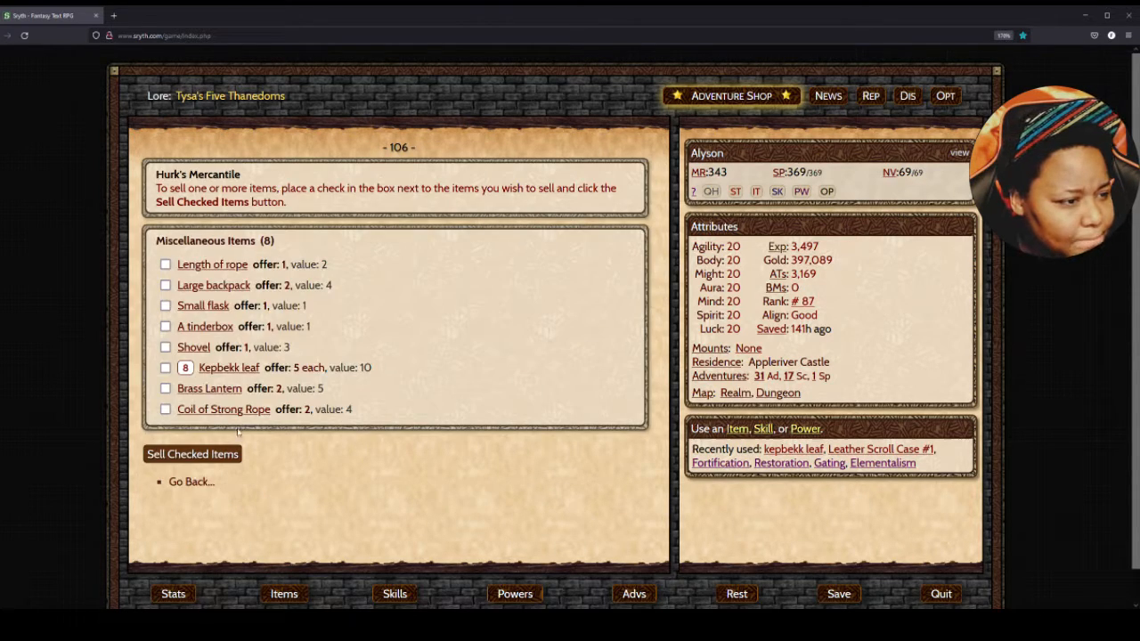
left_click(191, 482)
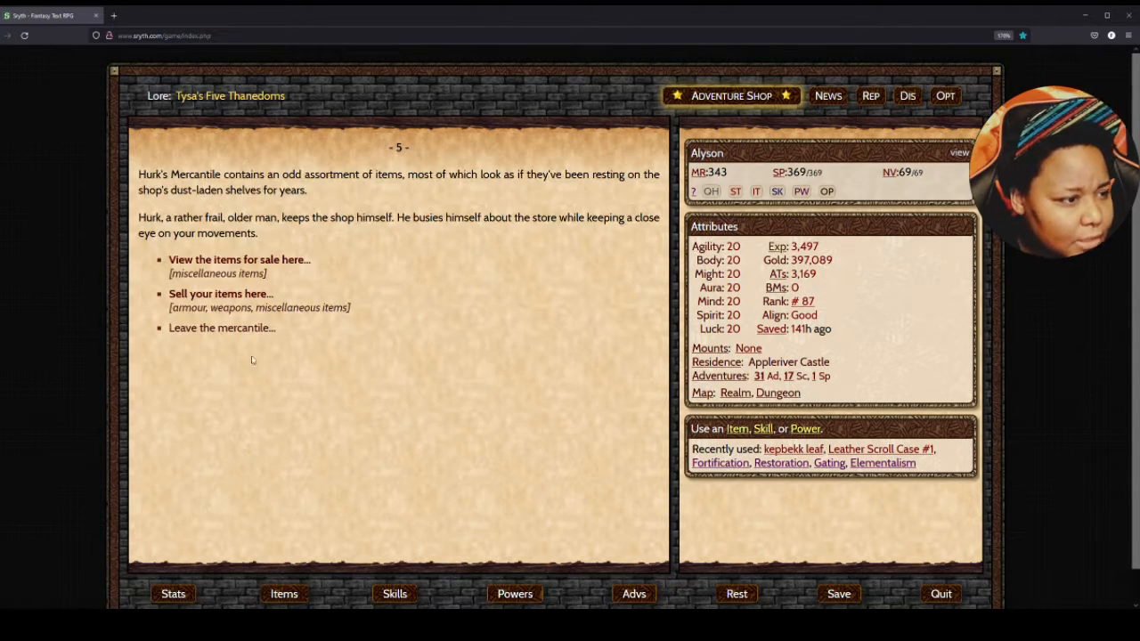
left_click(222, 328)
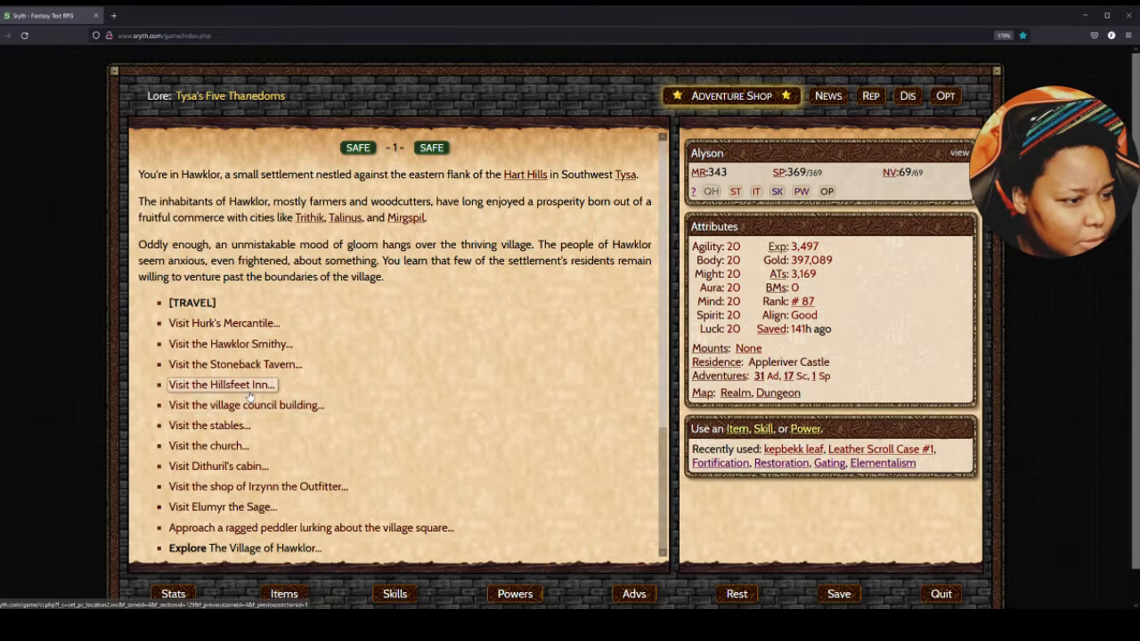
- Enter the Hillsfeet Inn, talk with Jennda, then approach merchant Taered and his companion
left_click(221, 384)
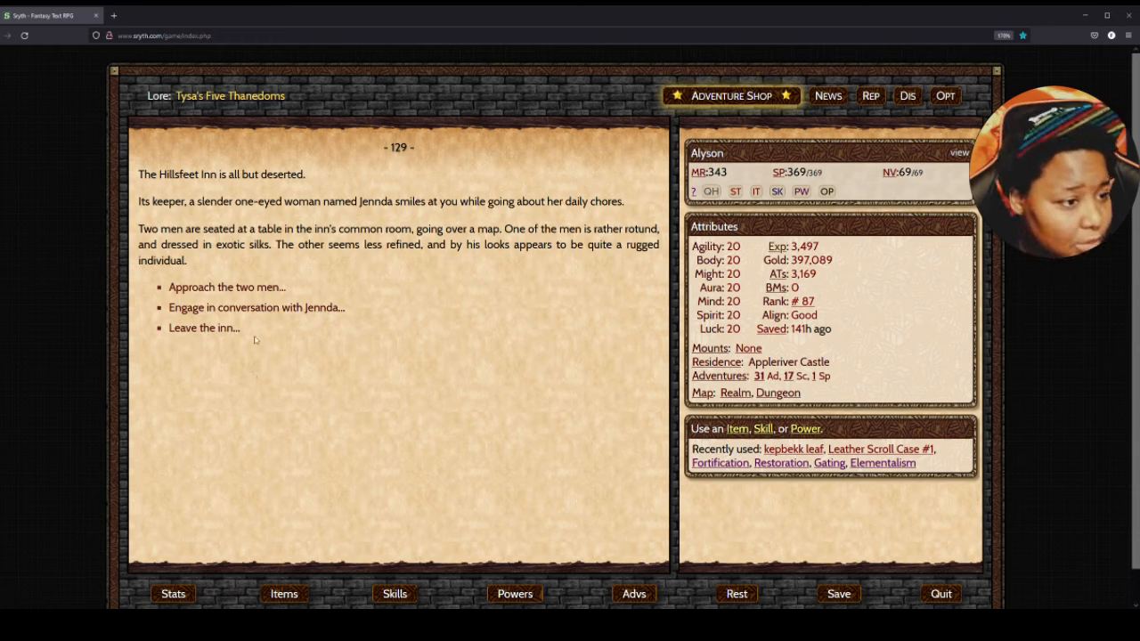
left_click(255, 307)
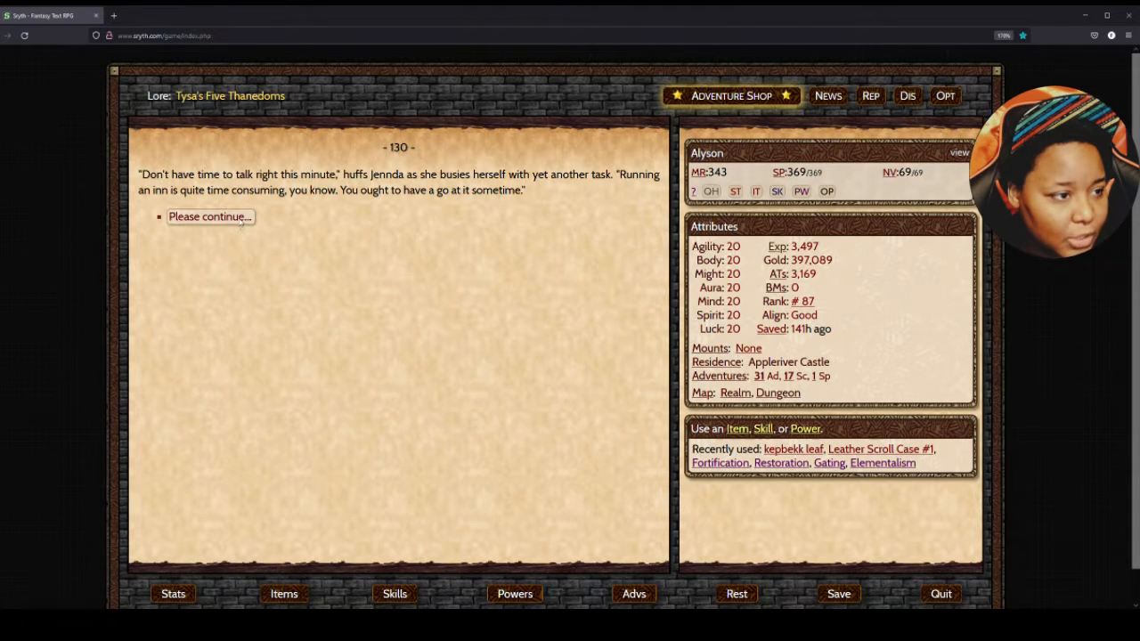
left_click(209, 216)
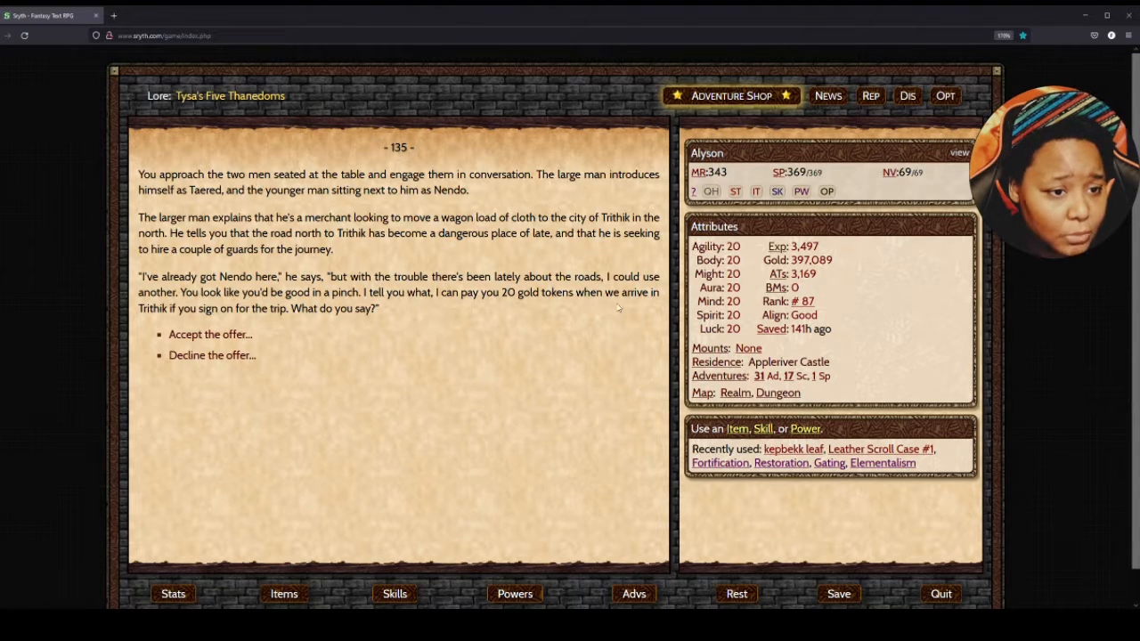
mouse_move(280, 317)
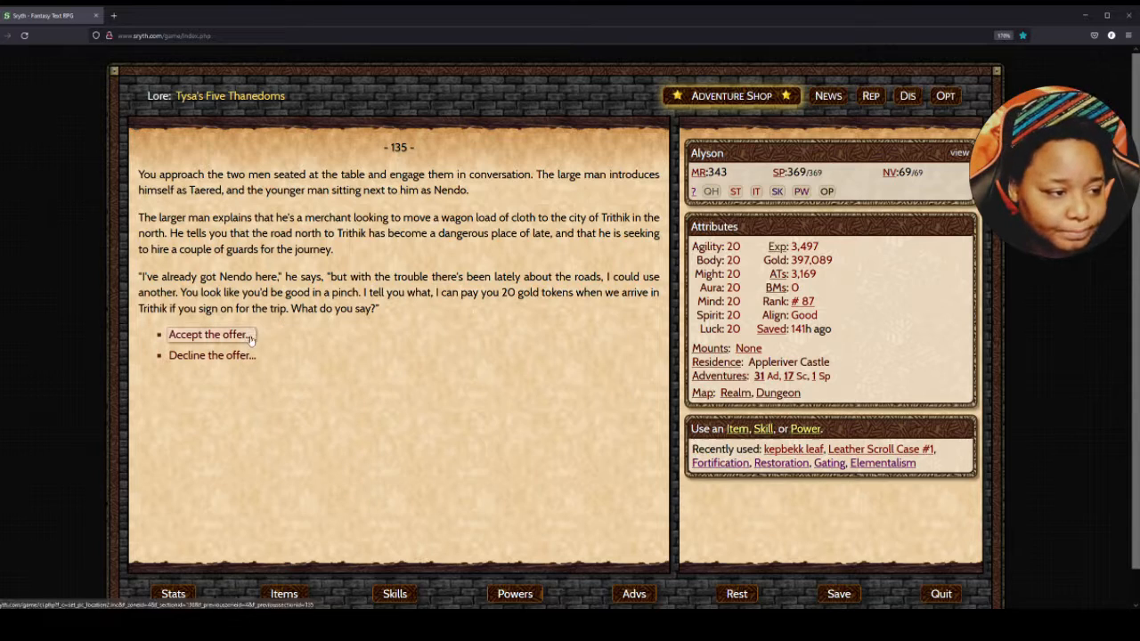
- Accept Taered's 20-gold wagon job, travel north, and defend the wagon with Nendo against five bandits
left_click(207, 334)
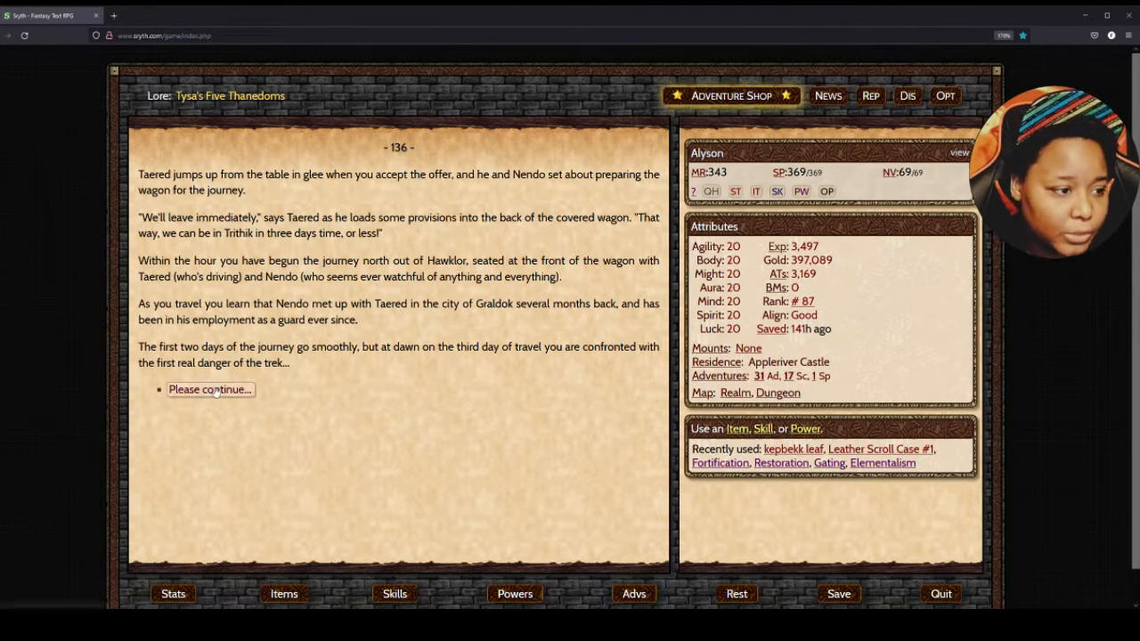
left_click(210, 389)
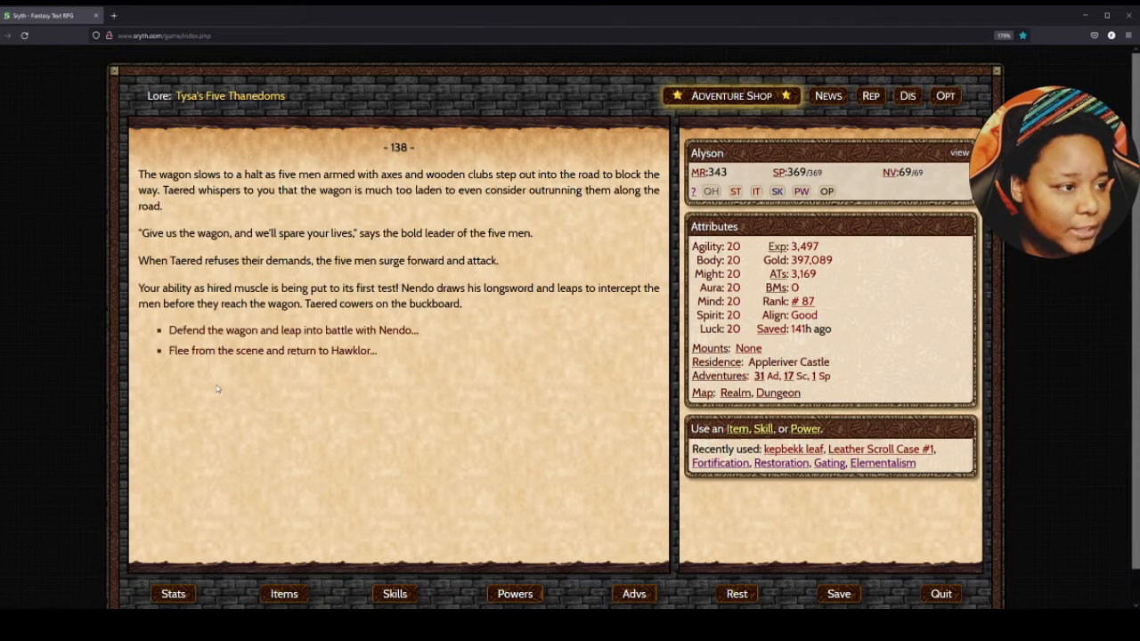
mouse_move(225, 405)
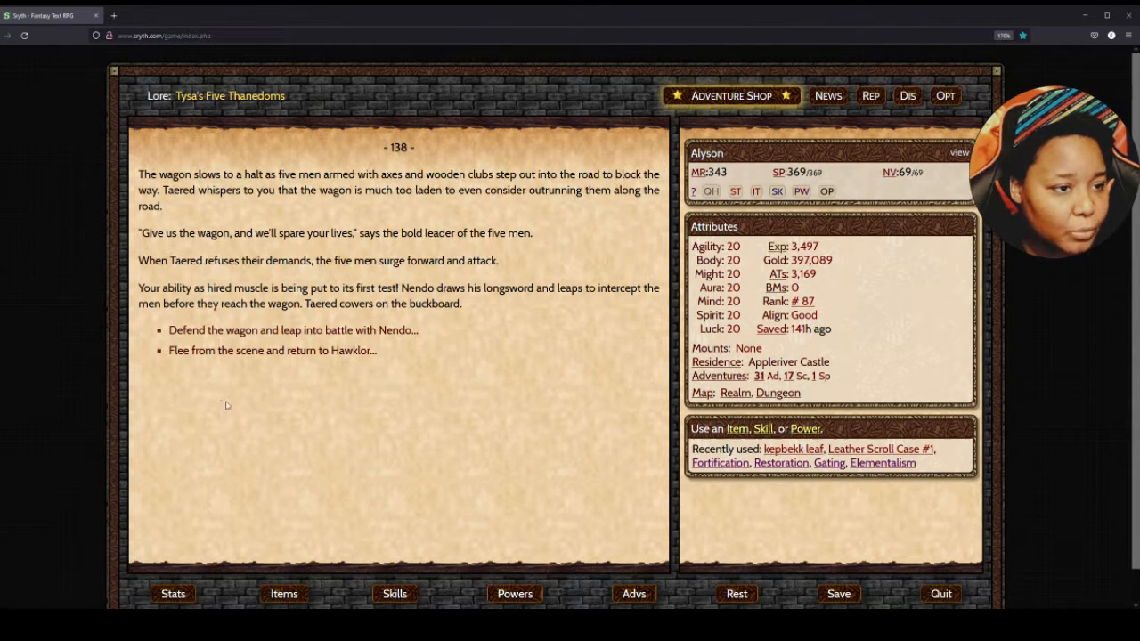
mouse_move(243, 392)
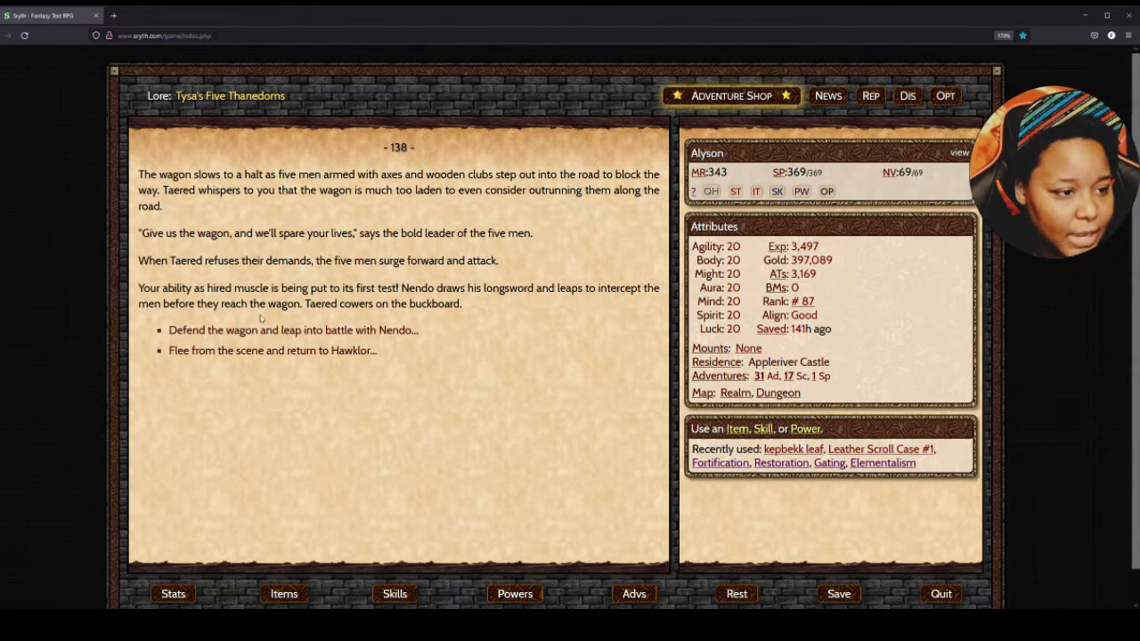
left_click(293, 329)
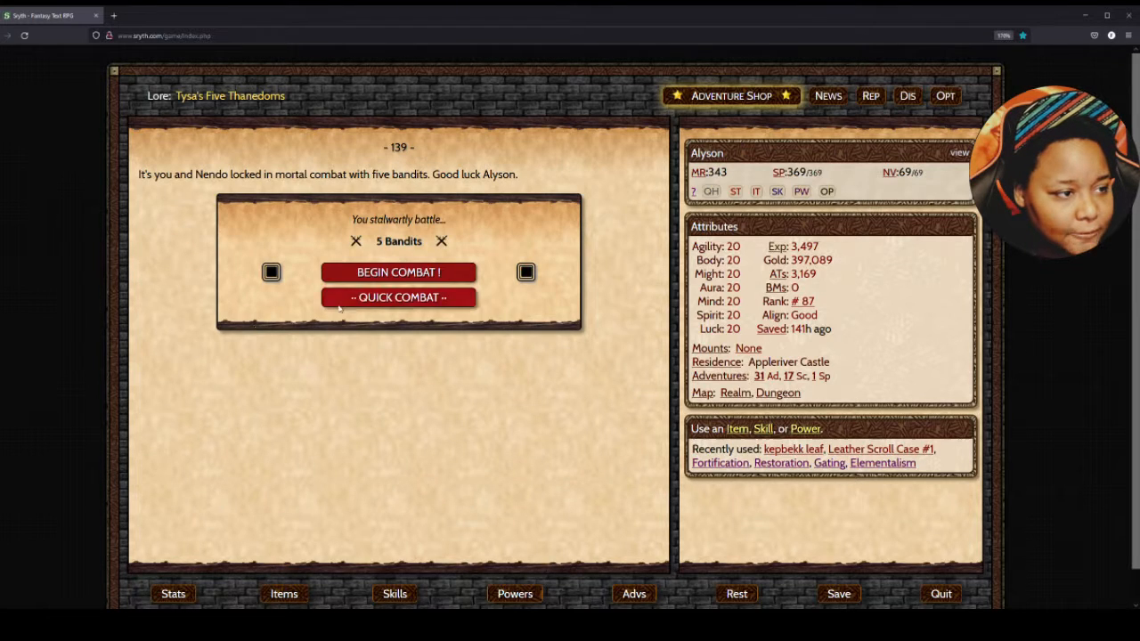
- Quick-combat the bandits, loot the axe and wooden clubs, and reach Trithik for 31 gold
left_click(398, 298)
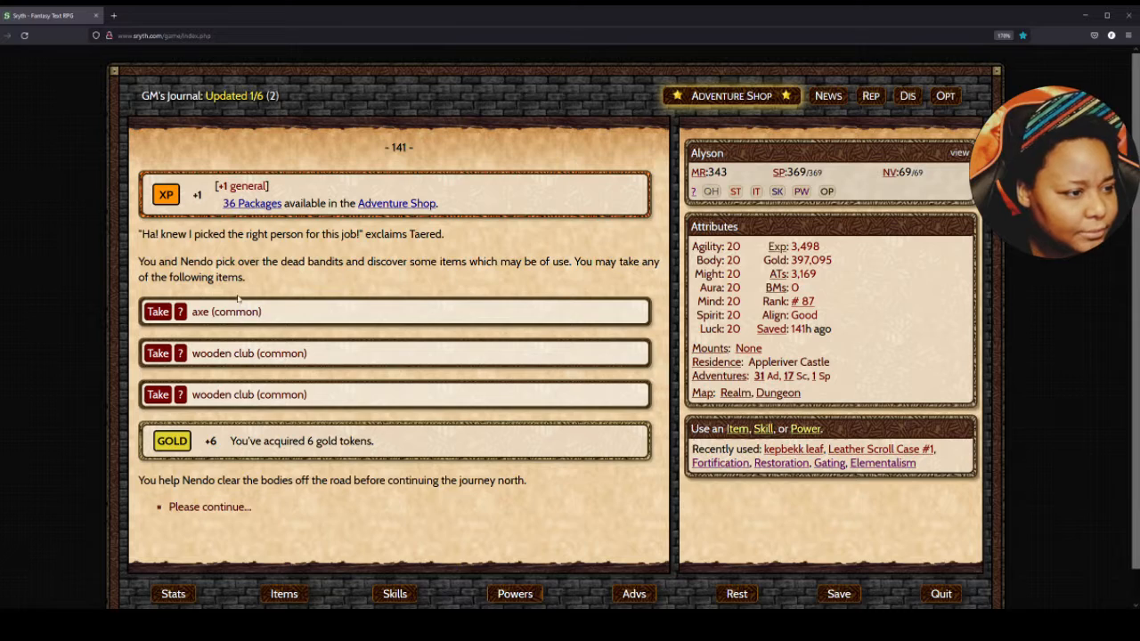
left_click(158, 352)
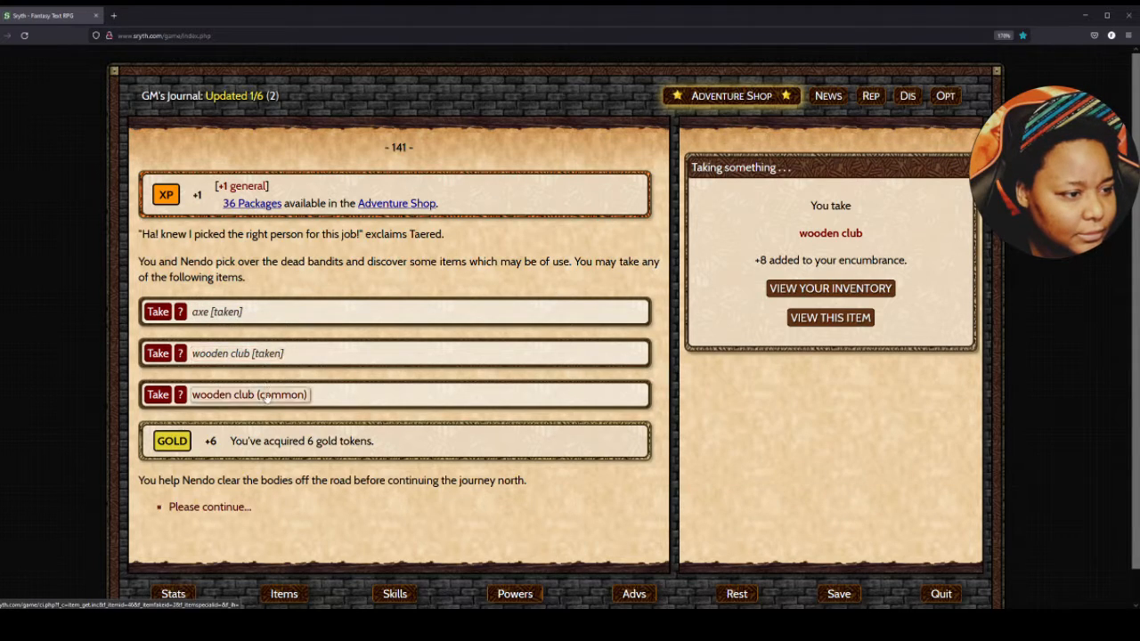
left_click(158, 395)
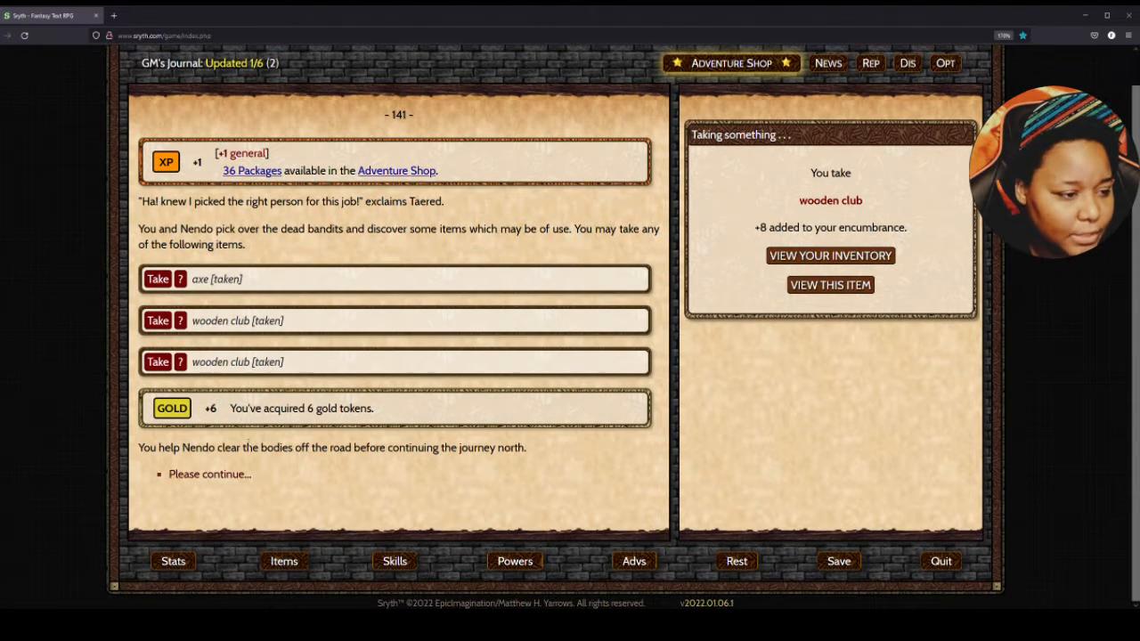
left_click(210, 474)
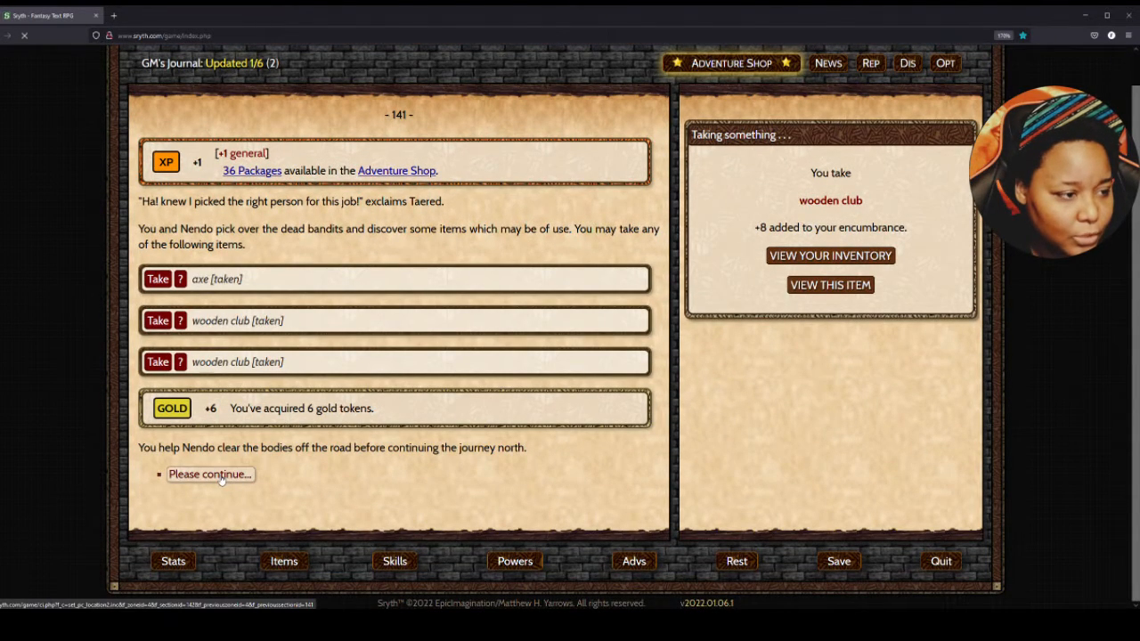
left_click(210, 474)
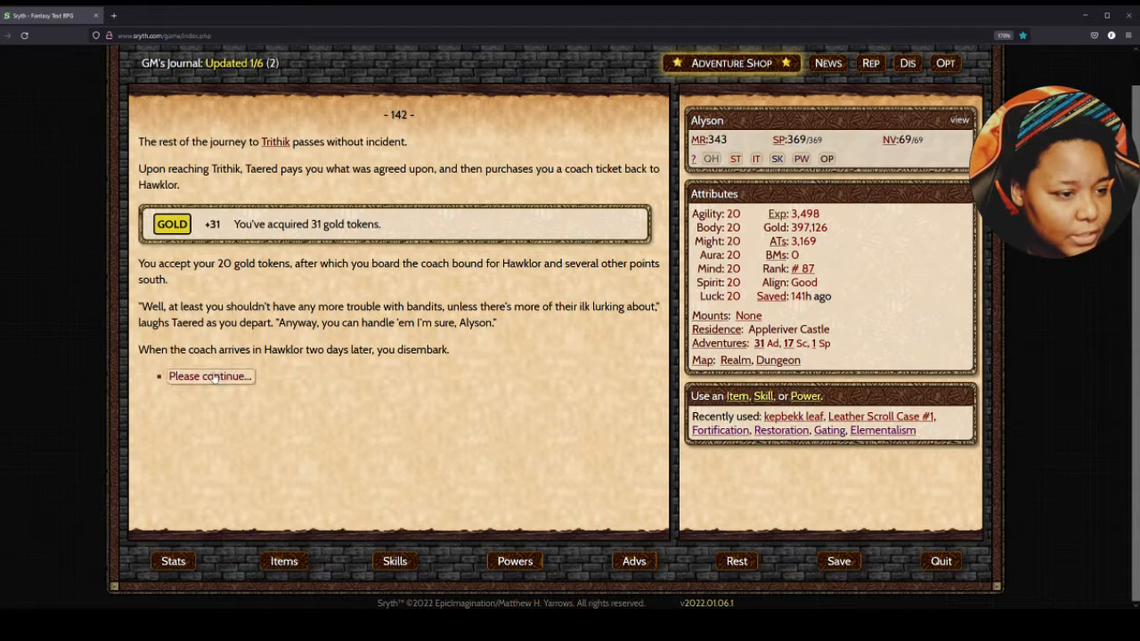
- Back in Hawklor, sell the axe and two wooden clubs at the Smithy for 10 gold
left_click(209, 376)
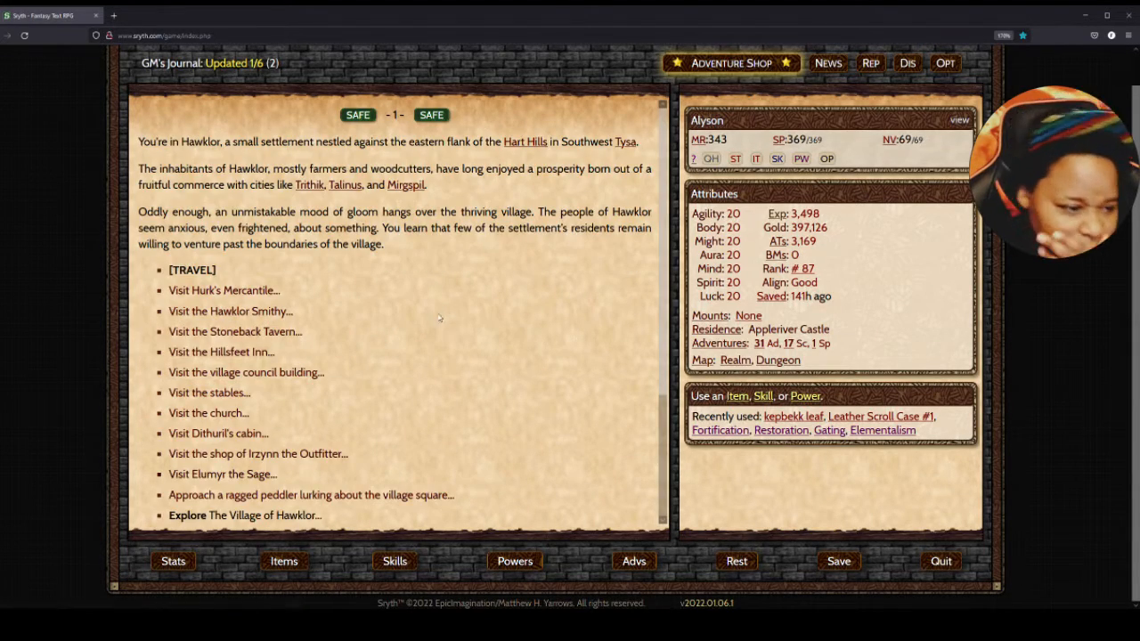
scroll("down", 3)
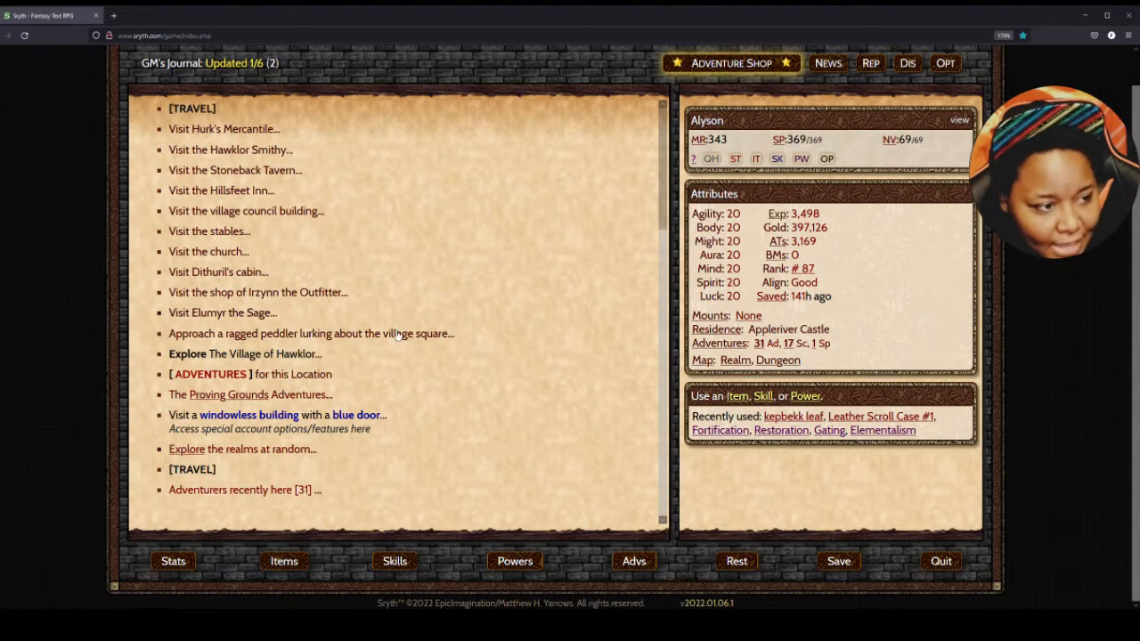
mouse_move(230, 171)
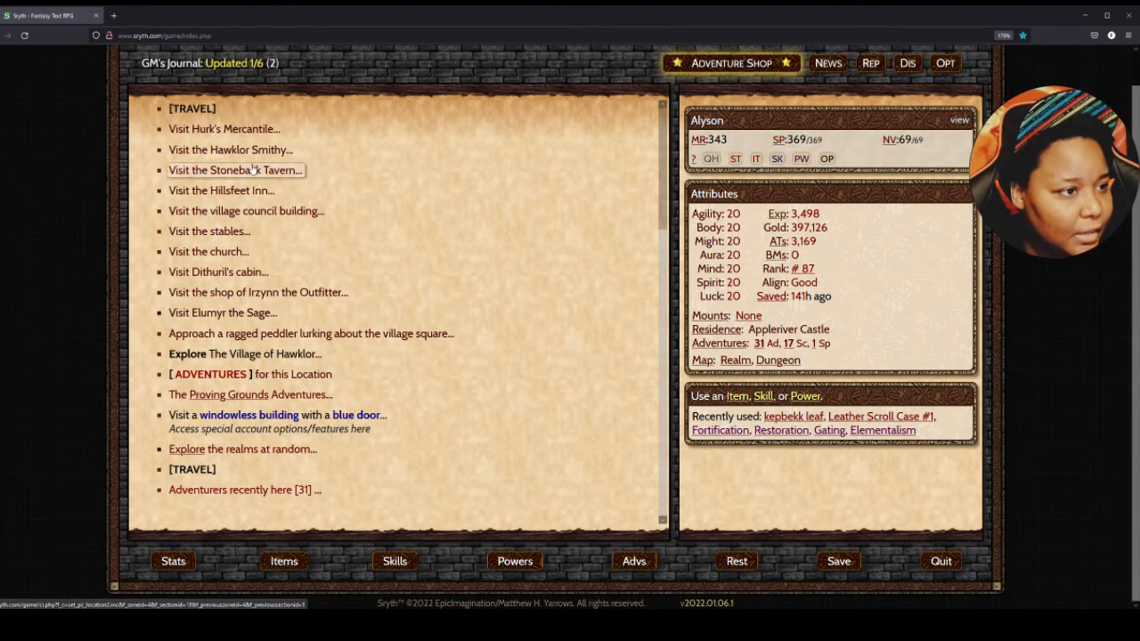
left_click(229, 150)
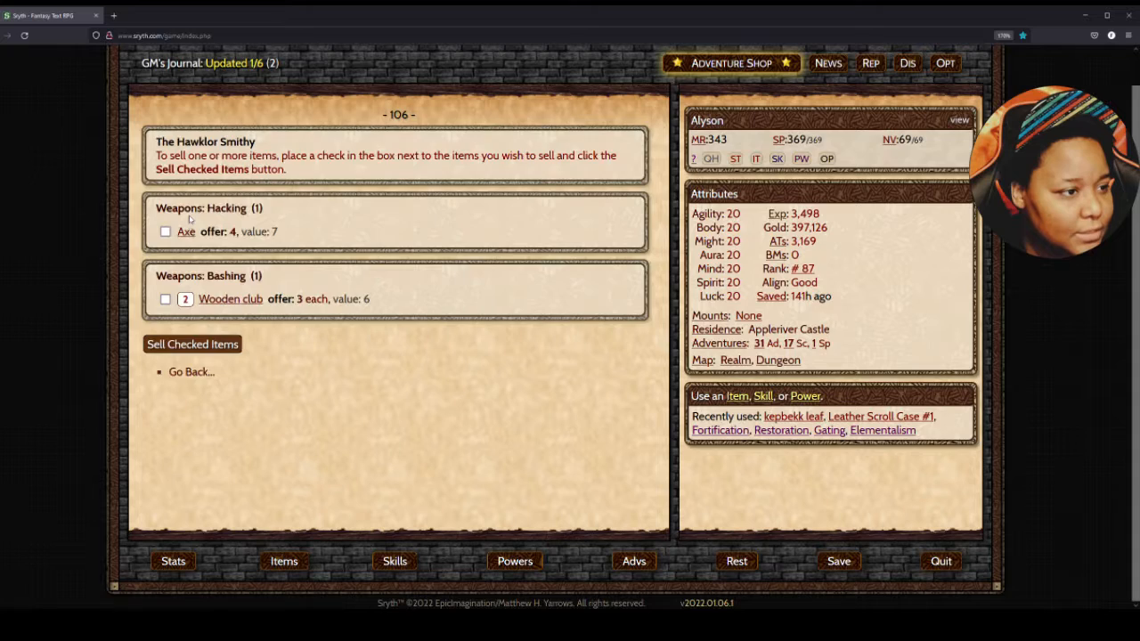
left_click(165, 232)
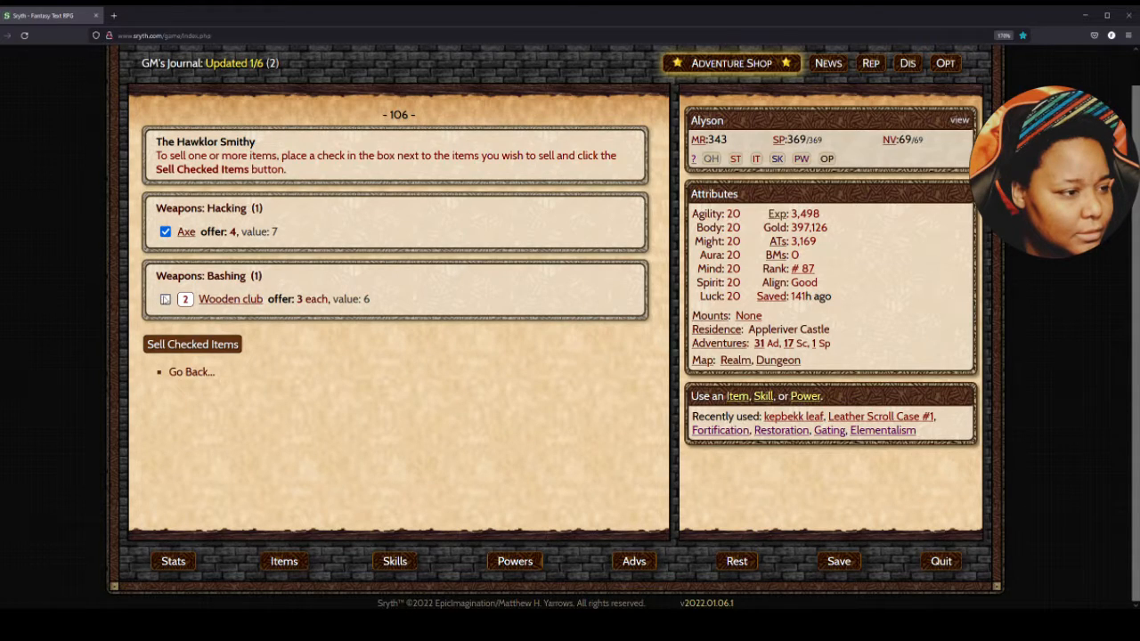
left_click(165, 299)
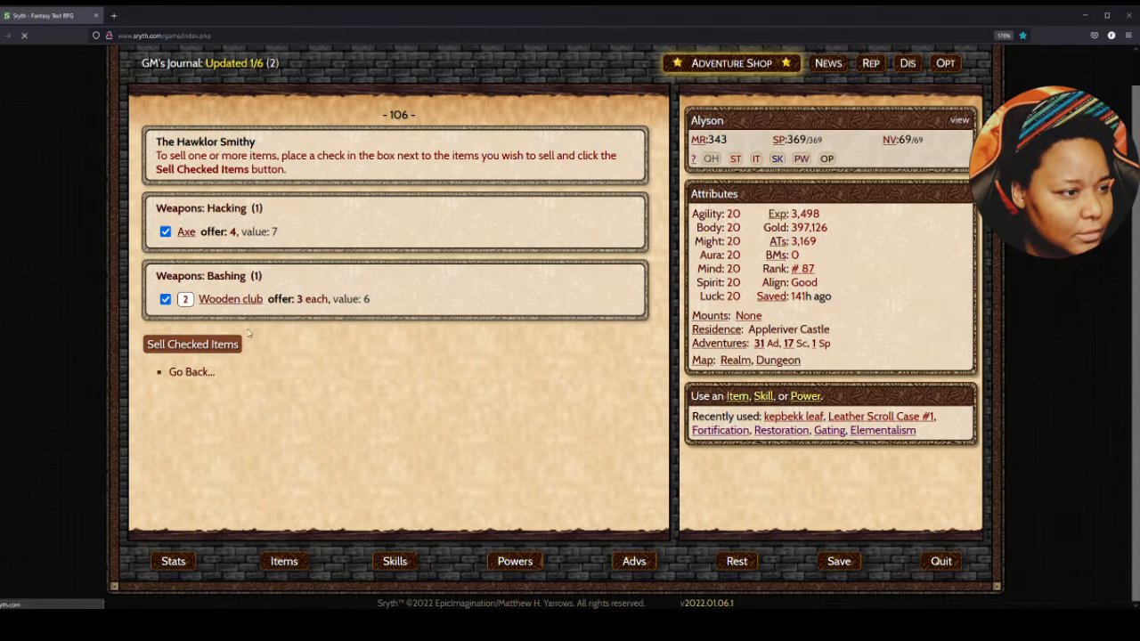
left_click(192, 344)
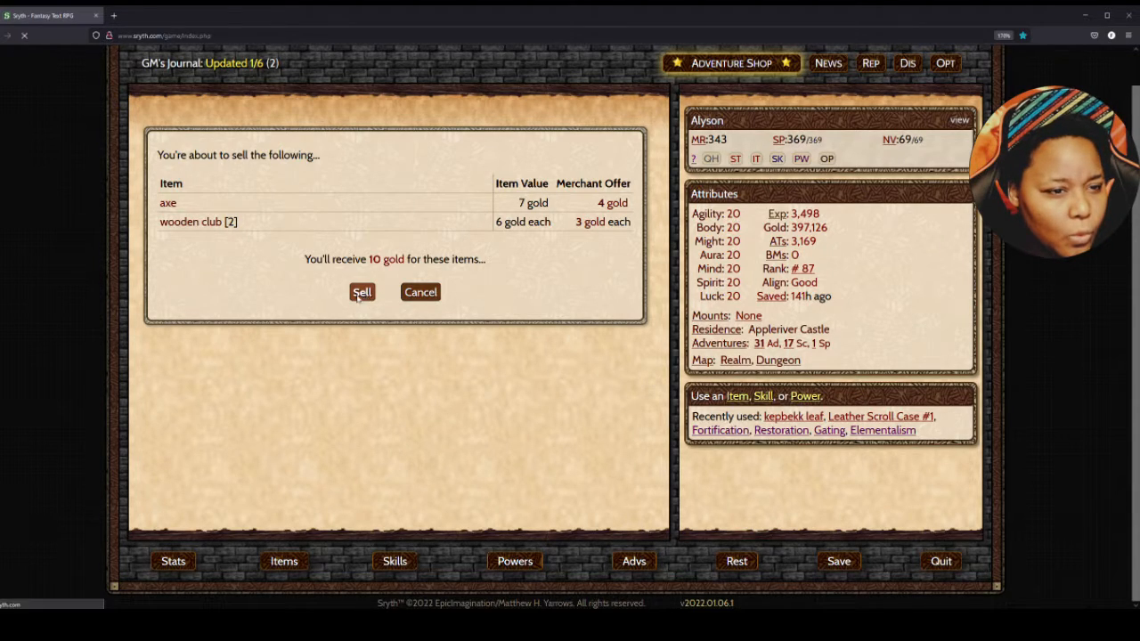
left_click(362, 292)
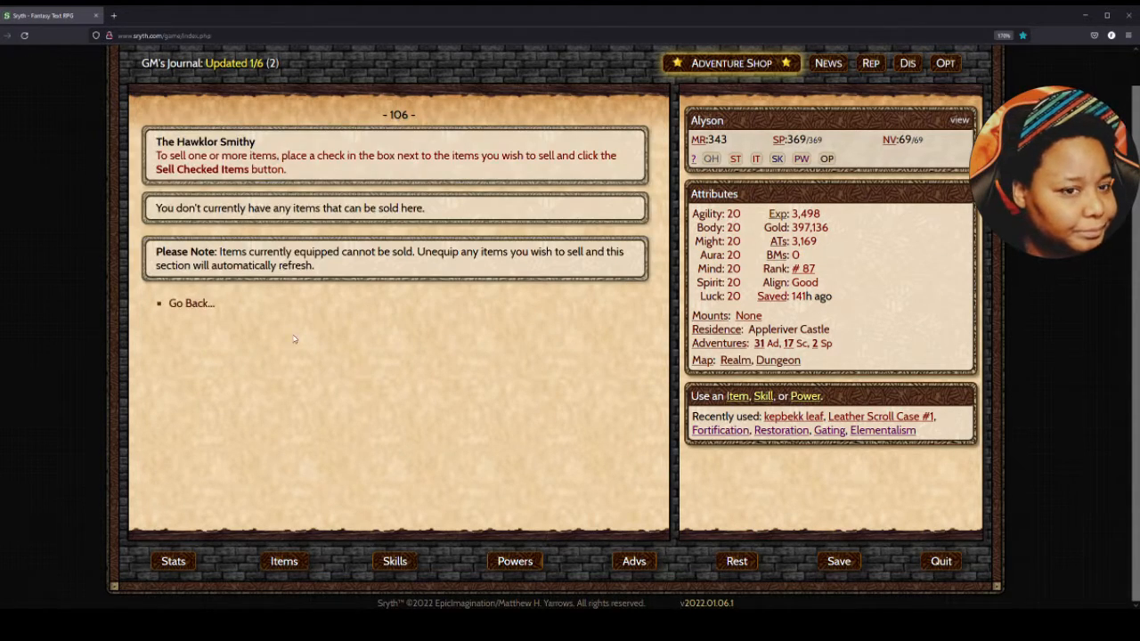
left_click(191, 304)
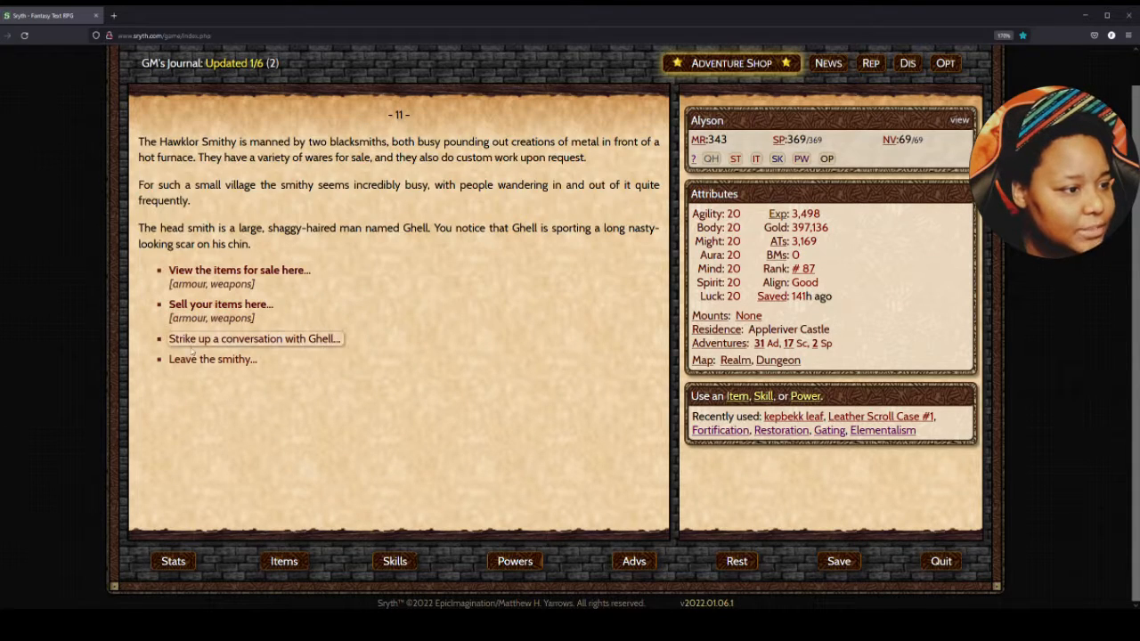
- Leave the smithy, find the village council building empty, and return to the village
left_click(212, 359)
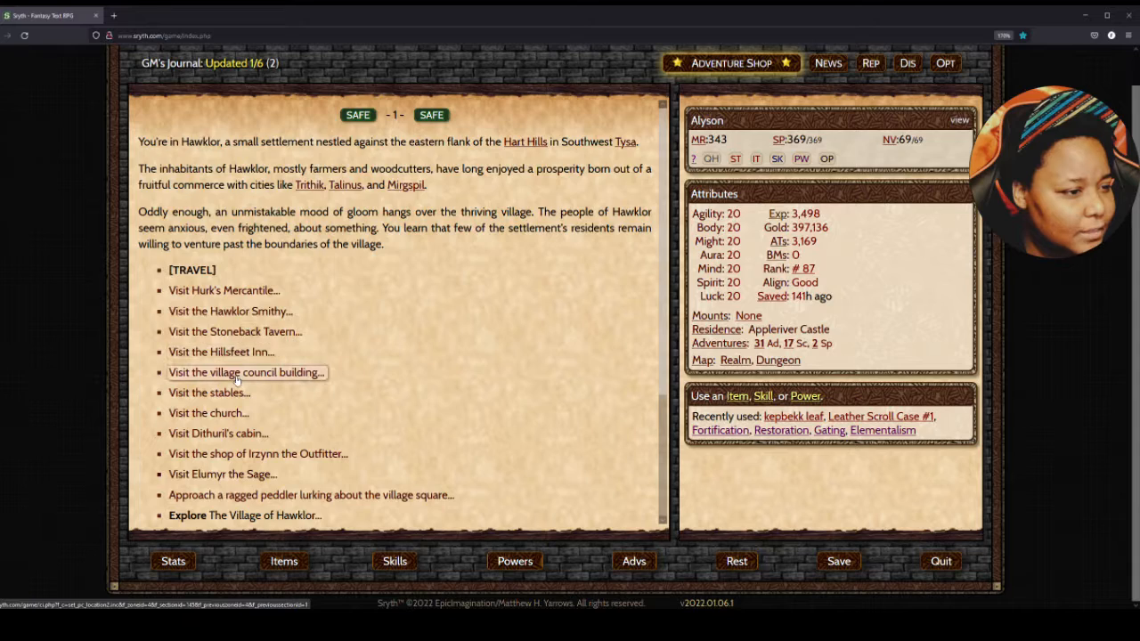
left_click(246, 372)
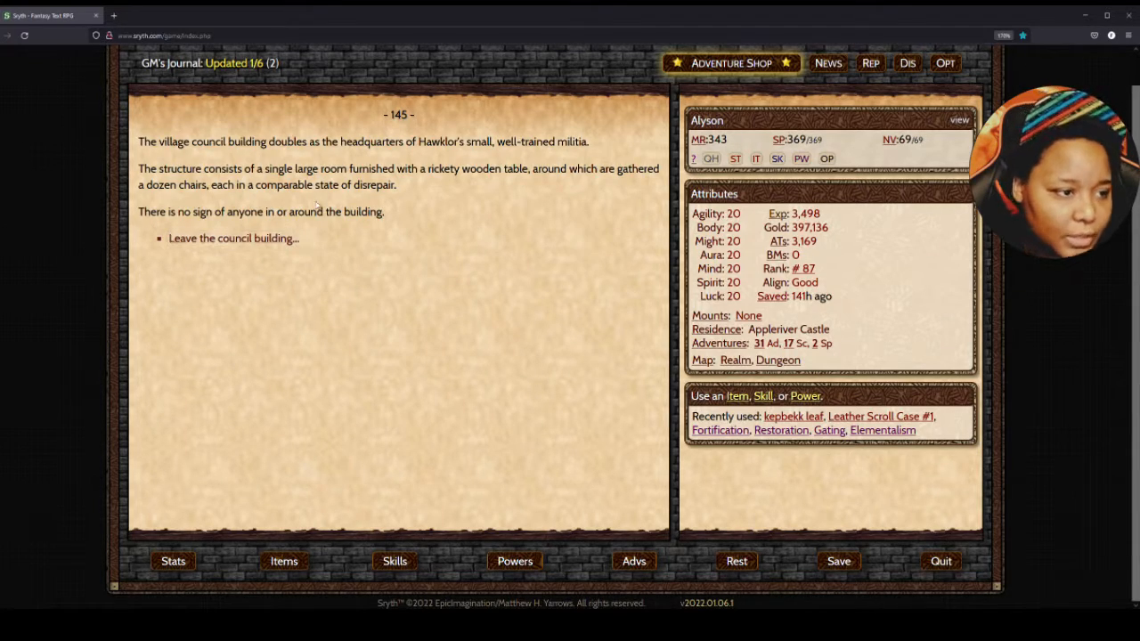
left_click(234, 238)
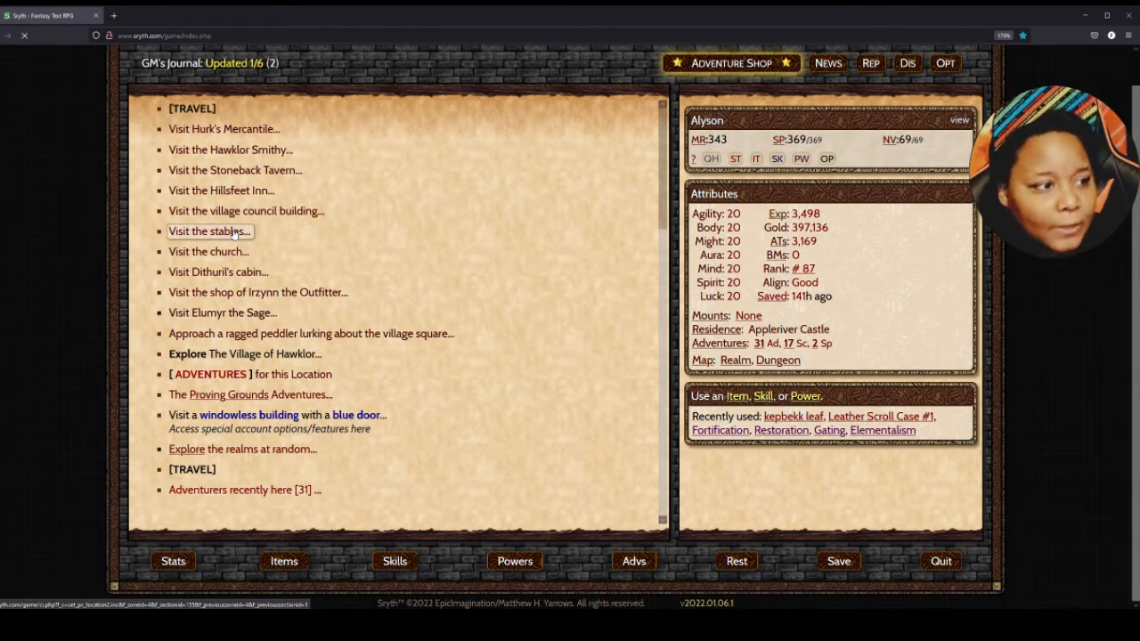
- At the stables, hear the boy's tale of horses vanishing near Westwold, then ask about a horse
left_click(210, 230)
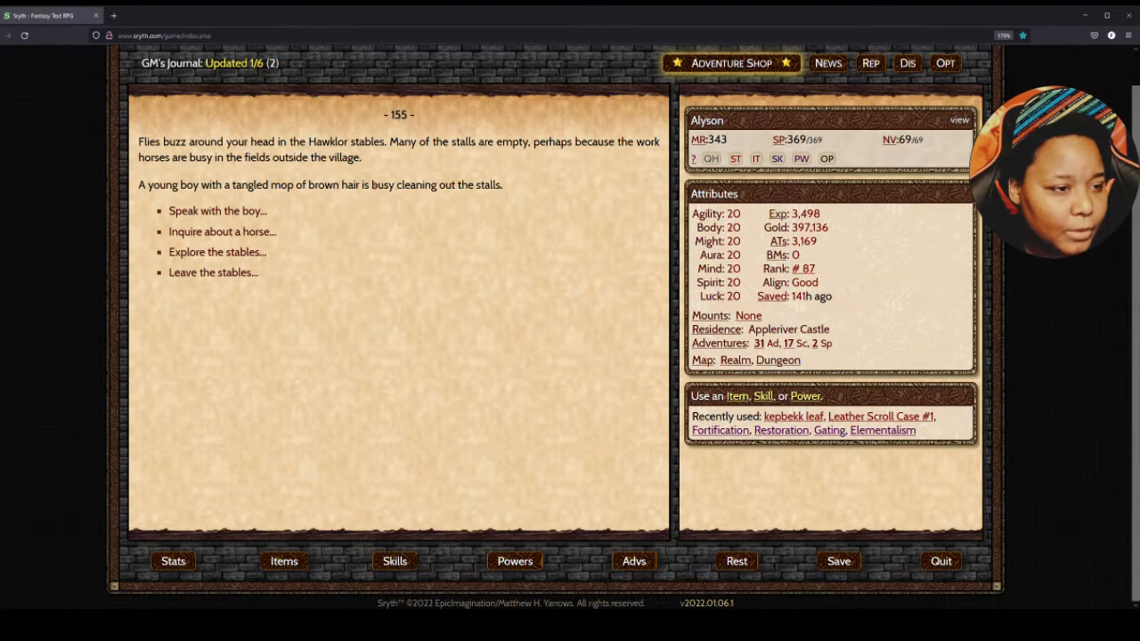
mouse_move(218, 211)
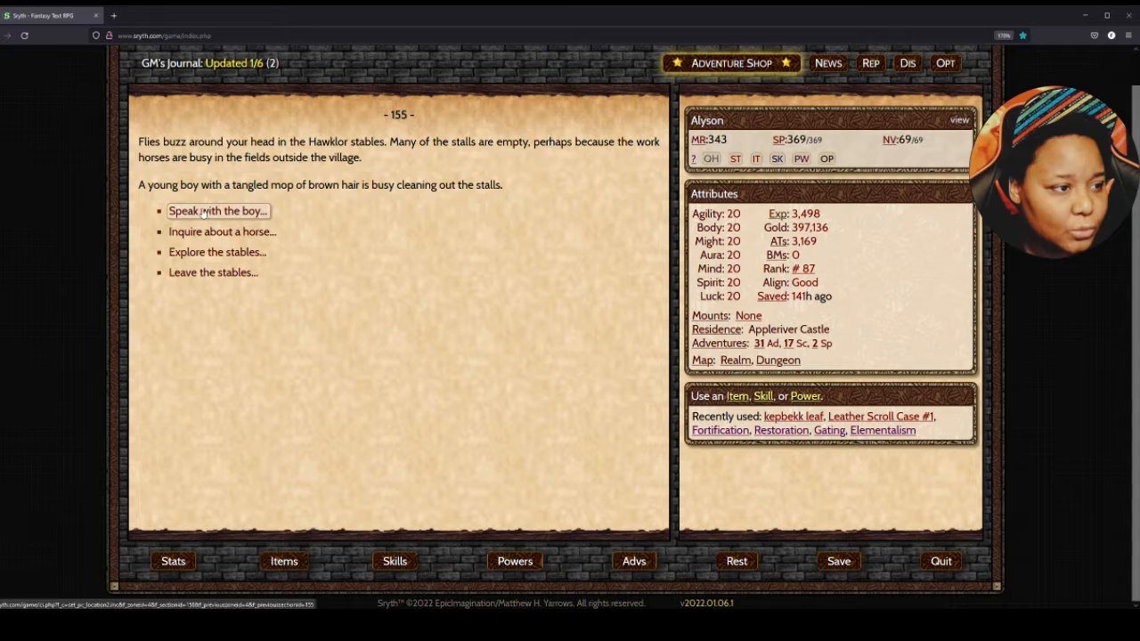
left_click(217, 212)
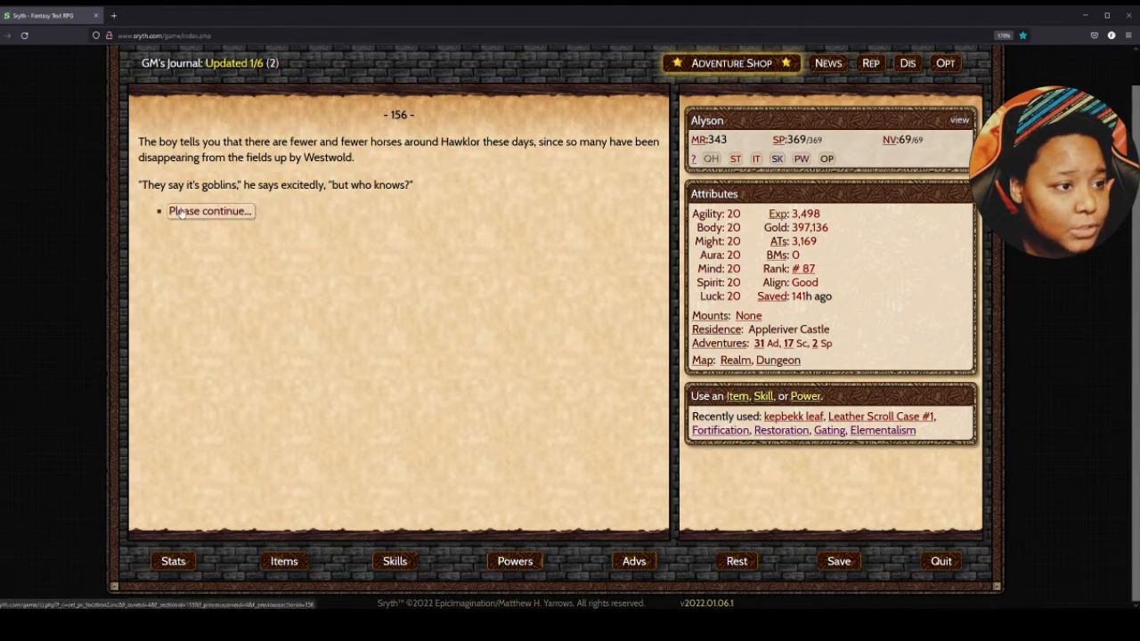
left_click(209, 212)
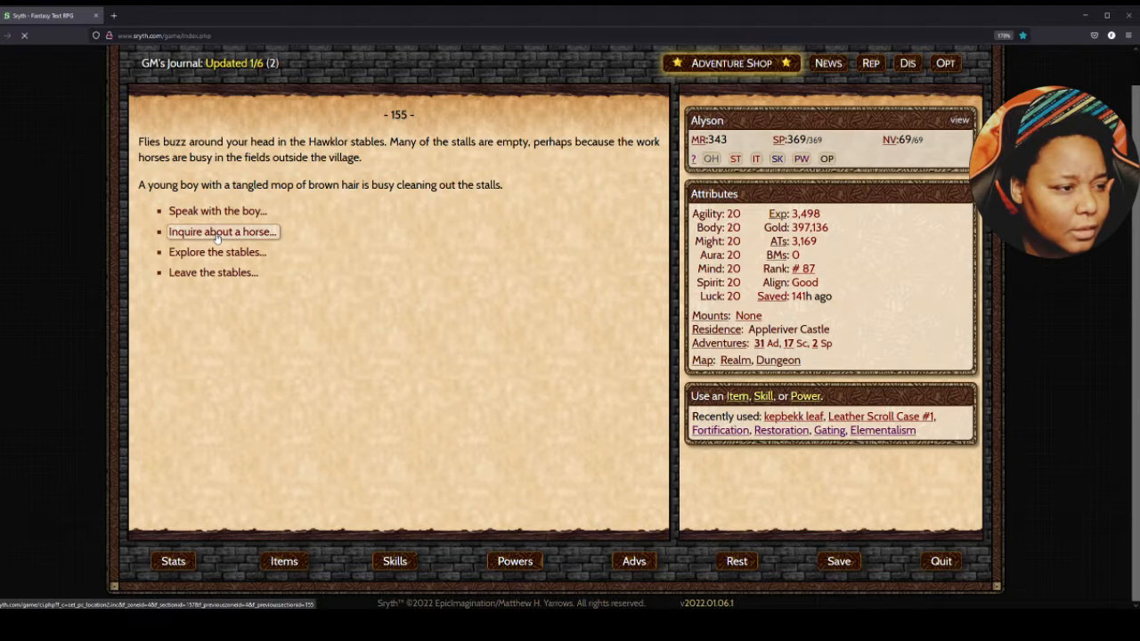
left_click(221, 232)
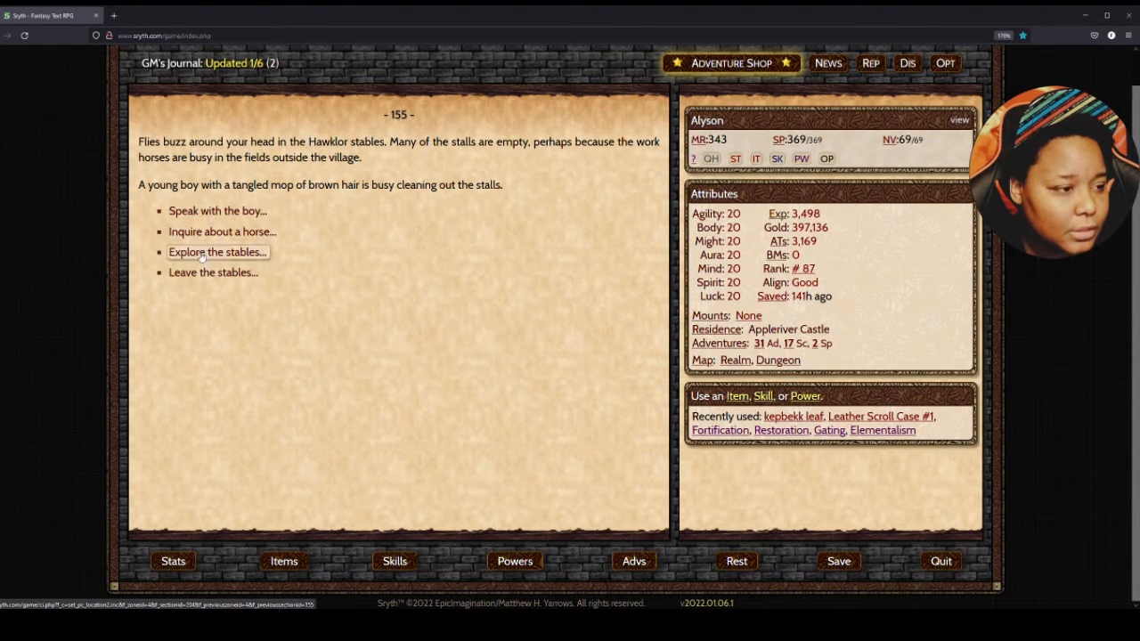
- Search the stables, find the hatch, brush past the boy and open it onto a ladder
left_click(216, 252)
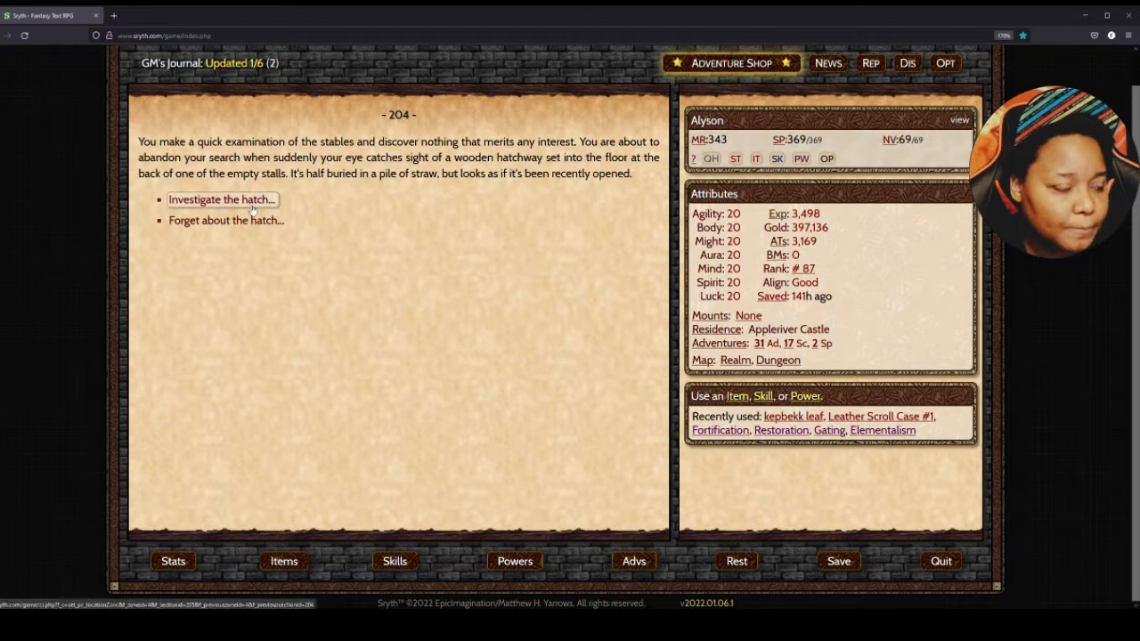
left_click(221, 199)
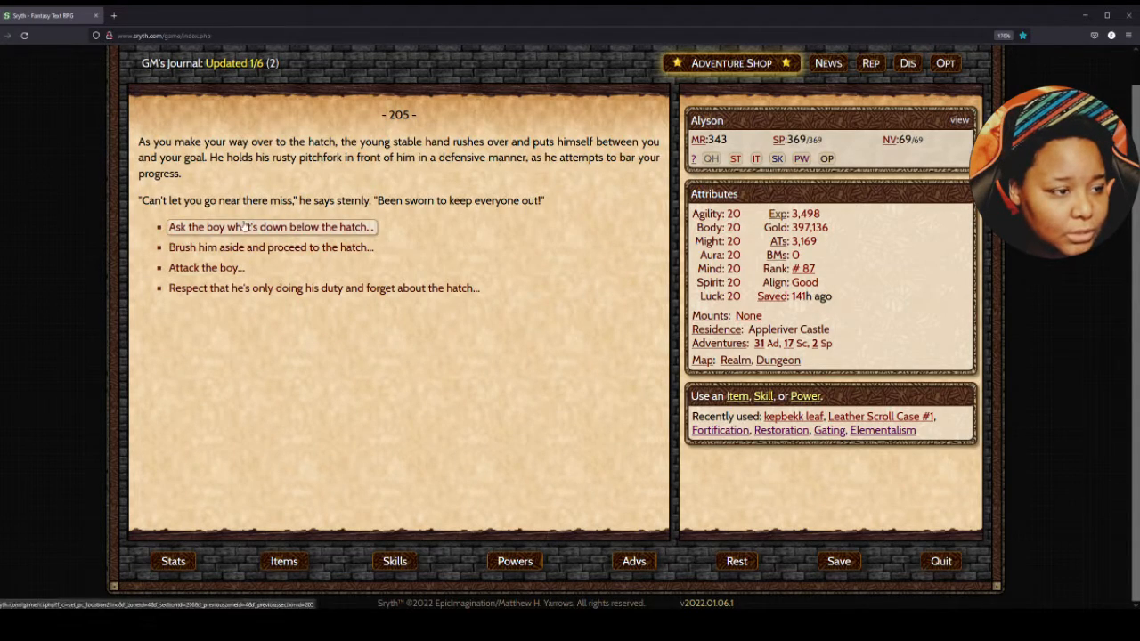
left_click(269, 227)
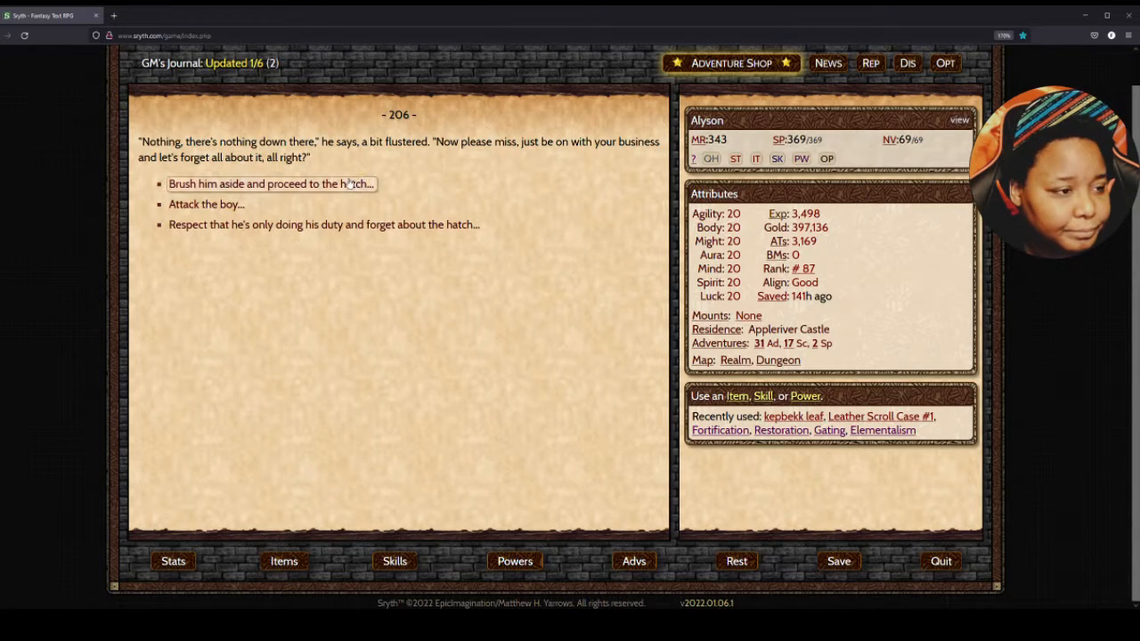
left_click(270, 184)
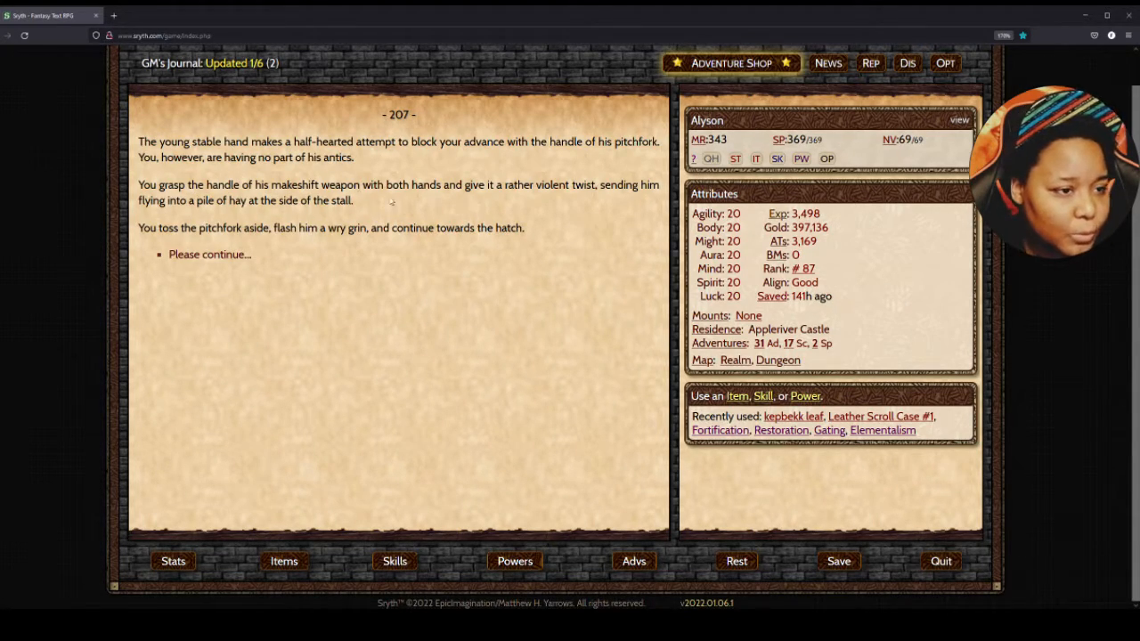
mouse_move(472, 215)
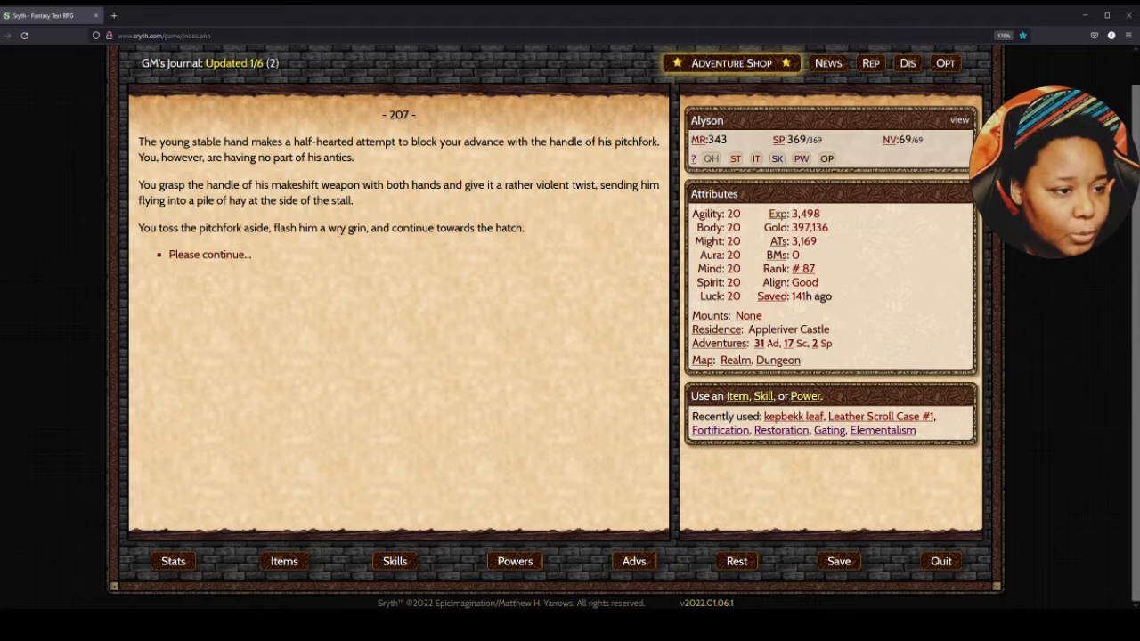
left_click(210, 254)
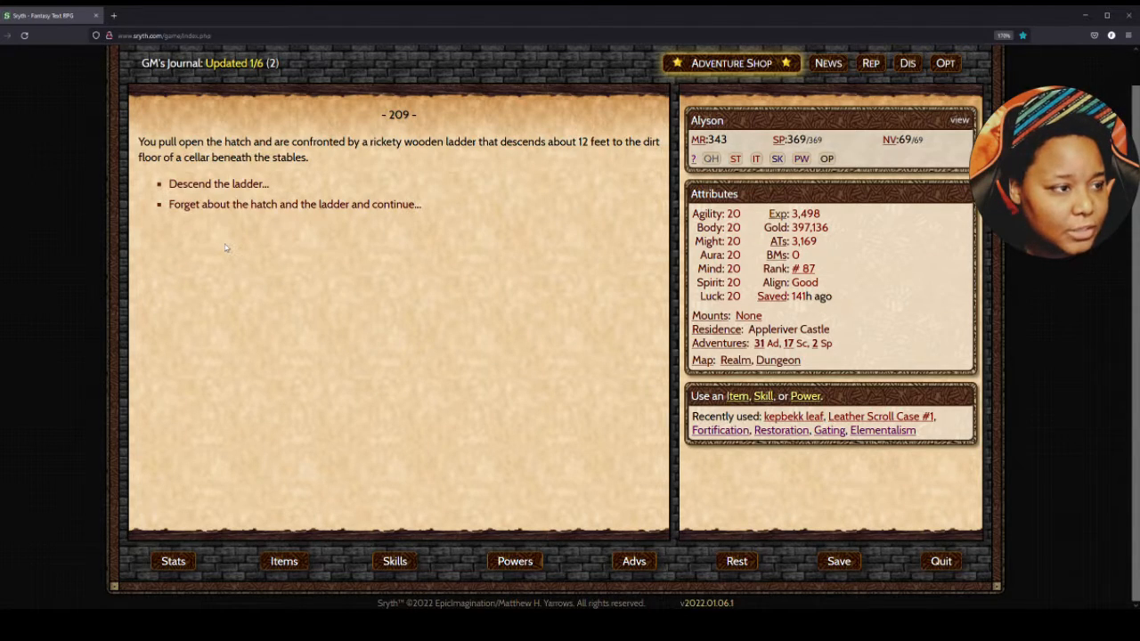
mouse_move(218, 184)
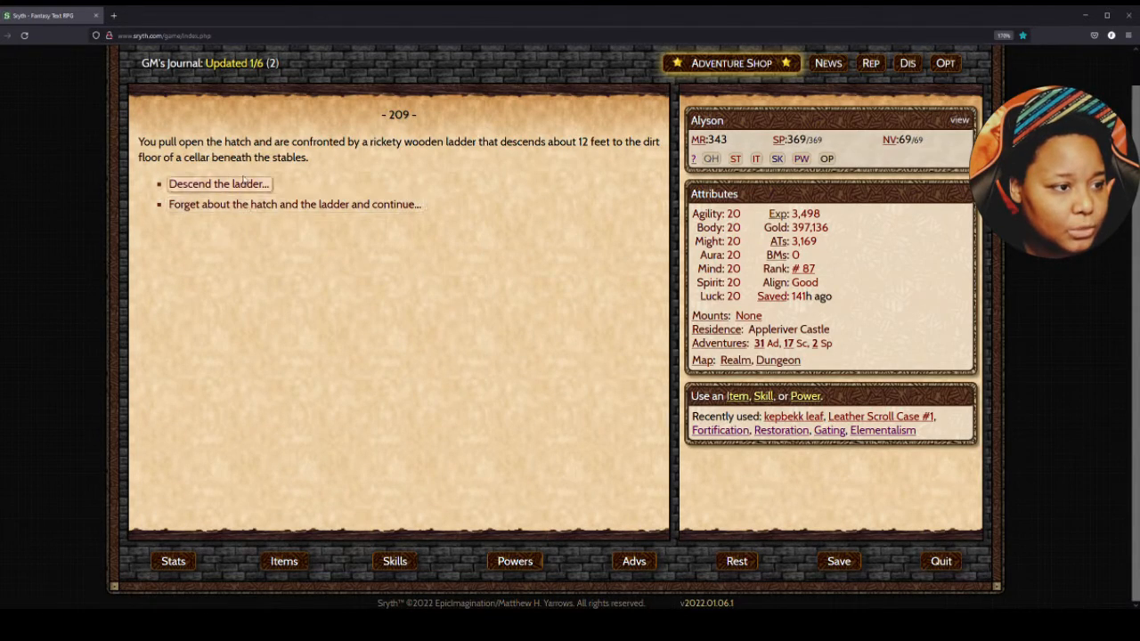
- Descend into the cellar, greet Haelin with a shoulder cross, and hear his fifty-gold offer
left_click(218, 183)
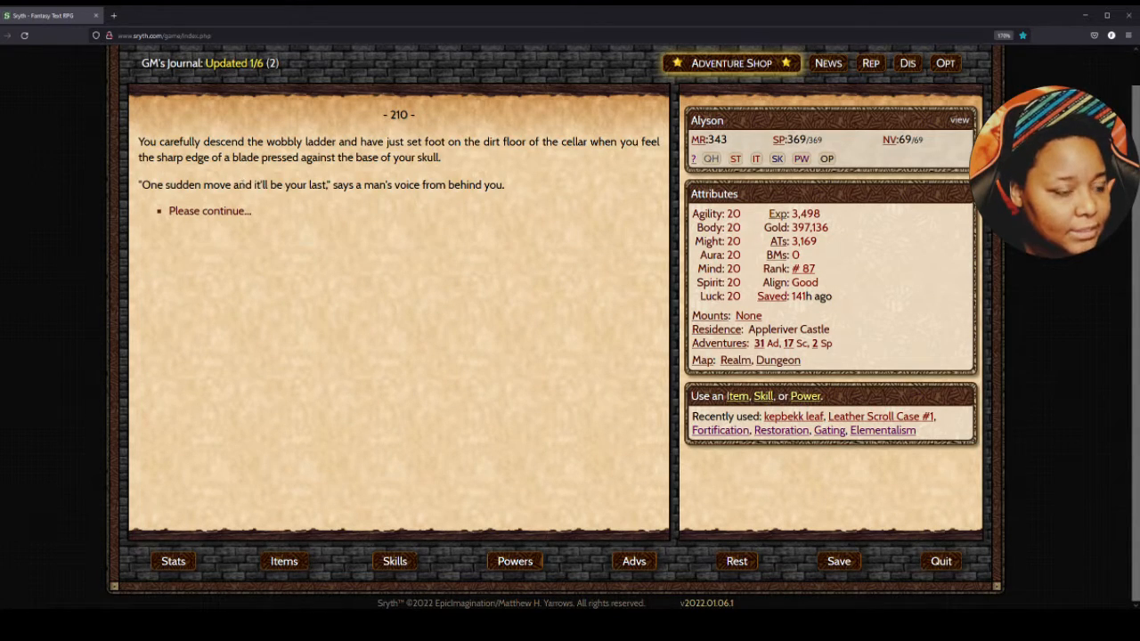
left_click(211, 211)
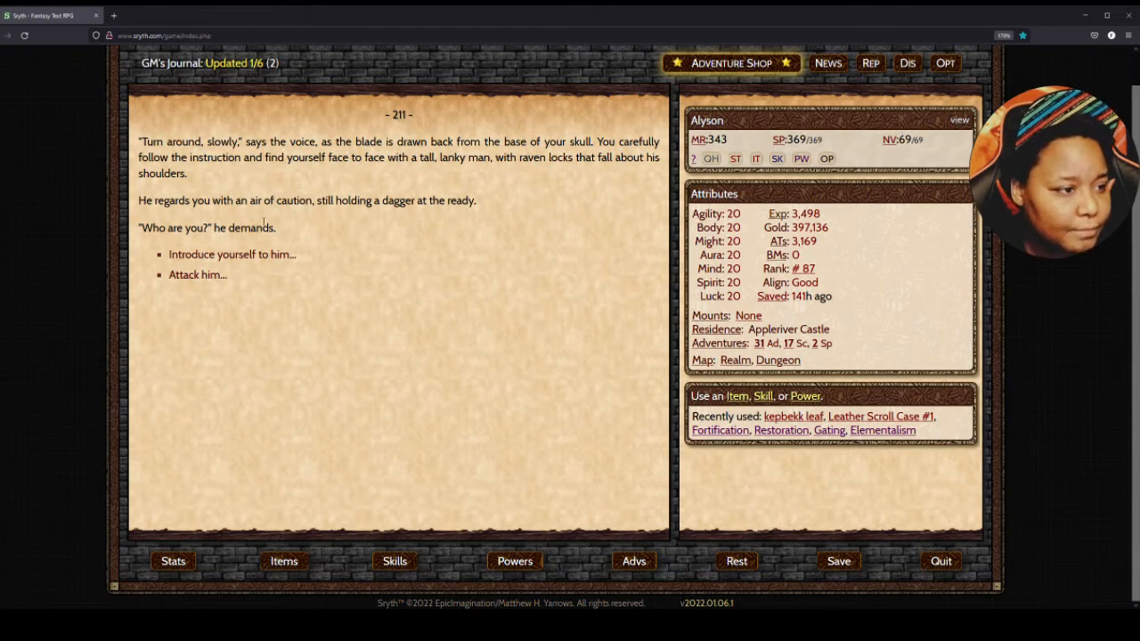
left_click(230, 254)
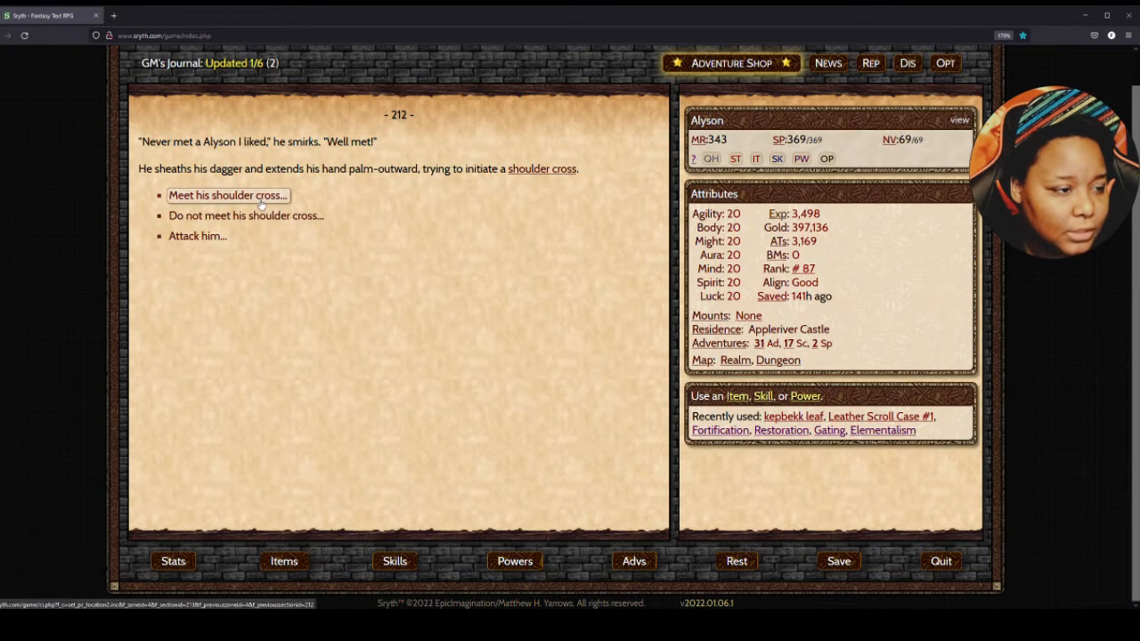
left_click(227, 195)
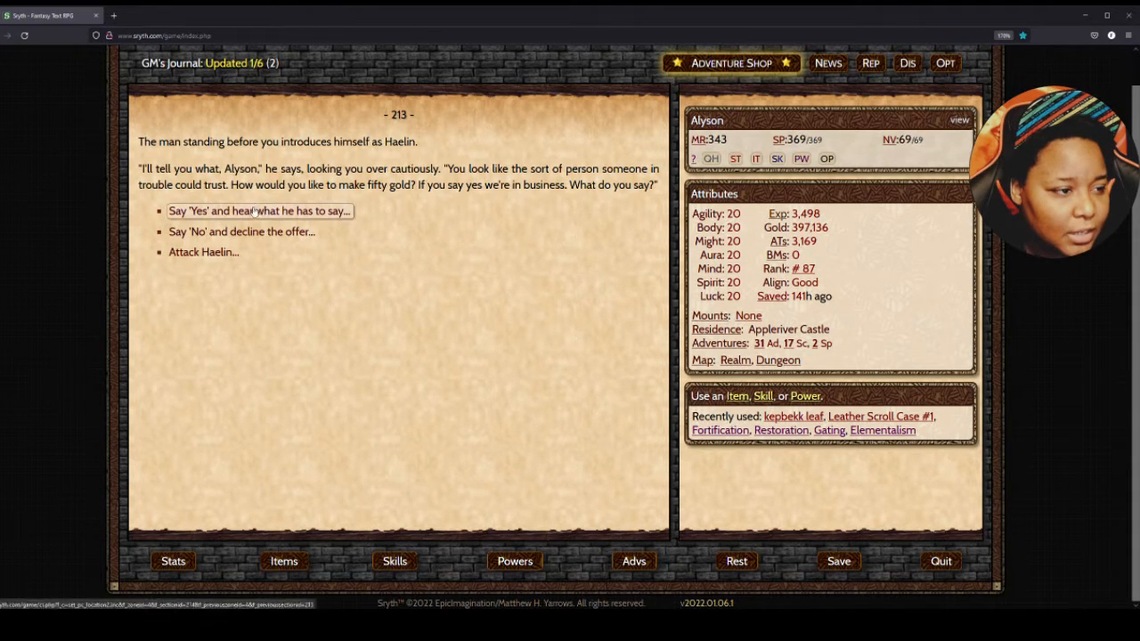
left_click(258, 211)
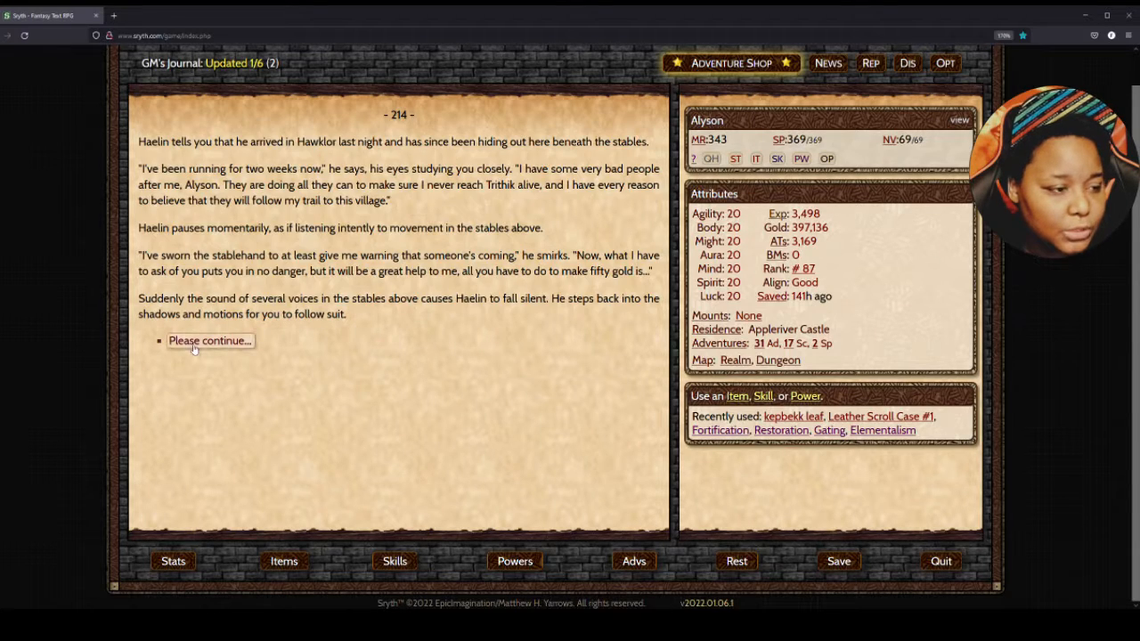
- Hear Haelin out as he hands over the deerskin bag and 50 gold
left_click(210, 340)
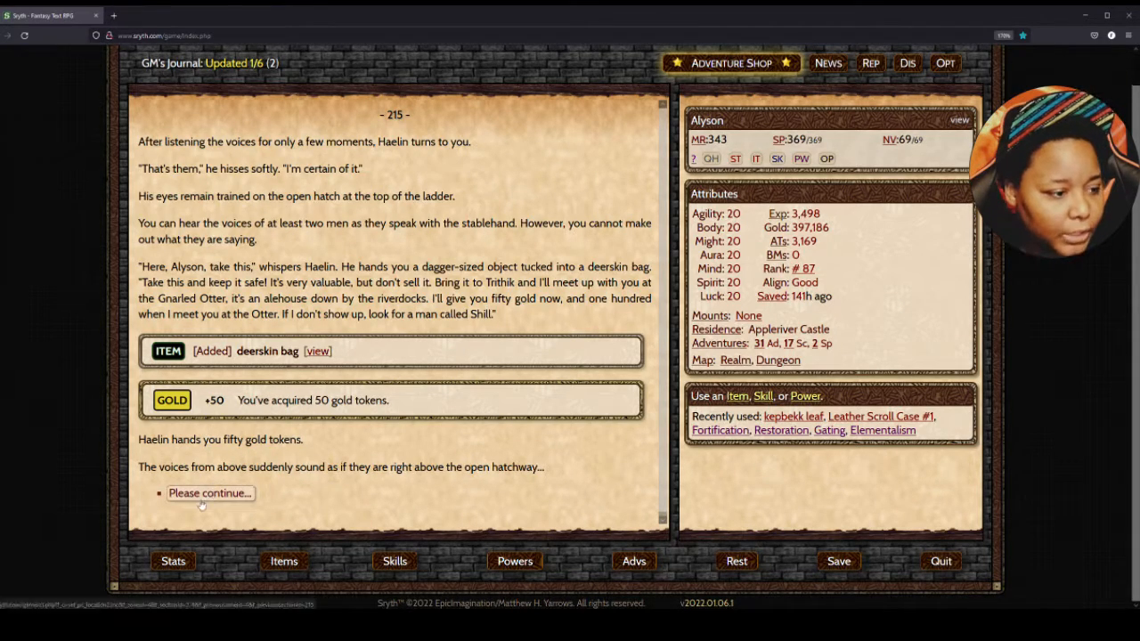
left_click(210, 493)
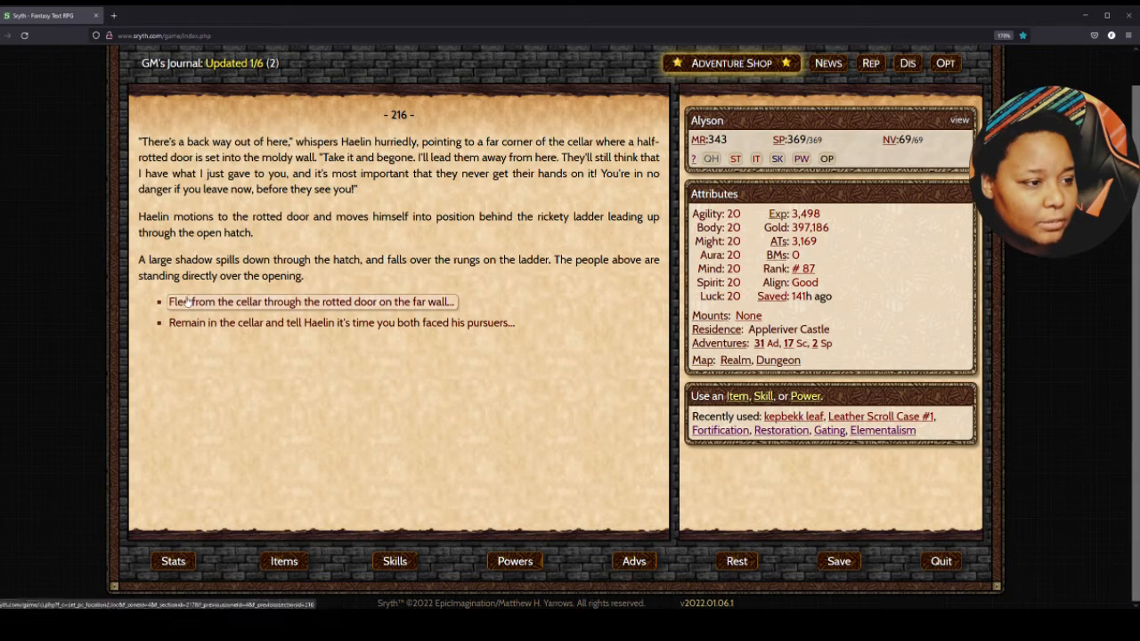
- Flee through the rotted door, discover the horntail horn, and reach Hawklor's hawk statue
left_click(310, 301)
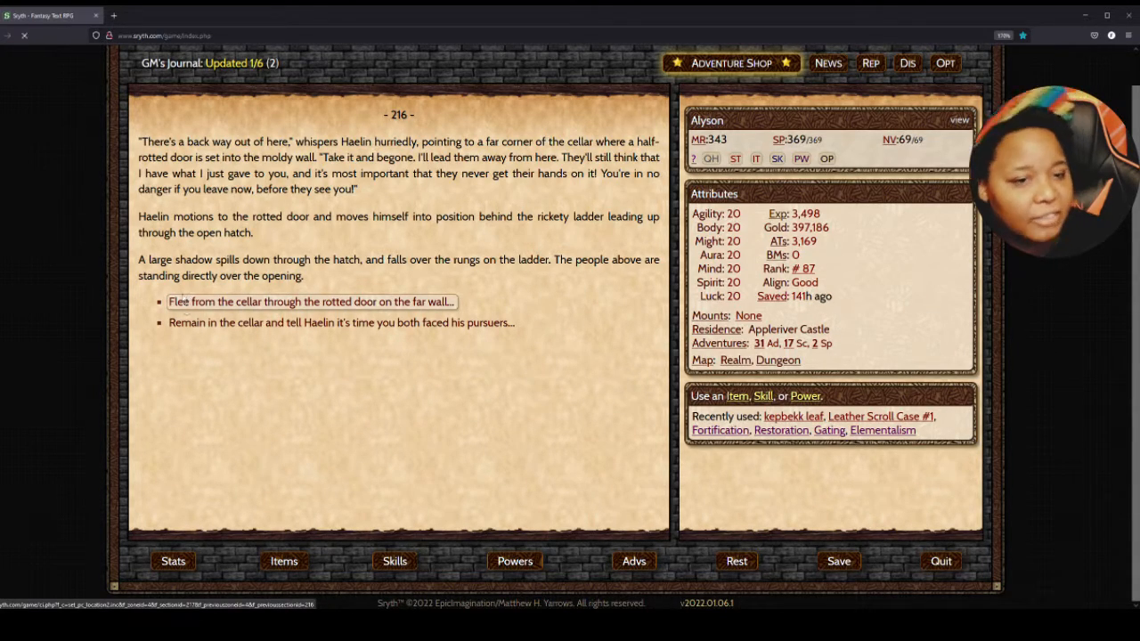
left_click(311, 302)
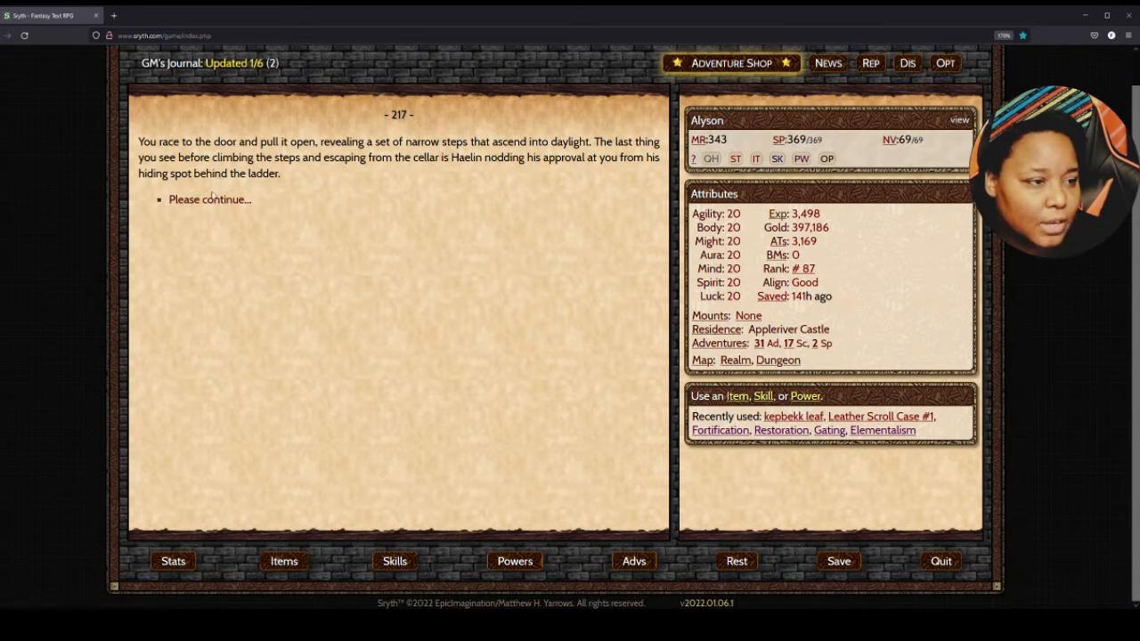
left_click(209, 199)
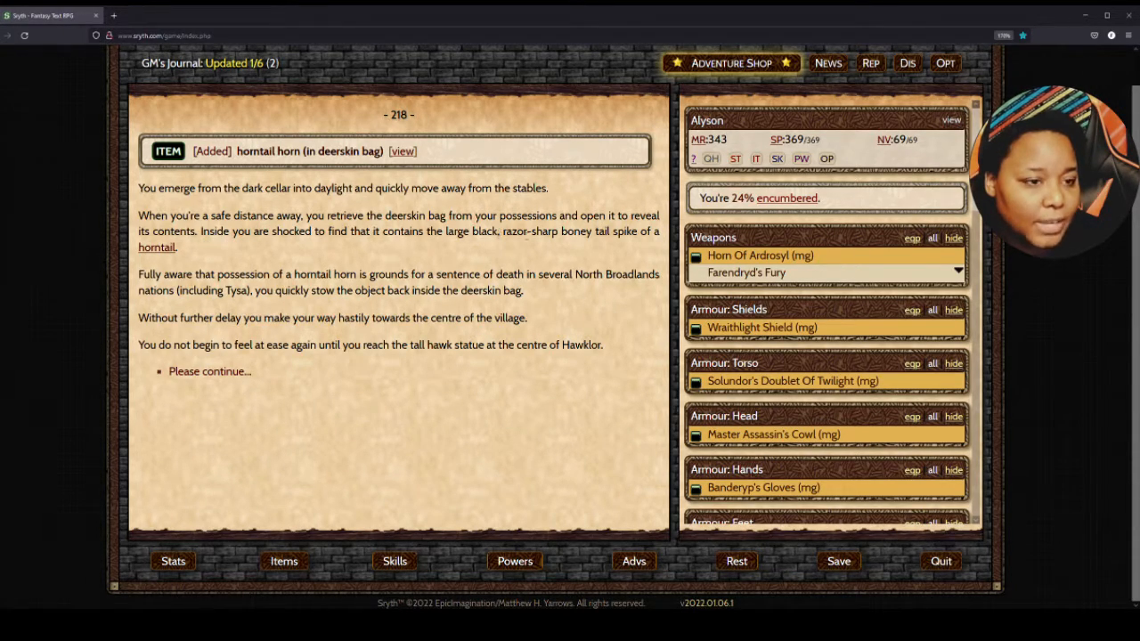
mouse_move(285, 246)
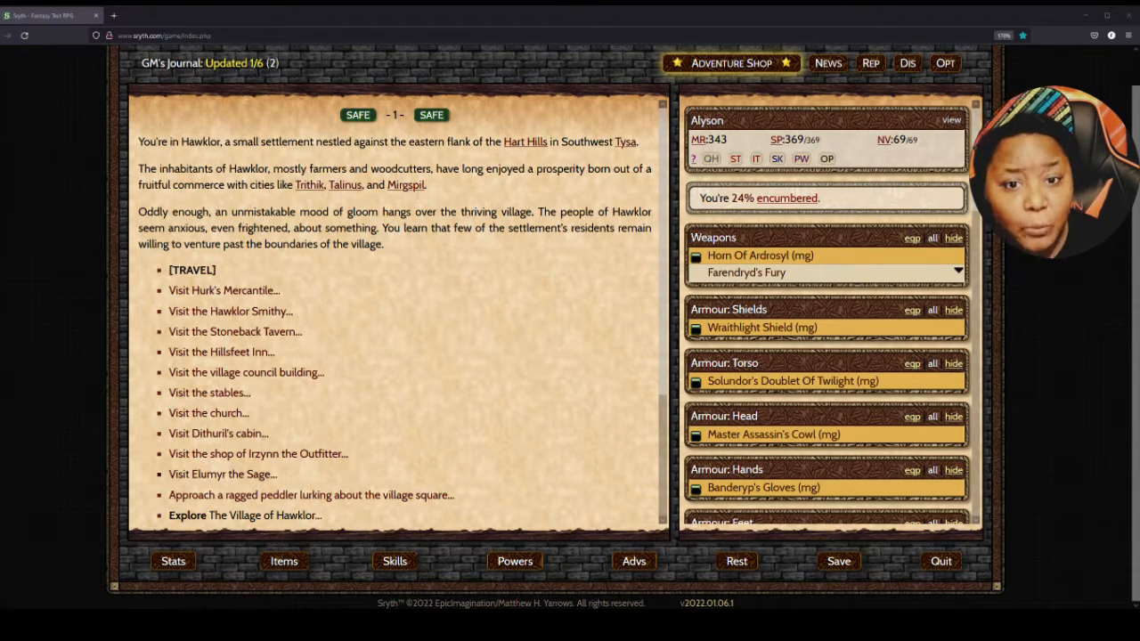
- Travel from Hawklor through Southwest and Western Tysa to Trithik and enter the city
scroll("down", 3)
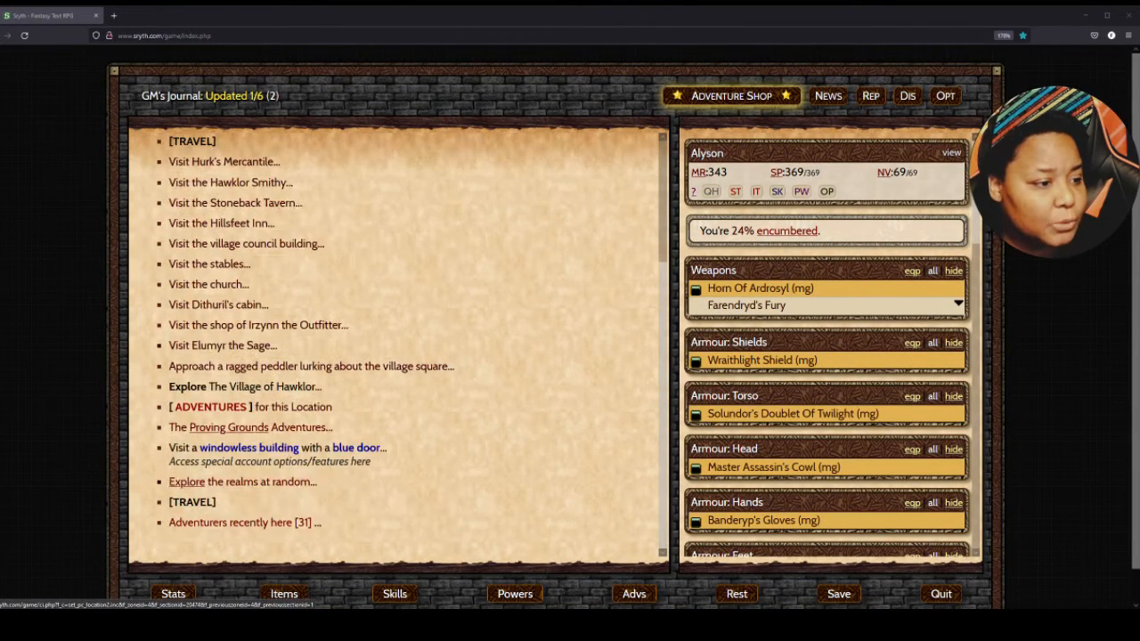
left_click(209, 264)
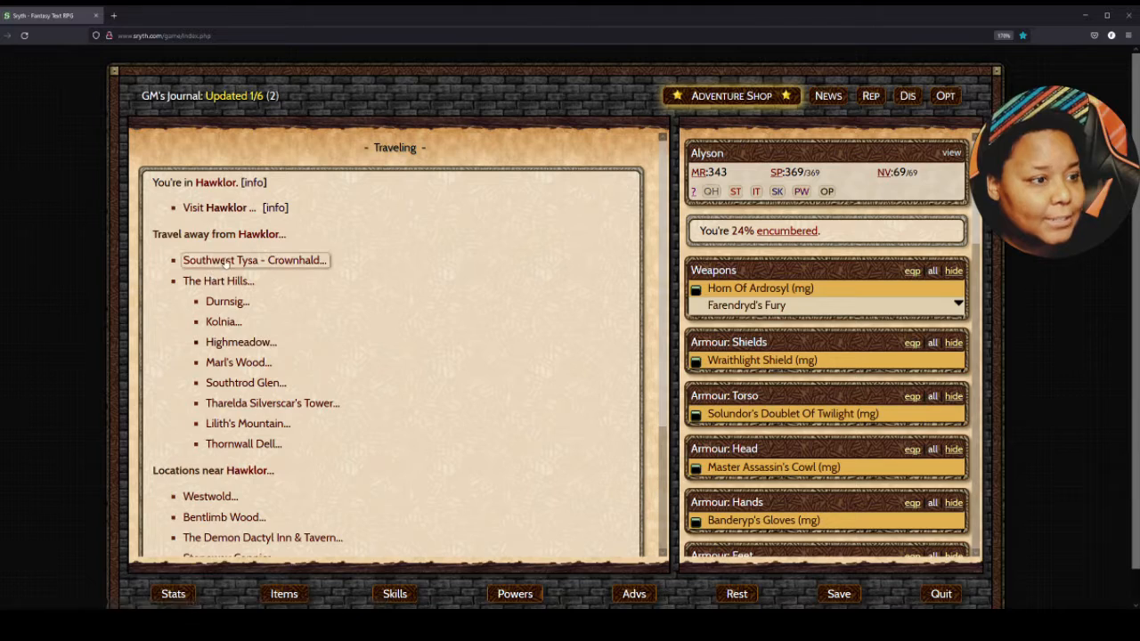
left_click(255, 260)
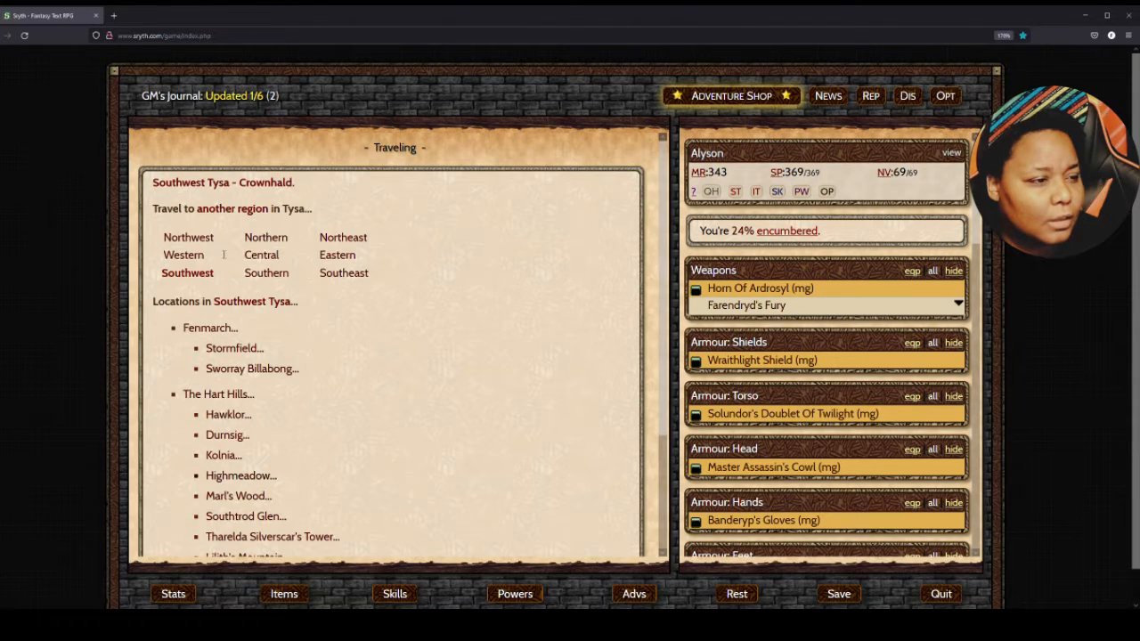
left_click(182, 255)
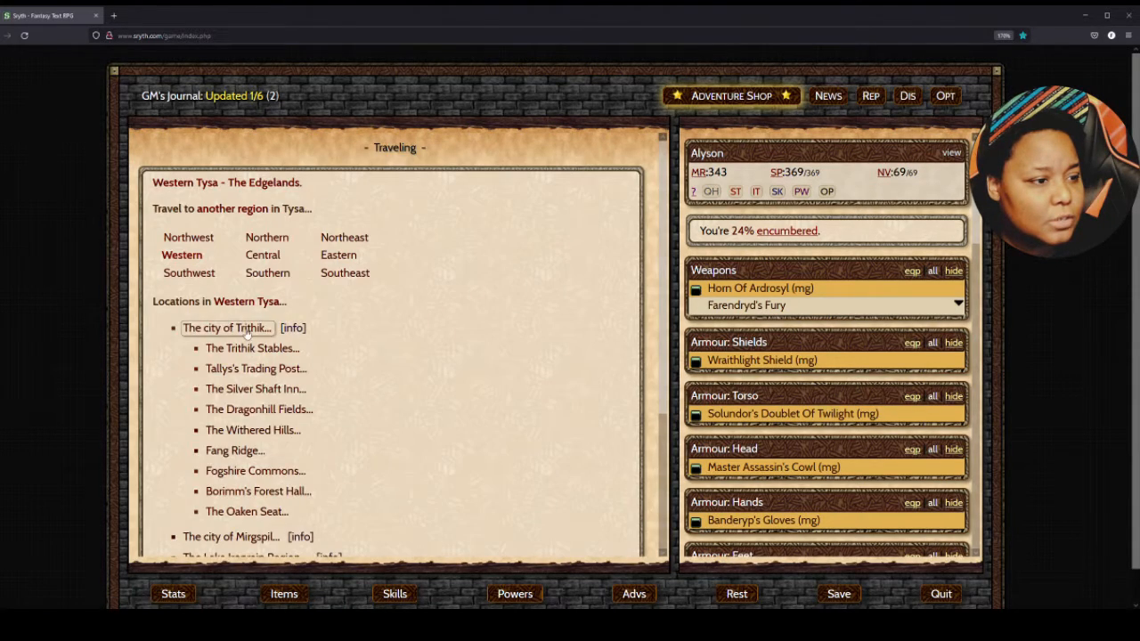
left_click(227, 328)
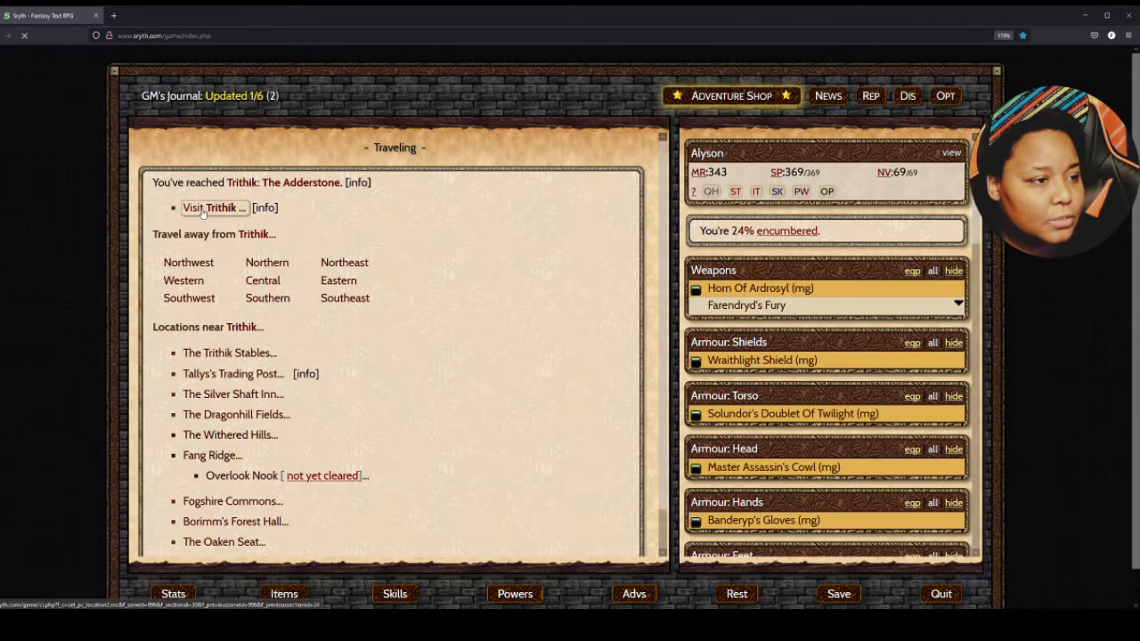
left_click(214, 207)
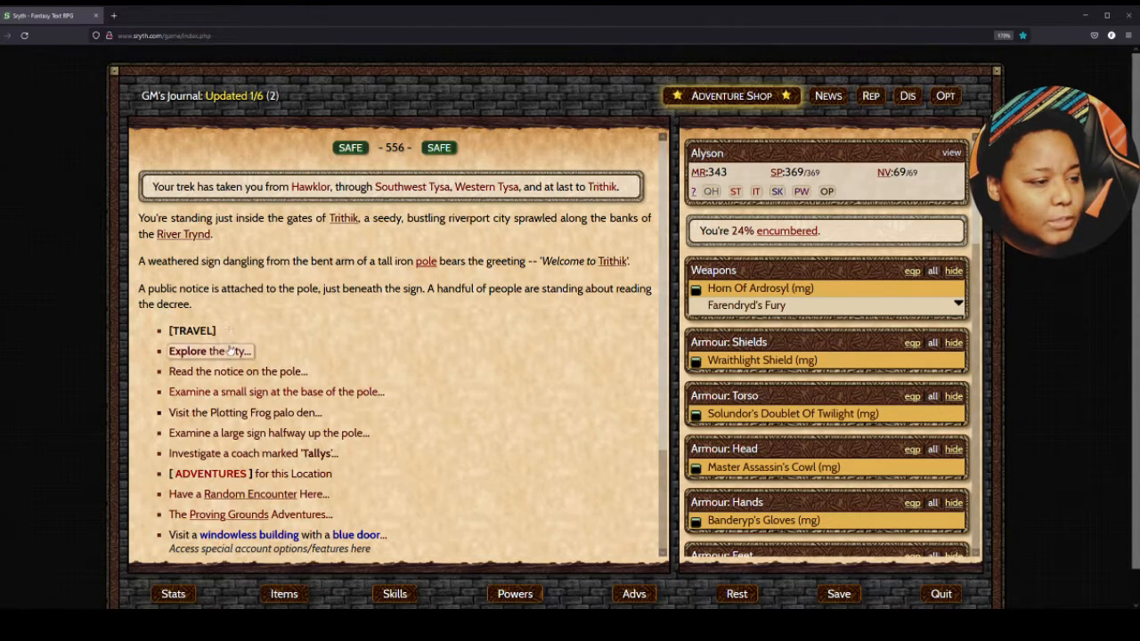
left_click(210, 350)
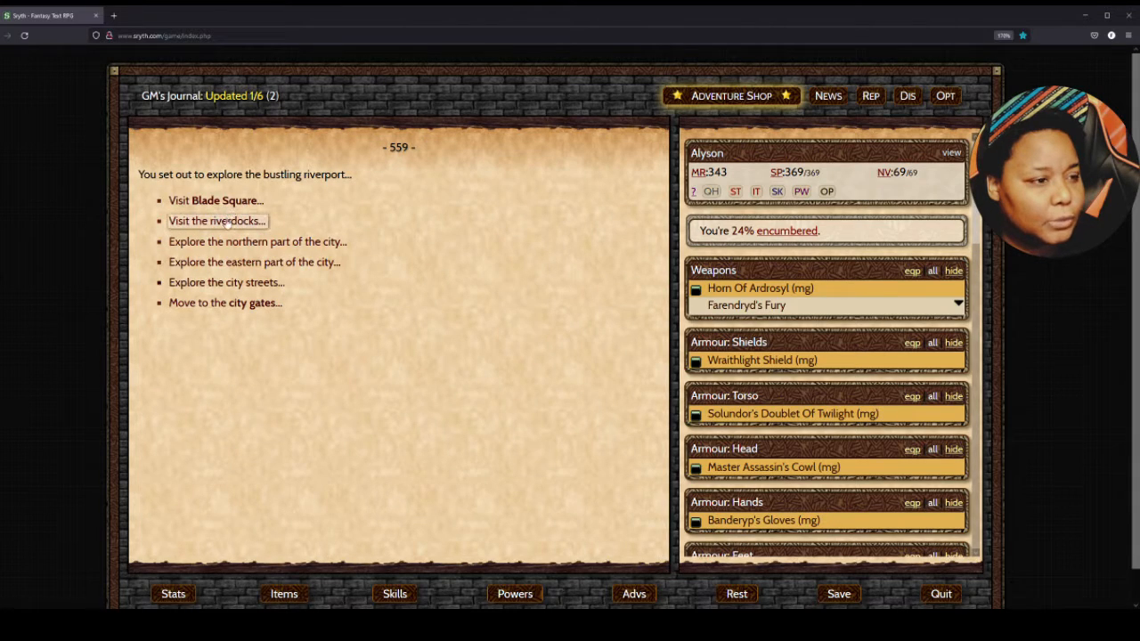
- Buy an ale at the Gnarled Otter Alehouse and learn five men are watching
left_click(216, 220)
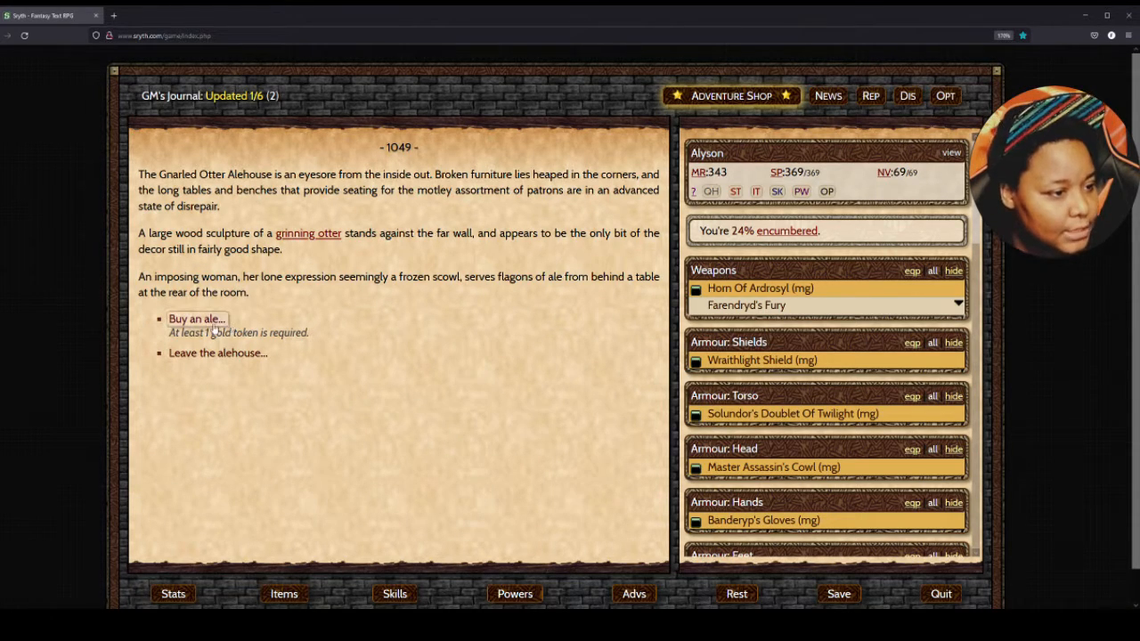
left_click(196, 318)
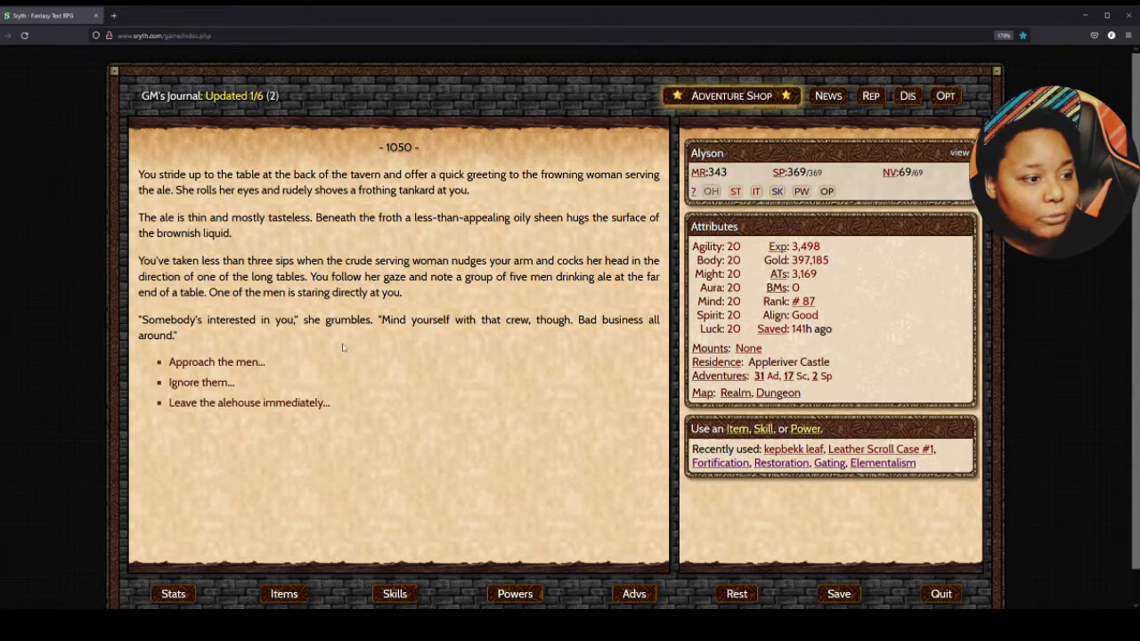
- Approach the five men at the Gnarled Otter and follow them to the riverdock room
left_click(216, 362)
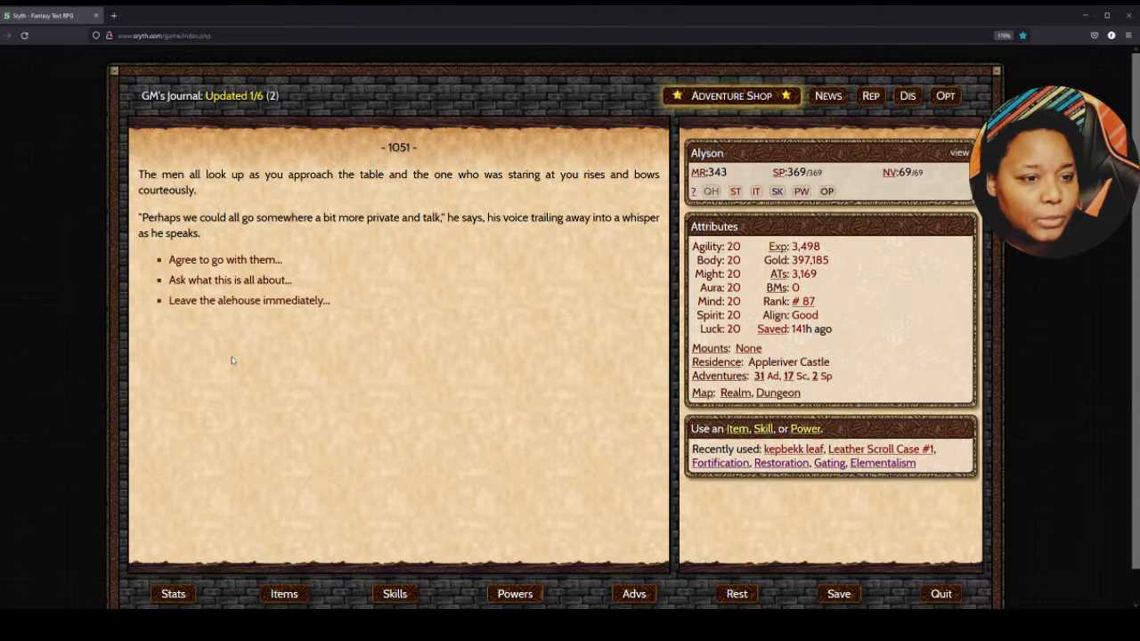
mouse_move(230, 280)
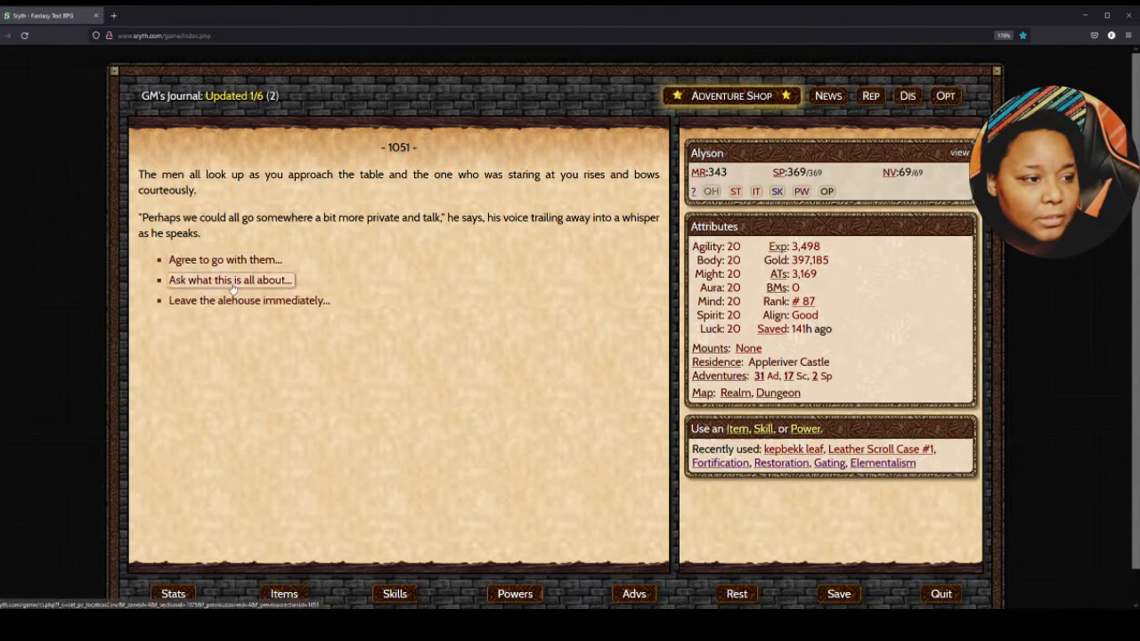
left_click(230, 280)
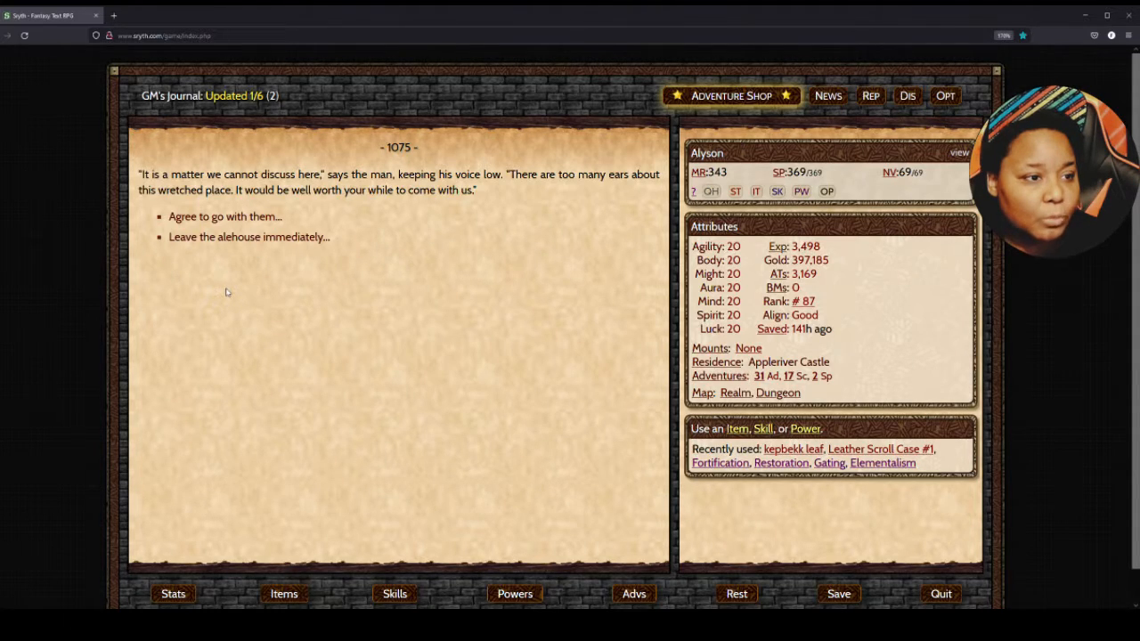
left_click(250, 236)
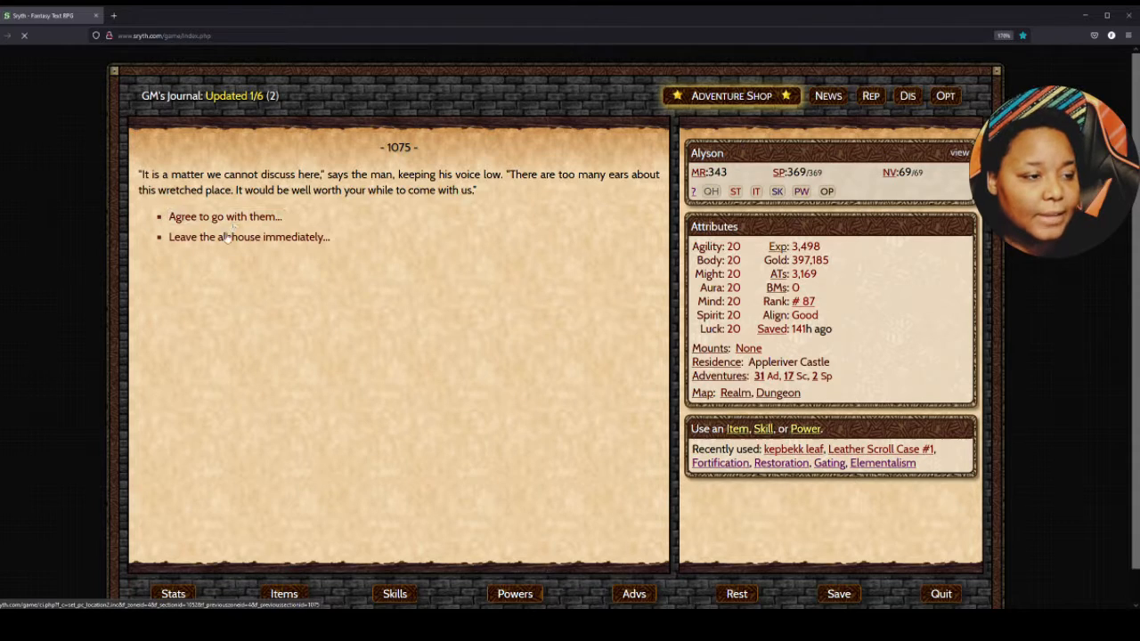
left_click(224, 216)
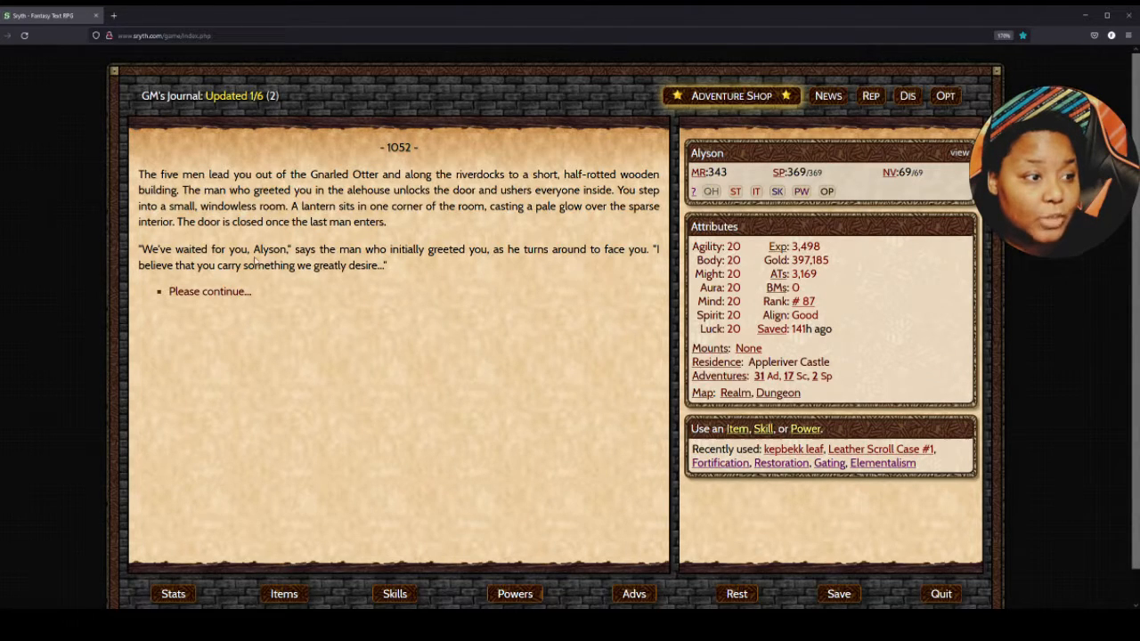
- Detect the false Shill's lie with Divination and refuse to hand over the horntail horn
left_click(210, 291)
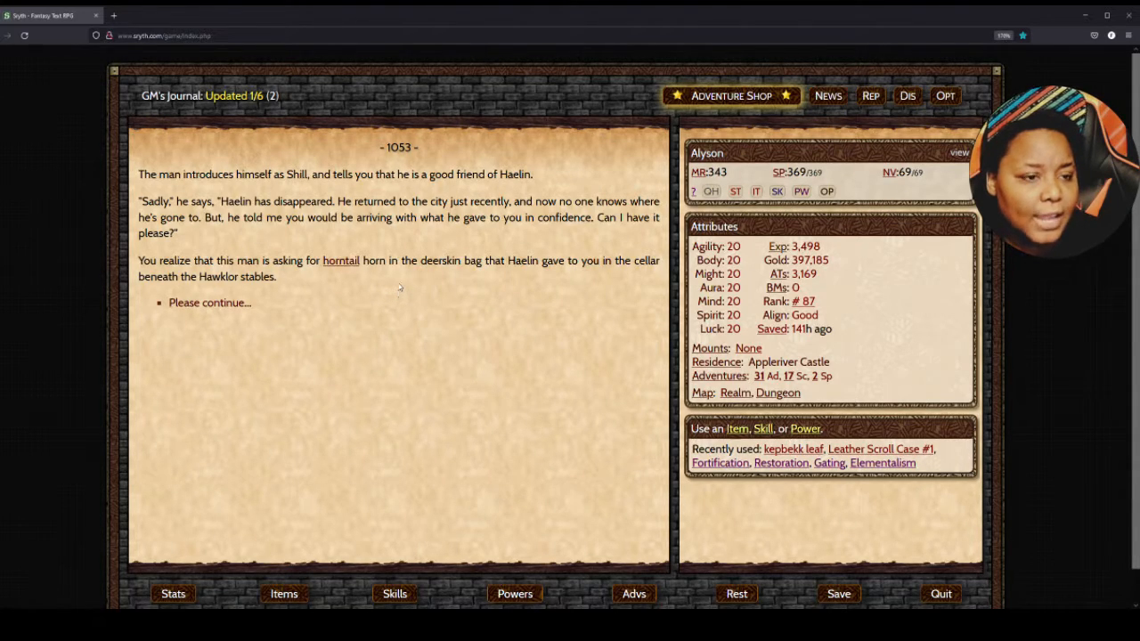
mouse_move(364, 290)
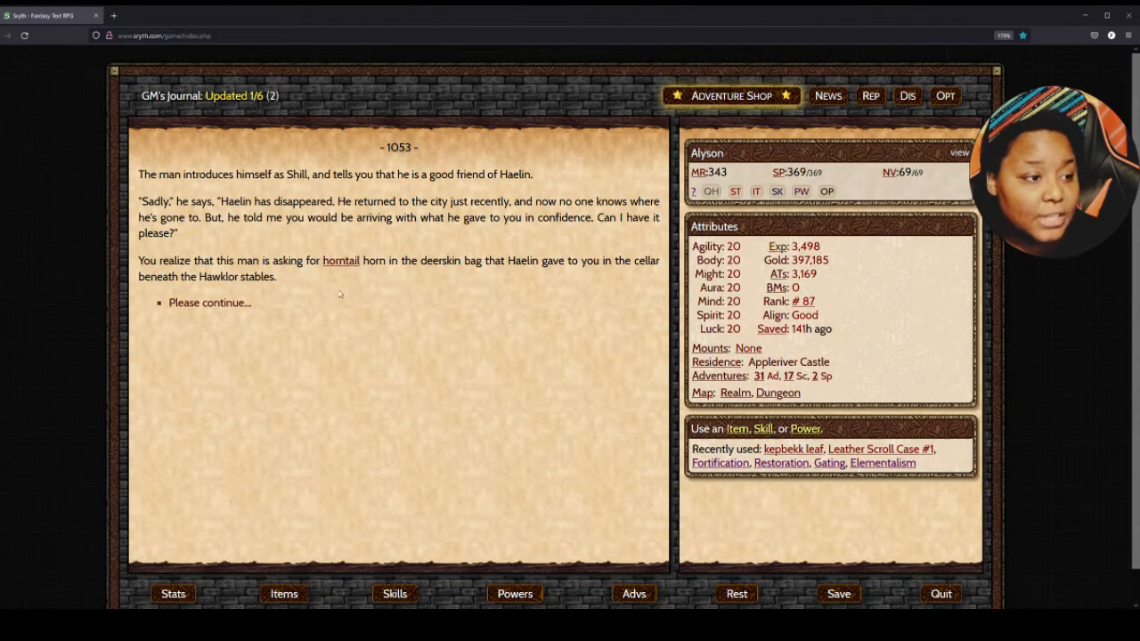
left_click(210, 302)
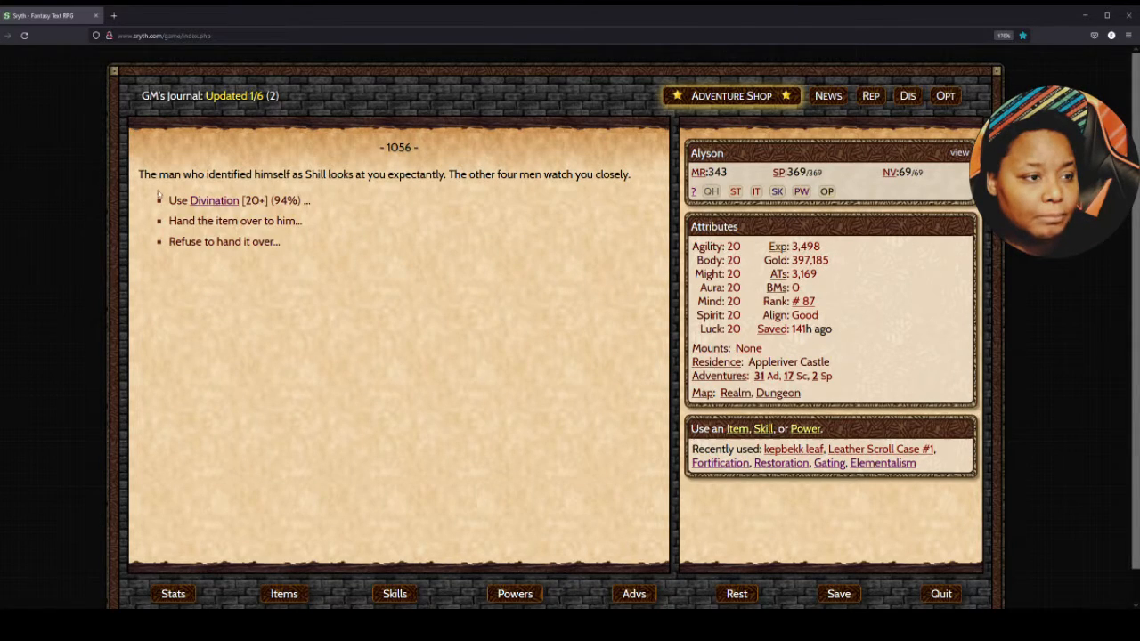
mouse_move(214, 200)
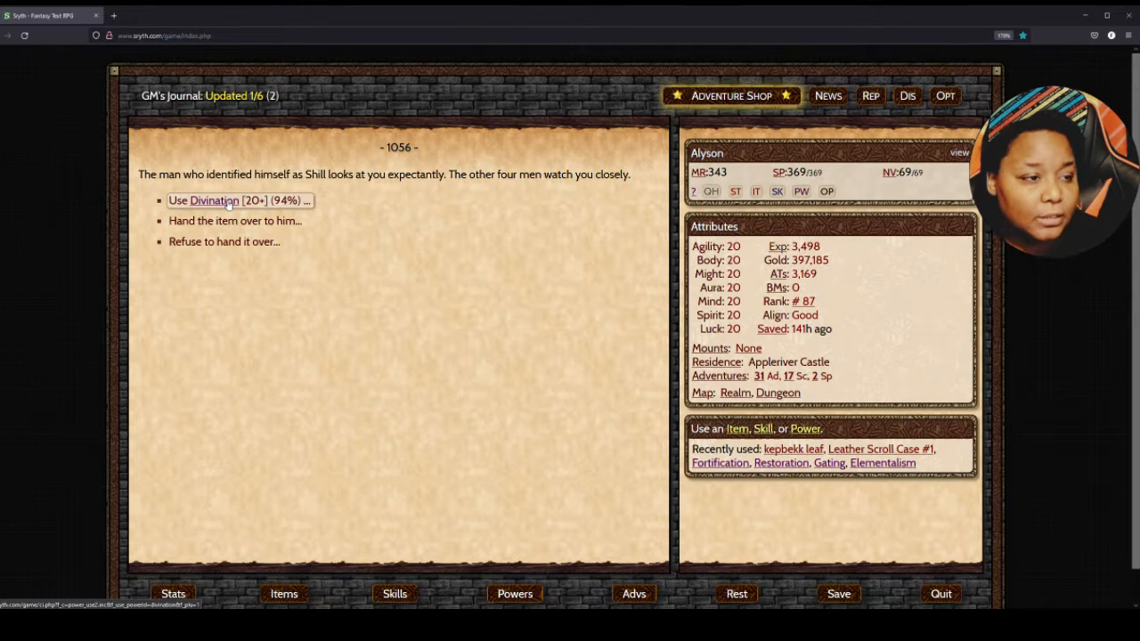
left_click(214, 200)
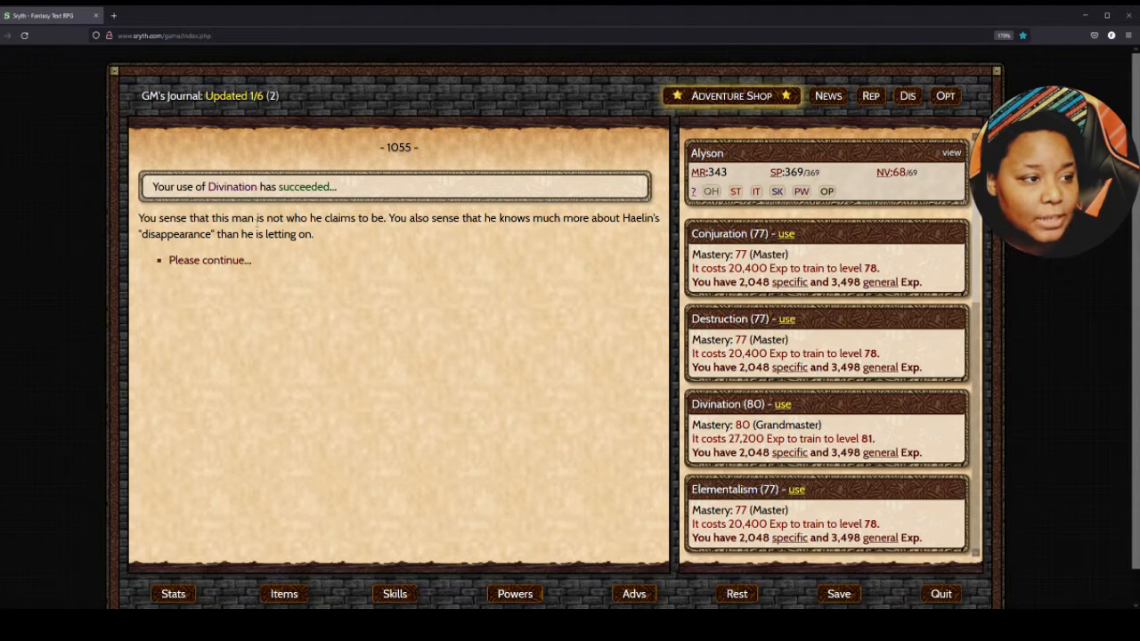
left_click(210, 260)
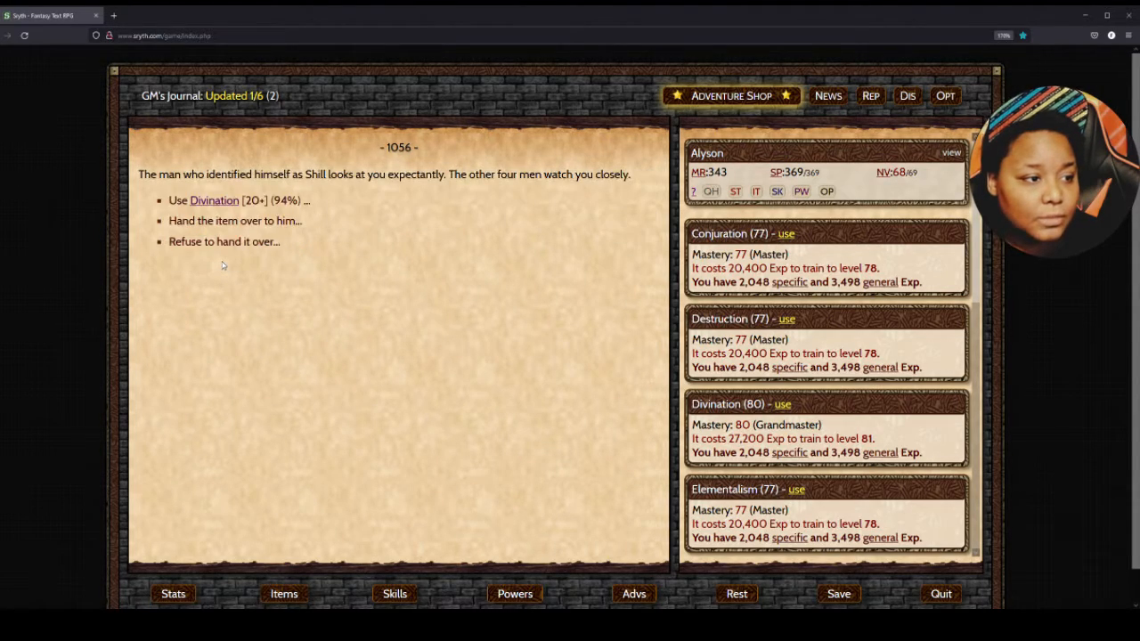
left_click(224, 242)
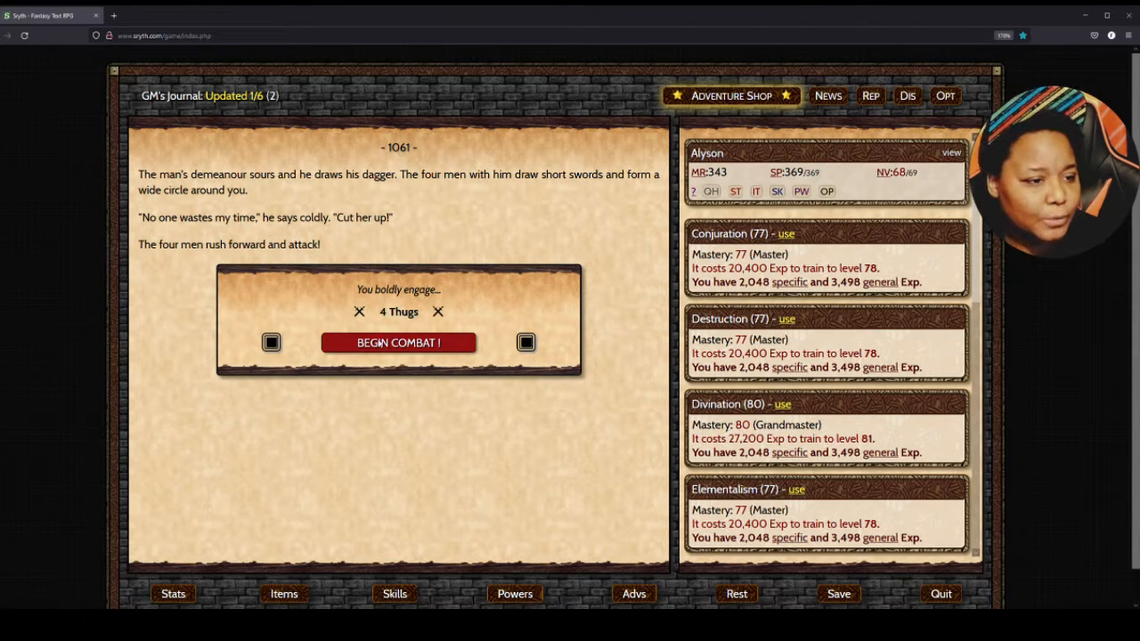
- Fight the four thugs with NORMAL attacks until all are dead
left_click(398, 343)
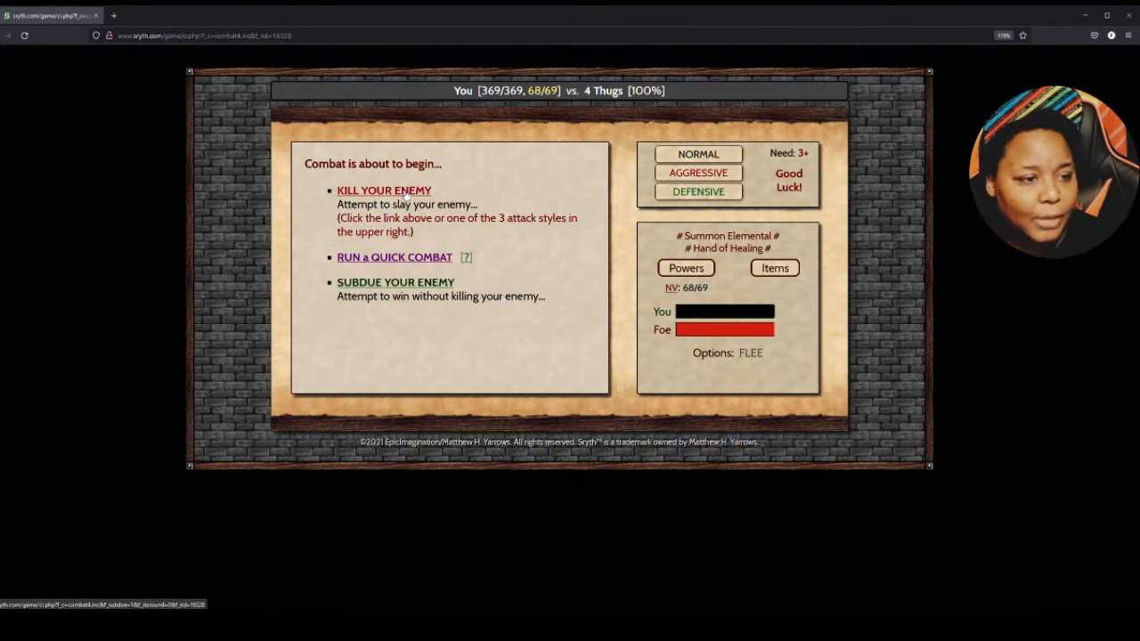
left_click(699, 172)
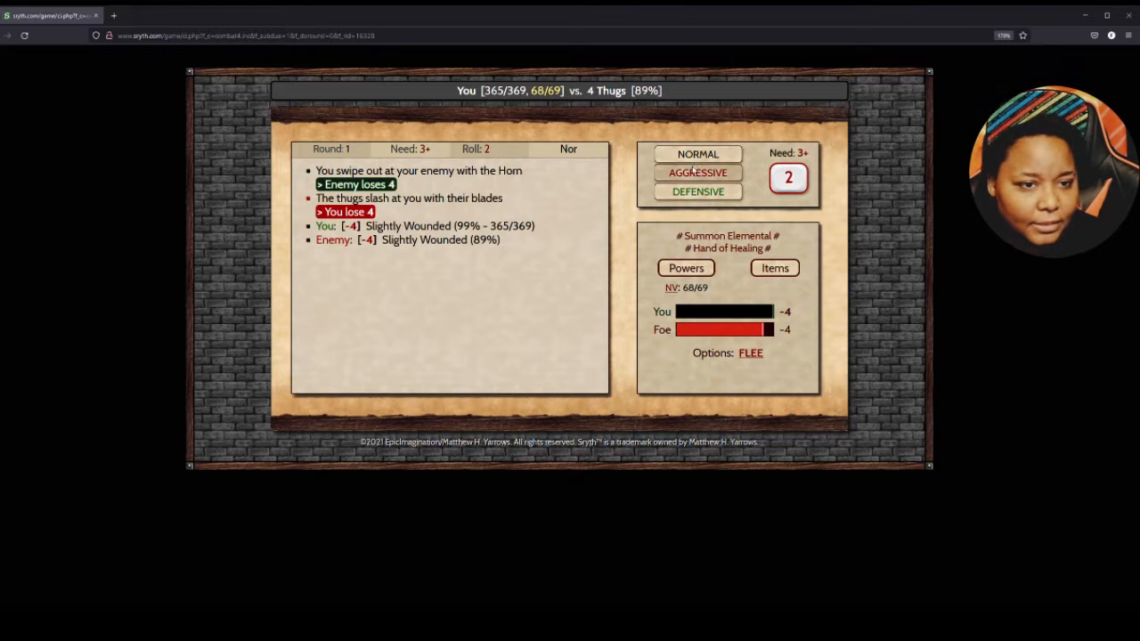
left_click(698, 172)
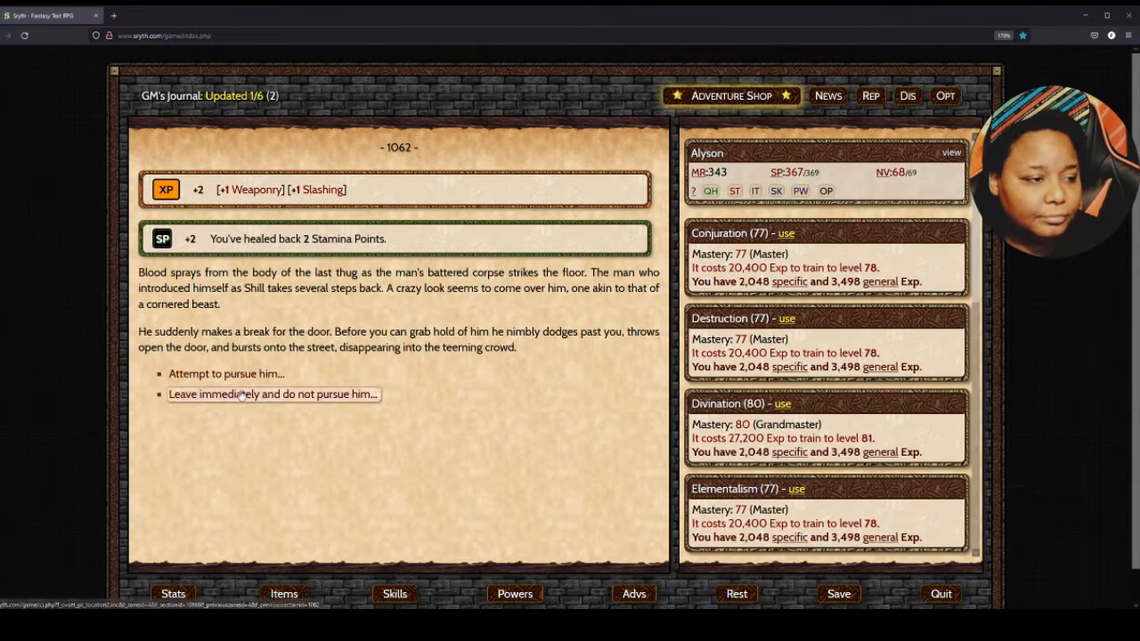
- Let the impostor escape, then follow the hooded real Shill into the alley
left_click(272, 393)
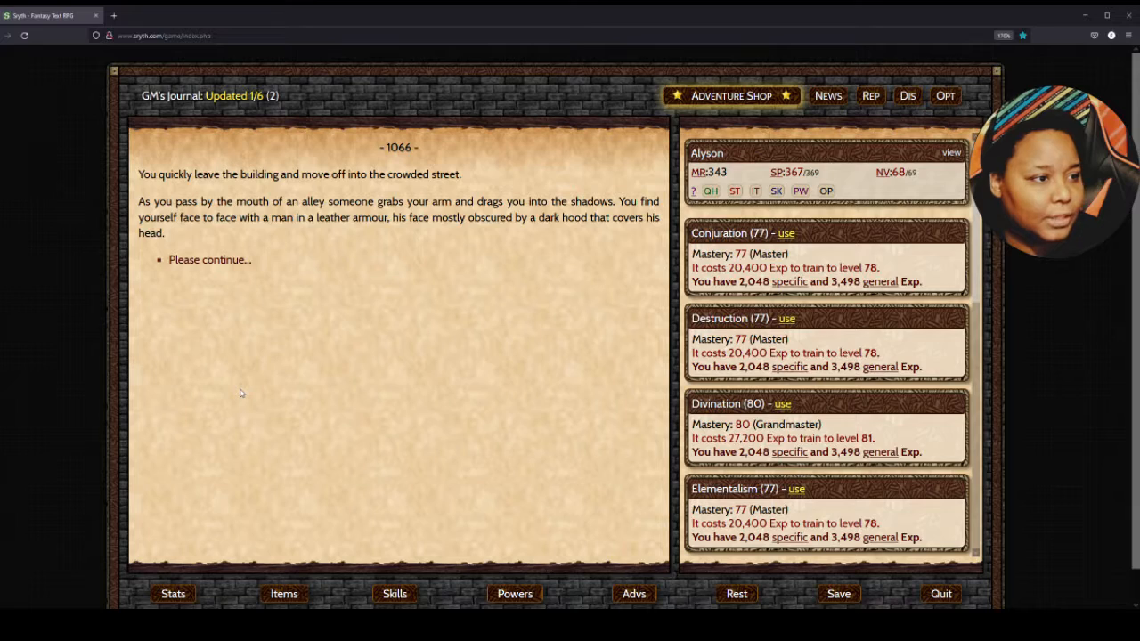
mouse_move(281, 250)
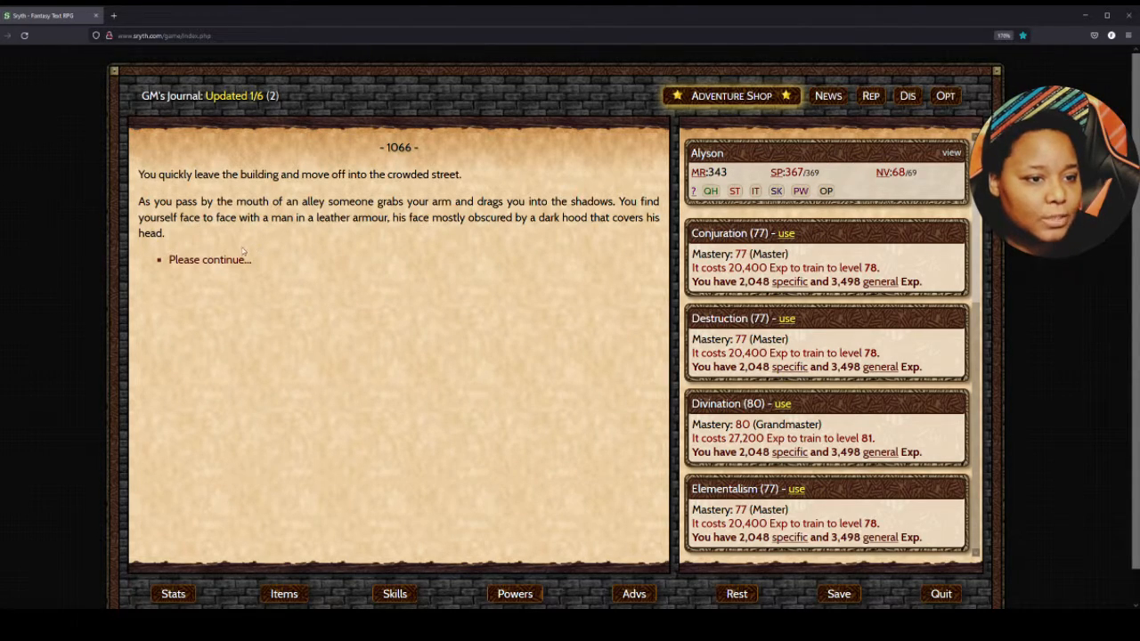
left_click(210, 259)
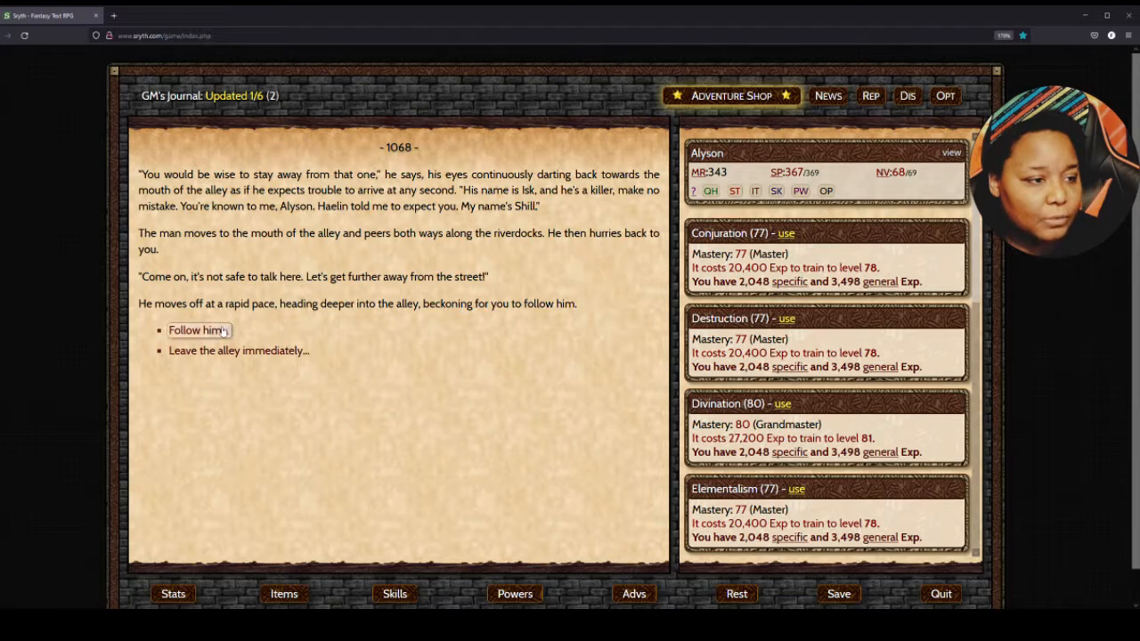
left_click(193, 330)
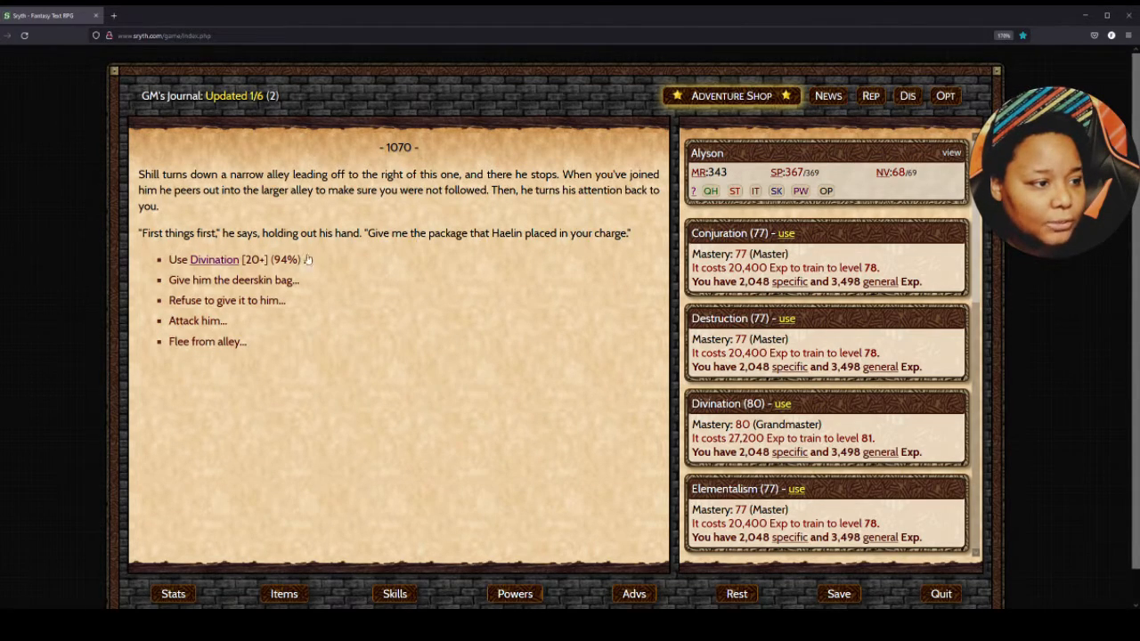
- Sense the real Shill's honesty with Divination and give him the deerskin bag
left_click(214, 259)
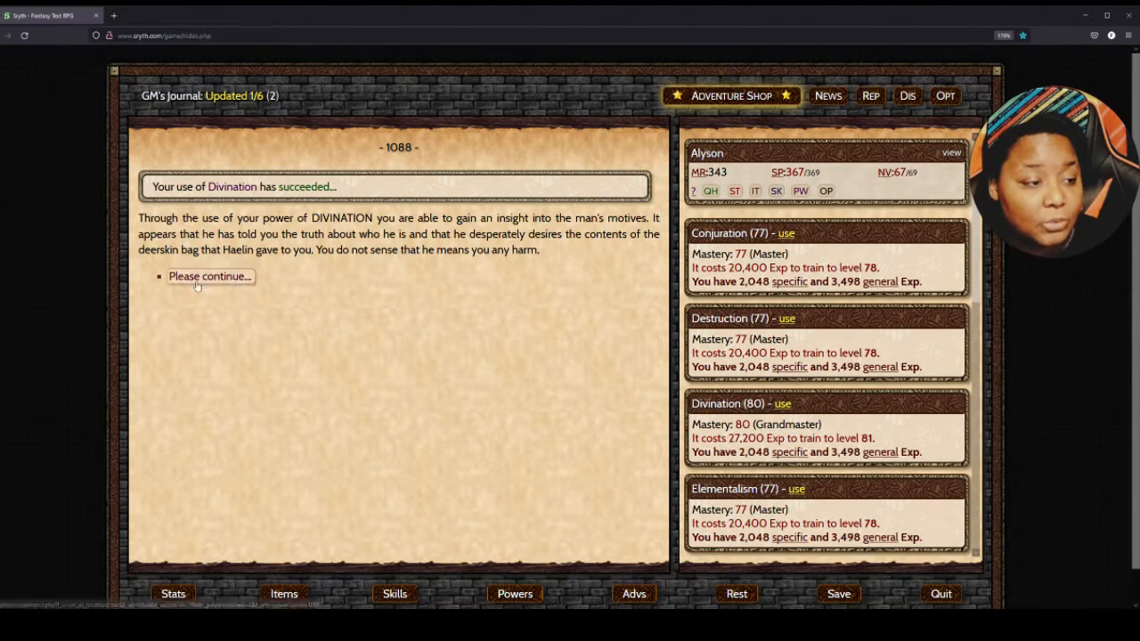
left_click(208, 276)
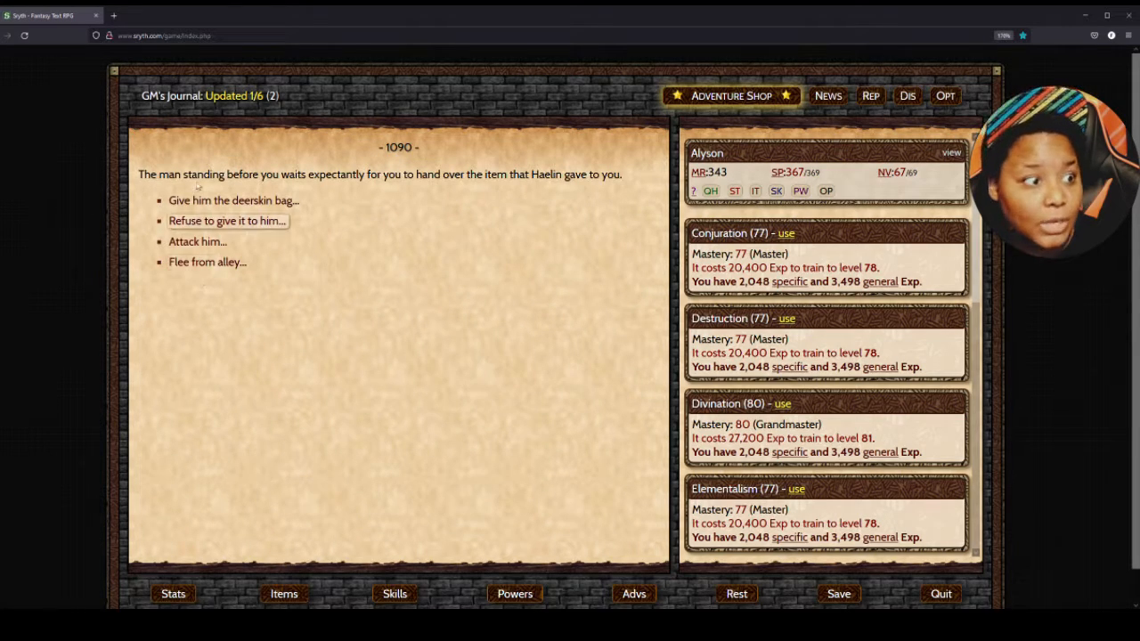
left_click(233, 200)
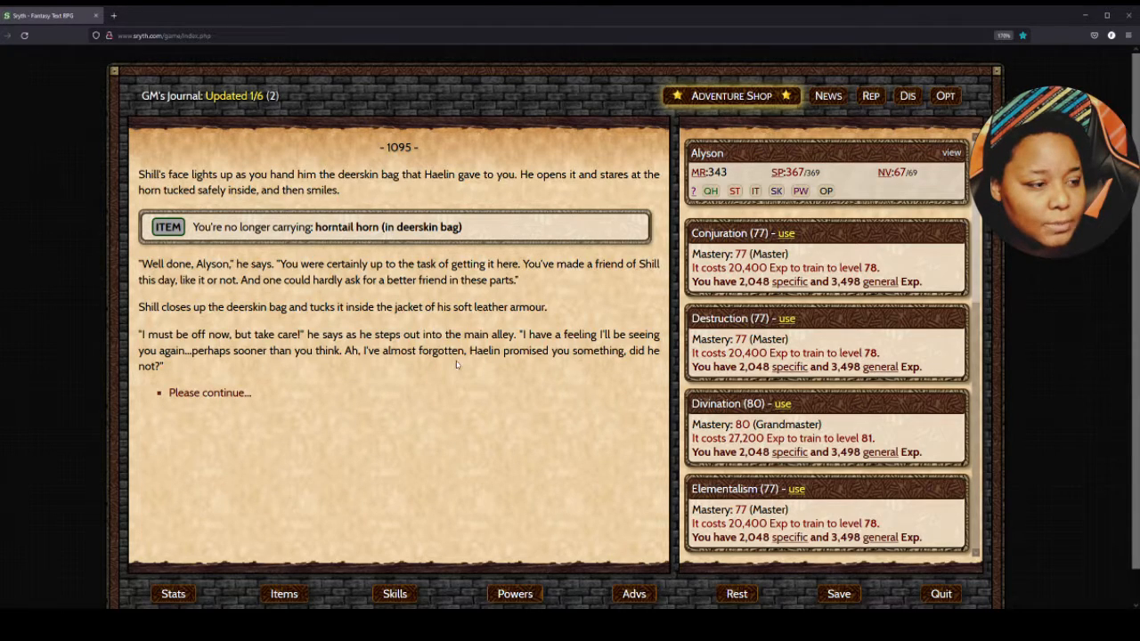
- Accept Shill's 214 gold tokens and return to the Trithik riverdocks
left_click(210, 393)
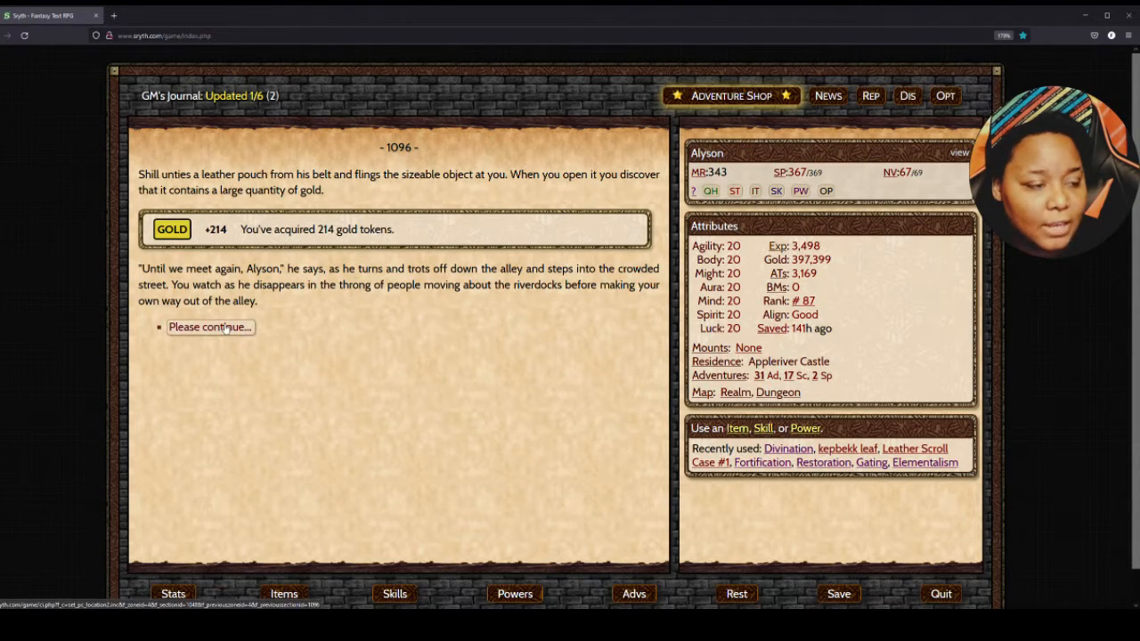
left_click(210, 327)
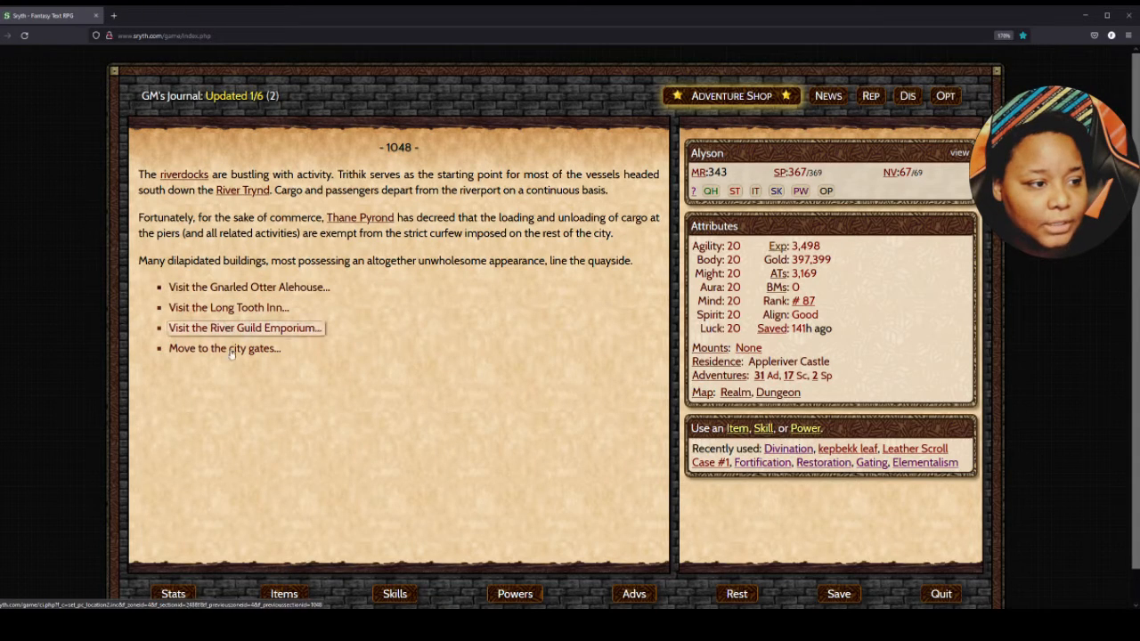
mouse_move(223, 349)
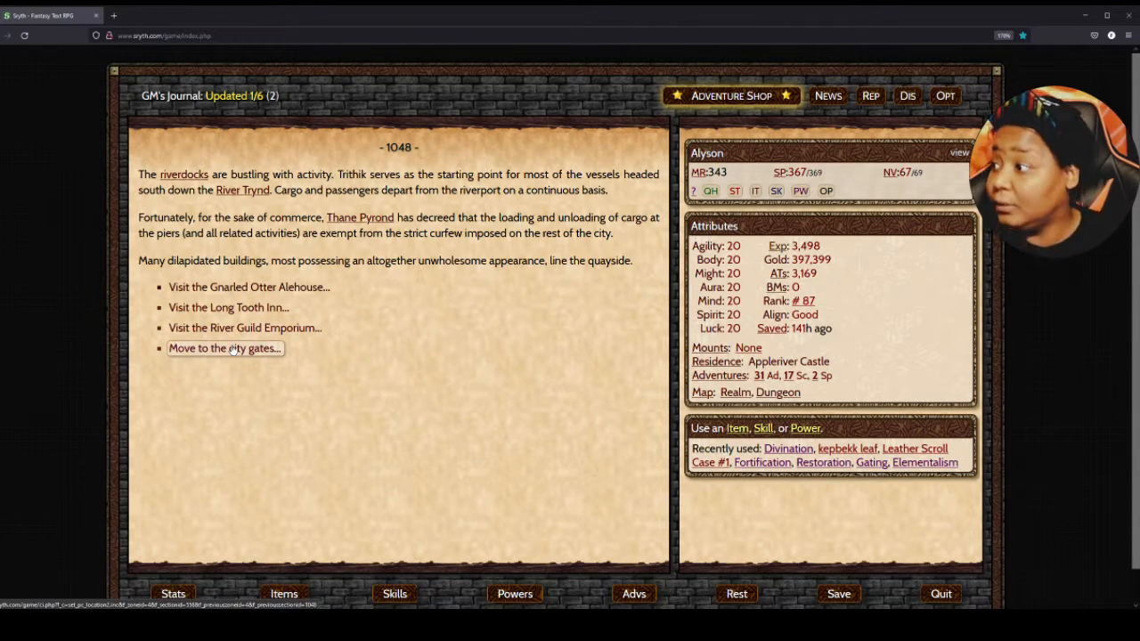